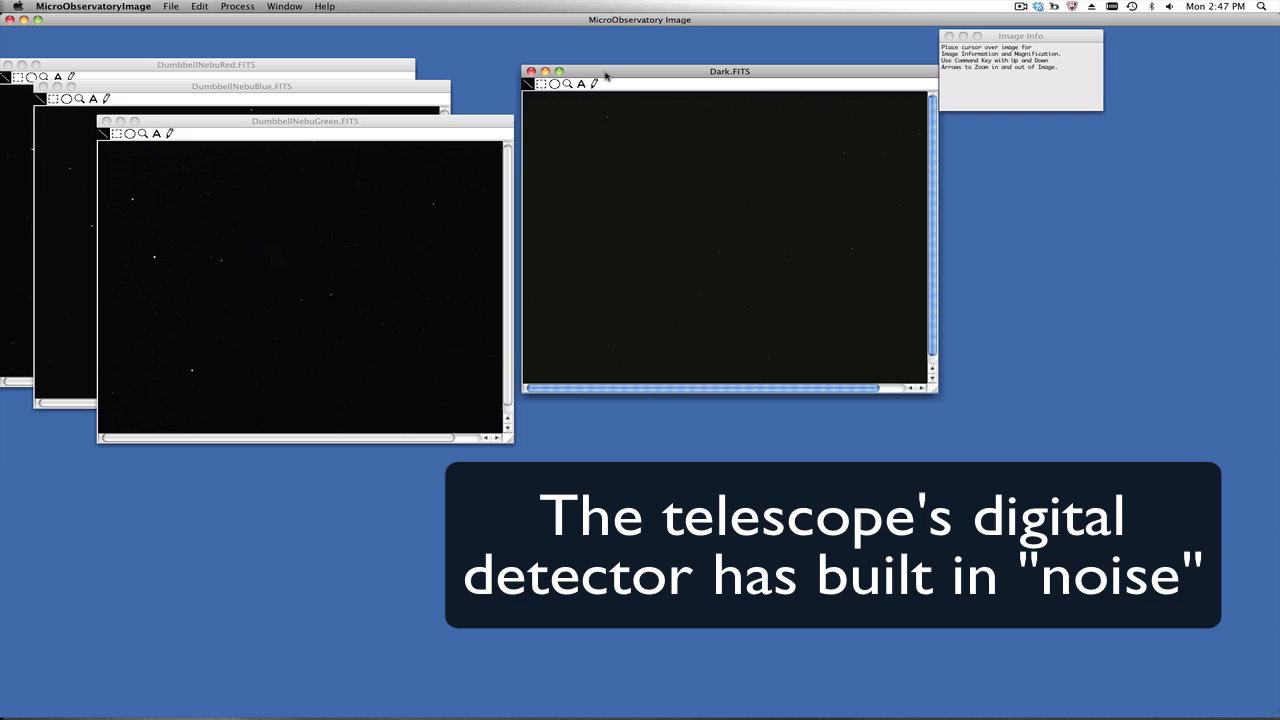
mouse_move(596, 84)
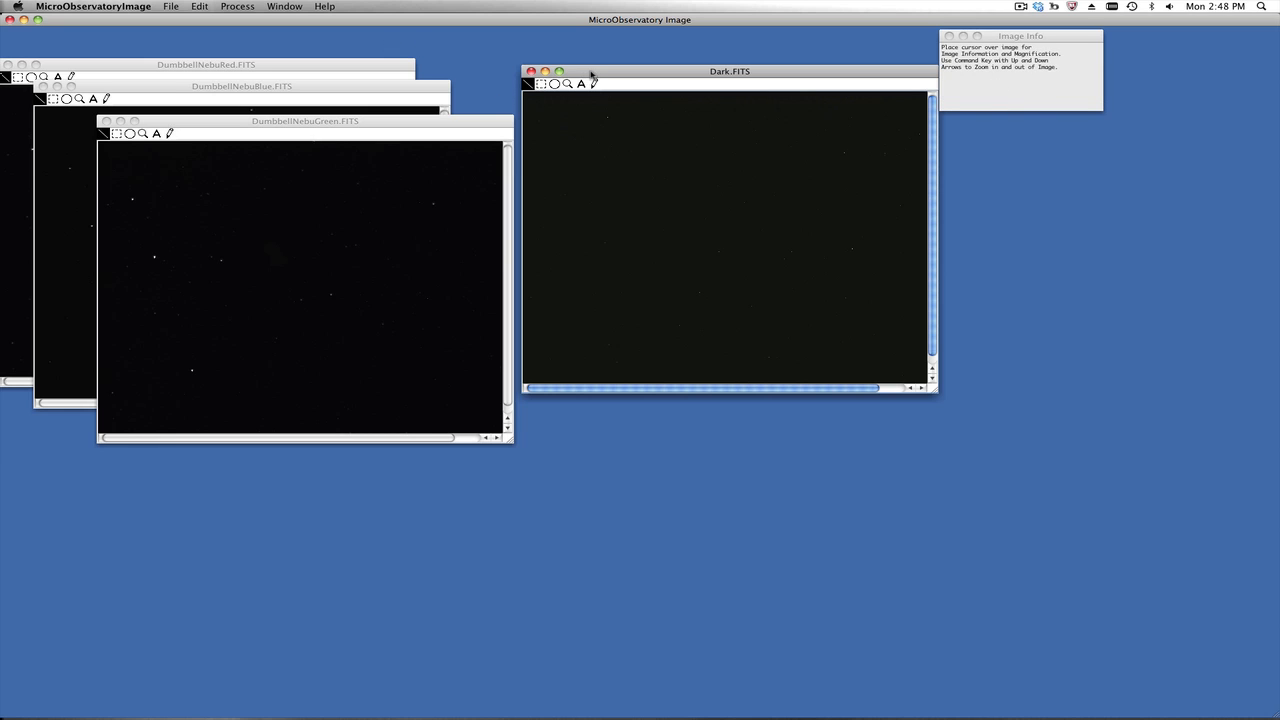
Step: Auto-stretch the brightness of the dark frame and the green nebula image via Adjust Image
click(236, 6)
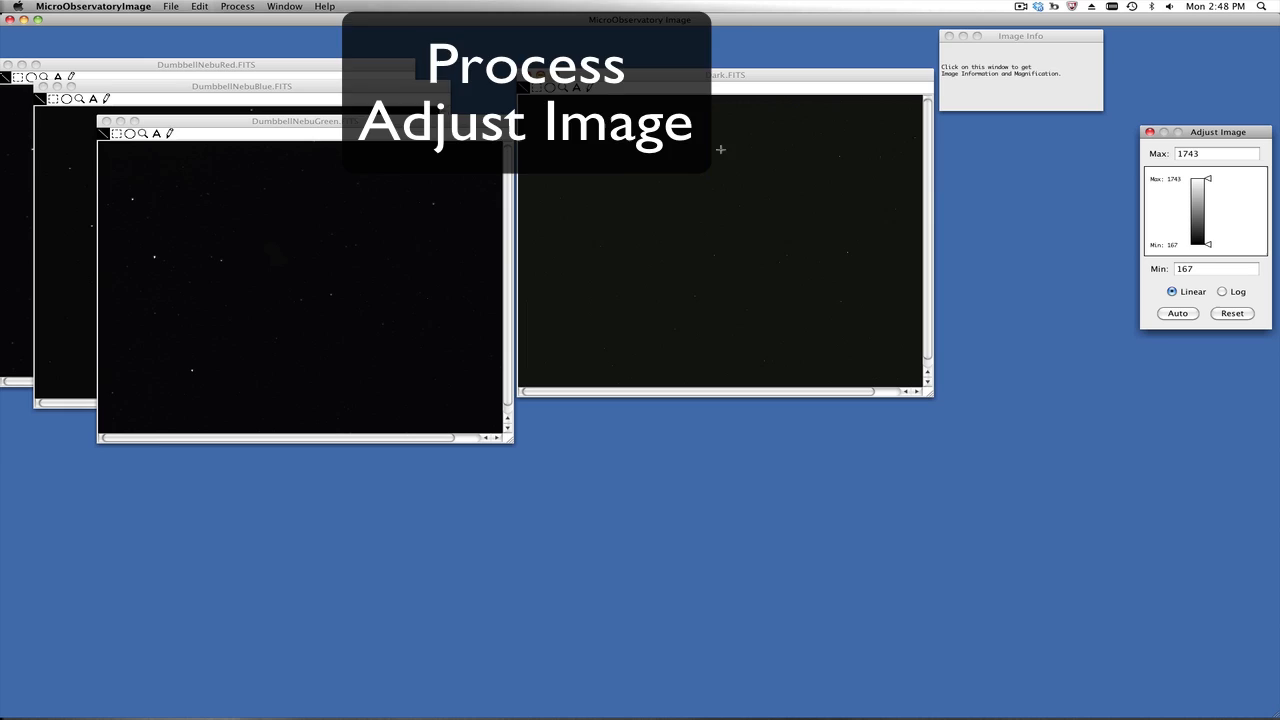
click(1178, 312)
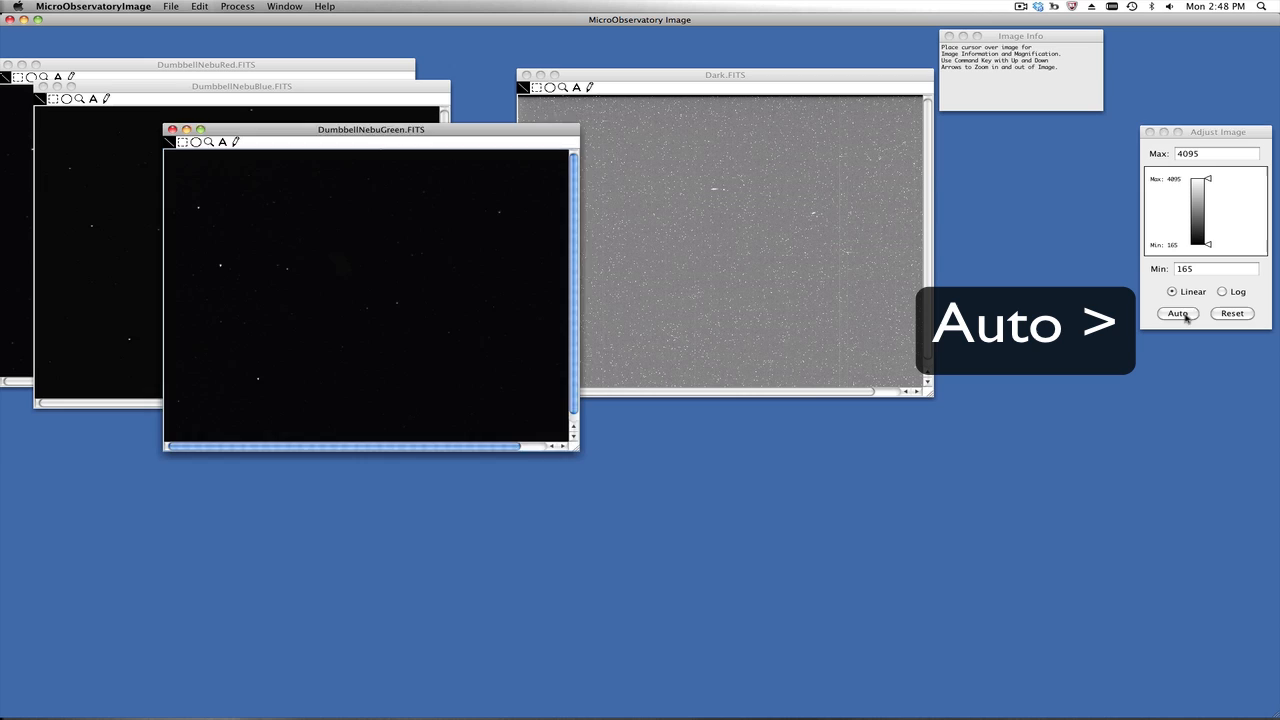
click(1176, 312)
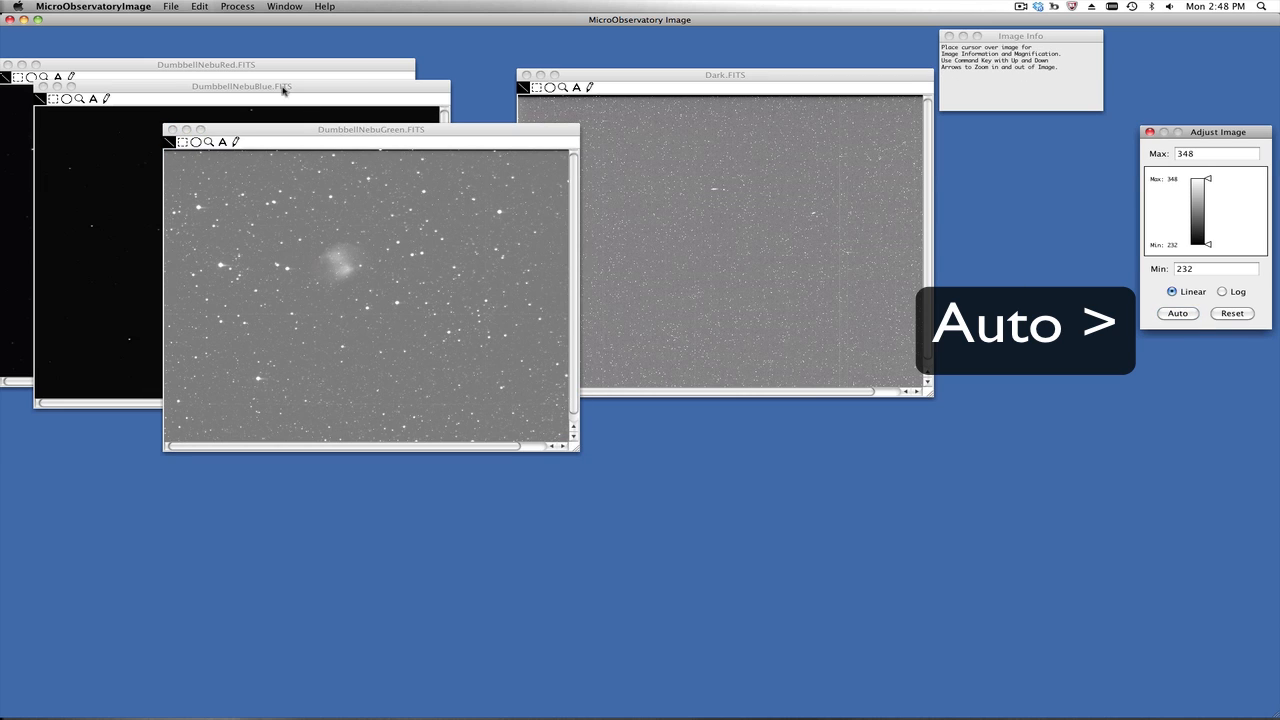
Step: Auto-stretch the blue and red nebula images and bring the red image back to the front
click(1176, 312)
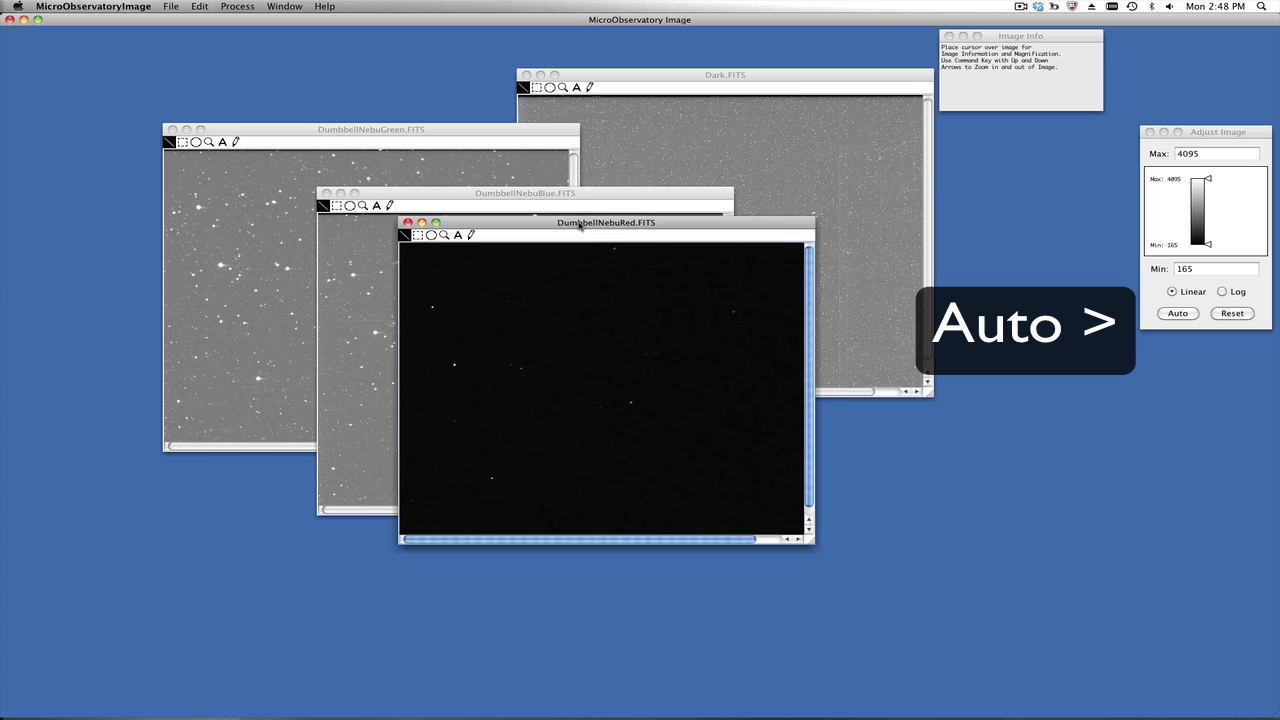
click(1176, 312)
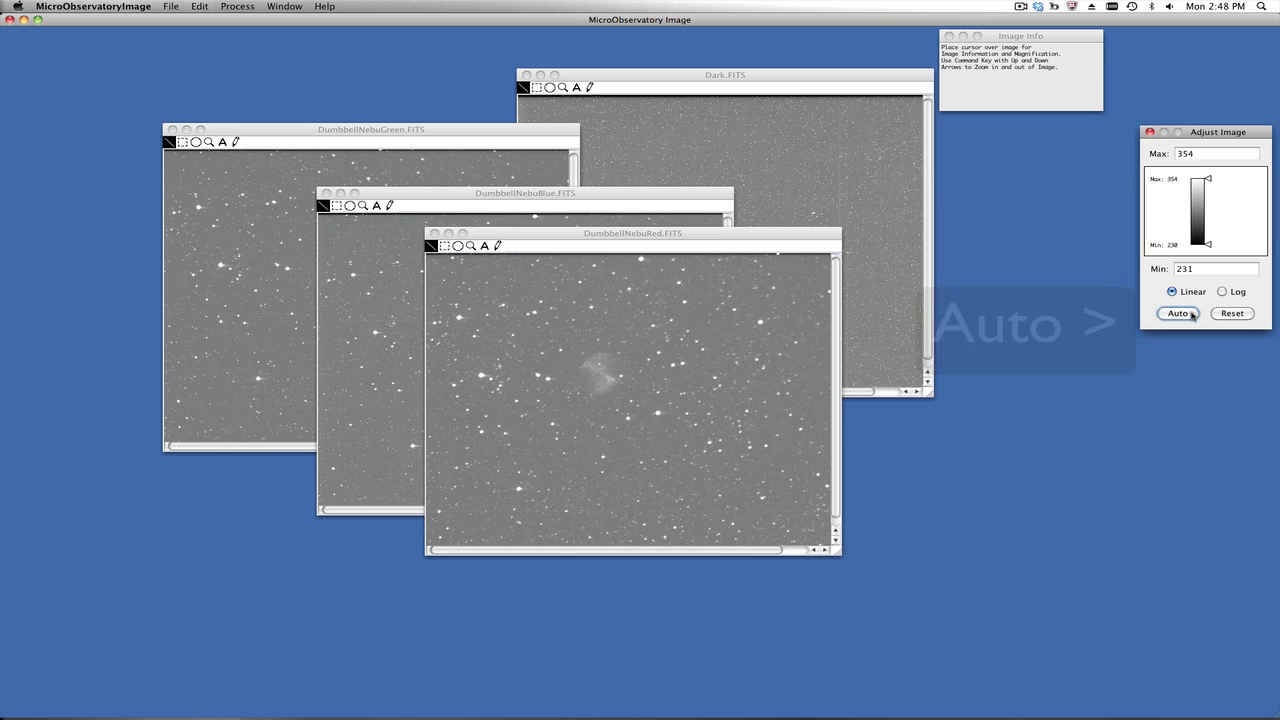
click(1176, 312)
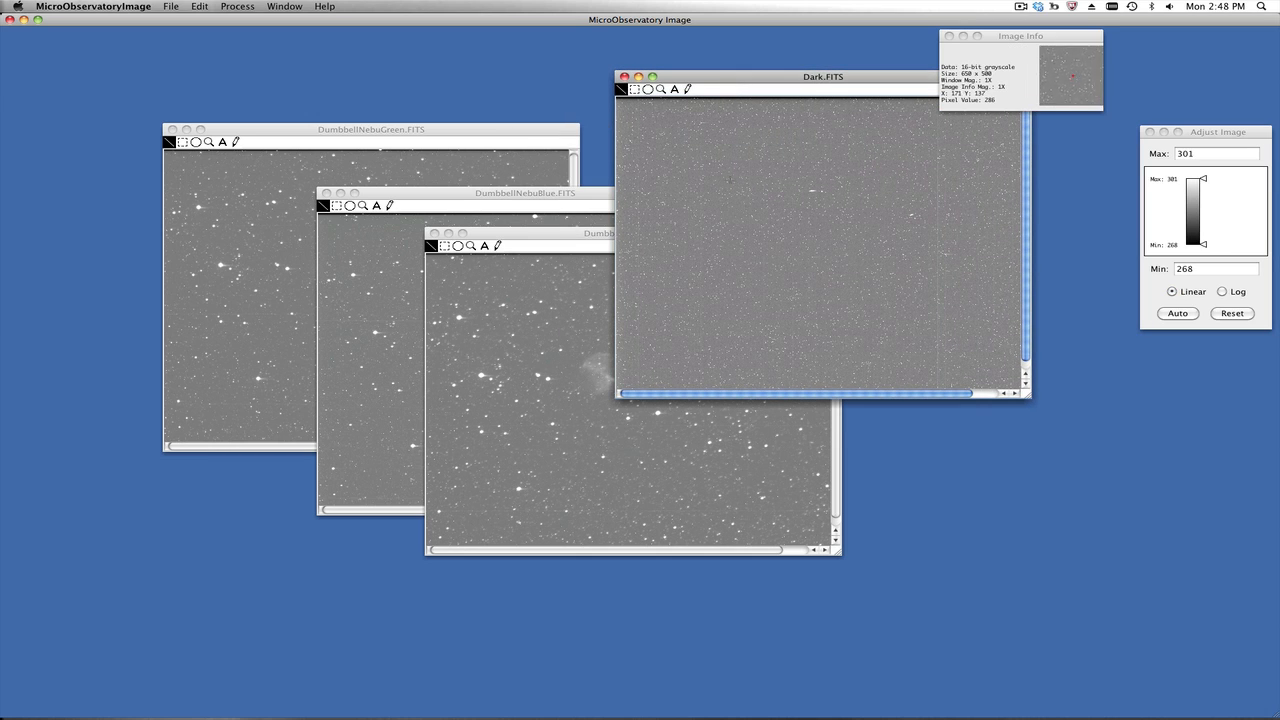
click(632, 232)
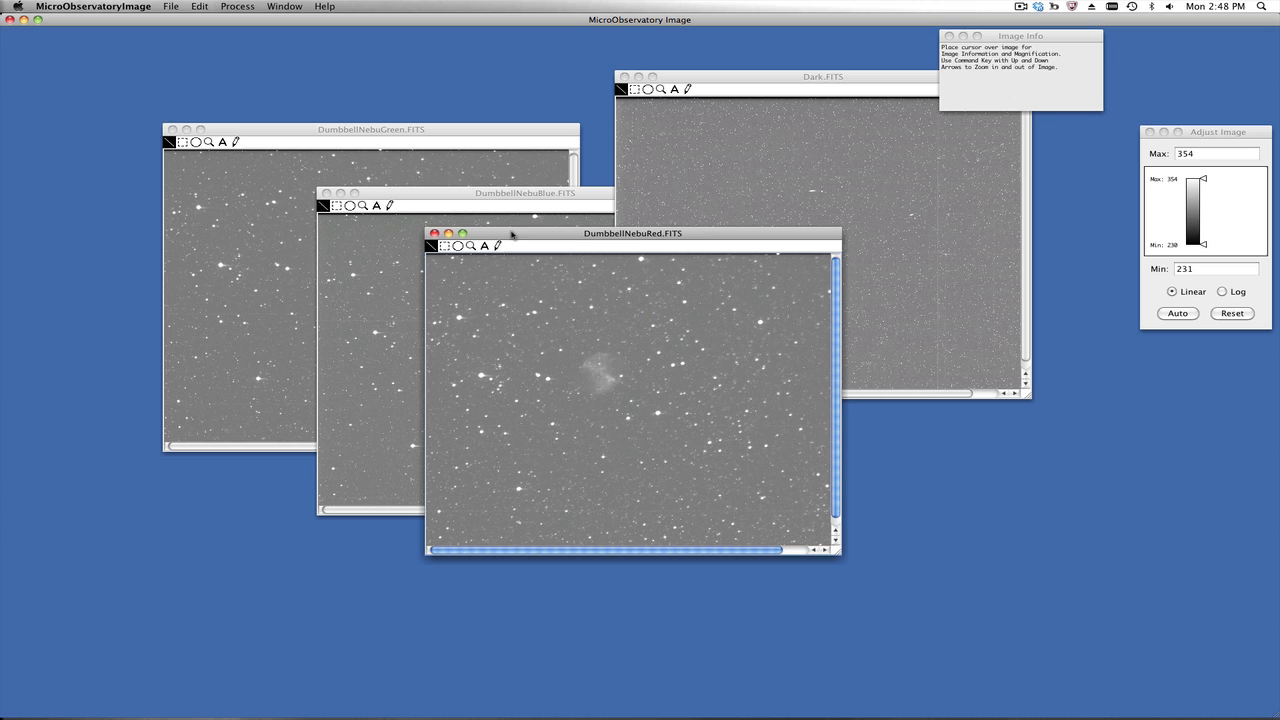
Step: Subtract Dark.FITS from the red nebula image with the Image Calculator
click(236, 6)
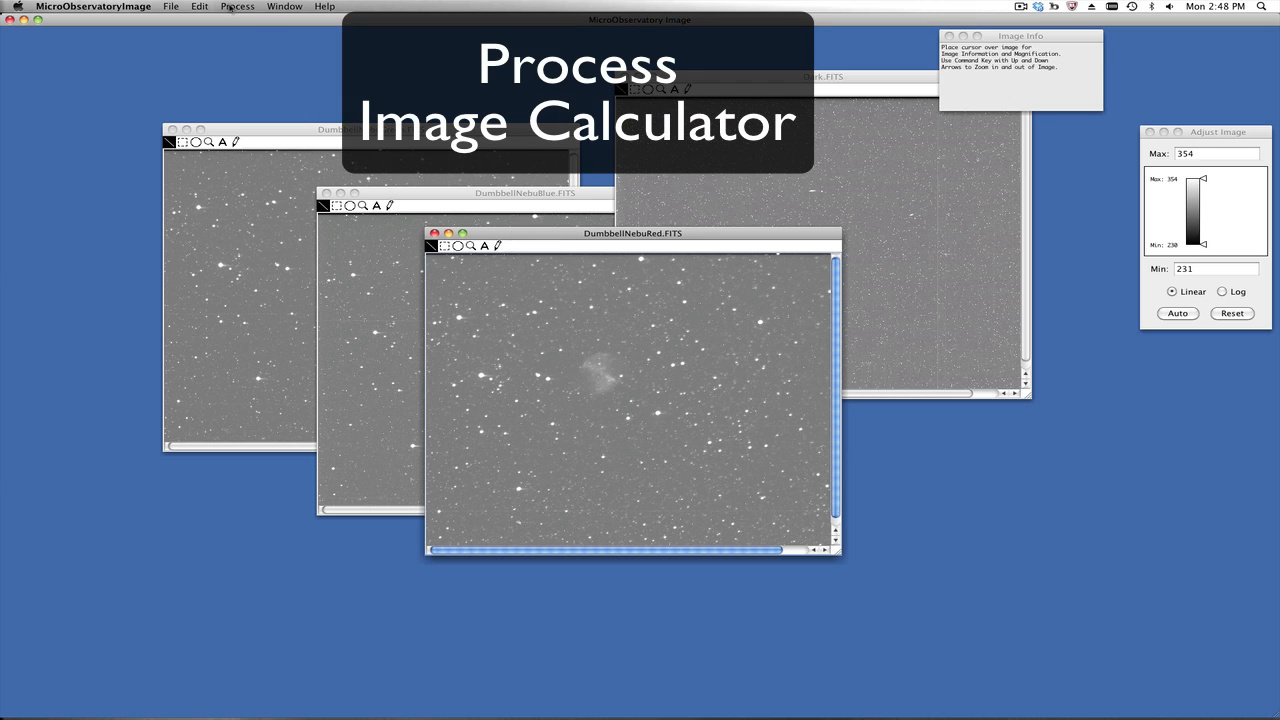
click(236, 6)
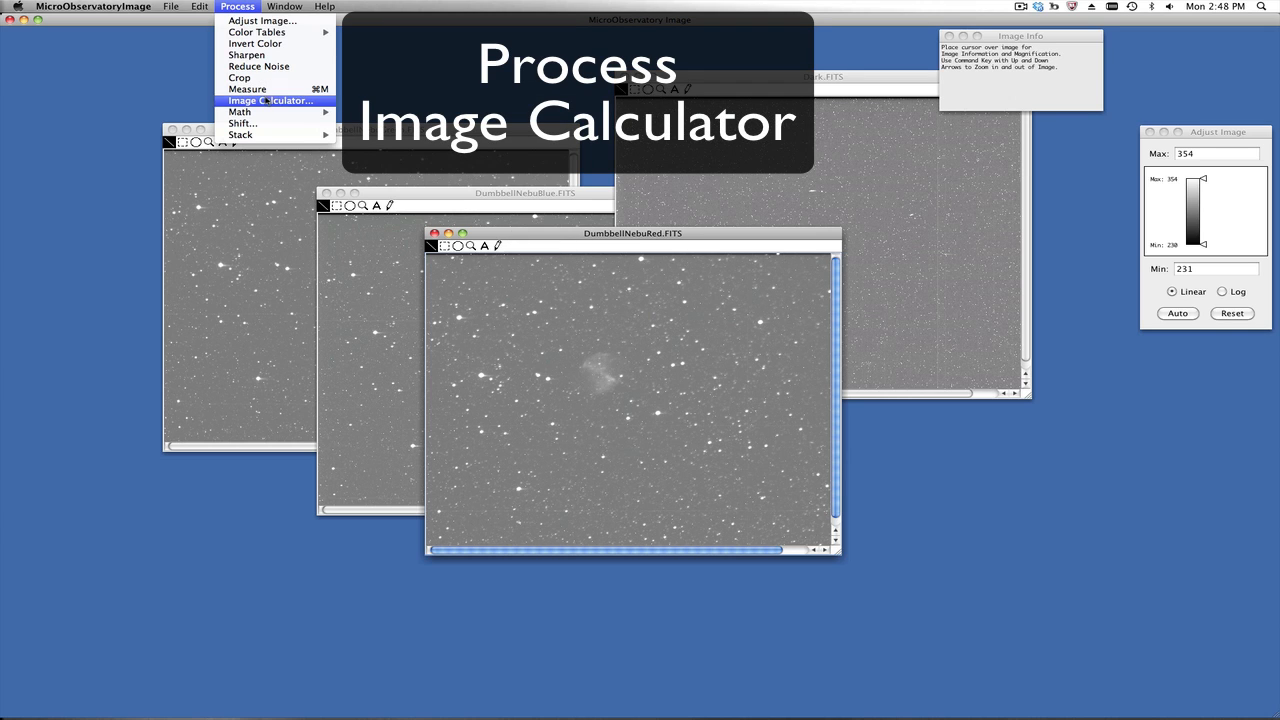
click(268, 100)
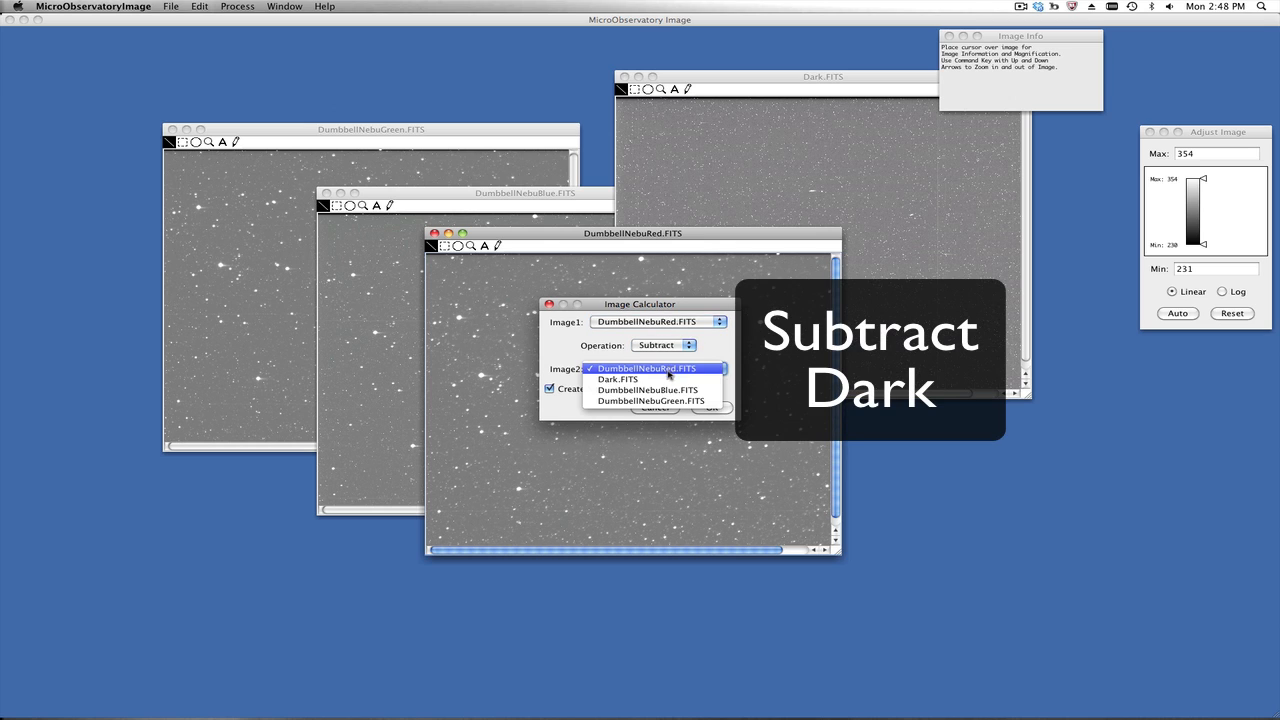
click(618, 380)
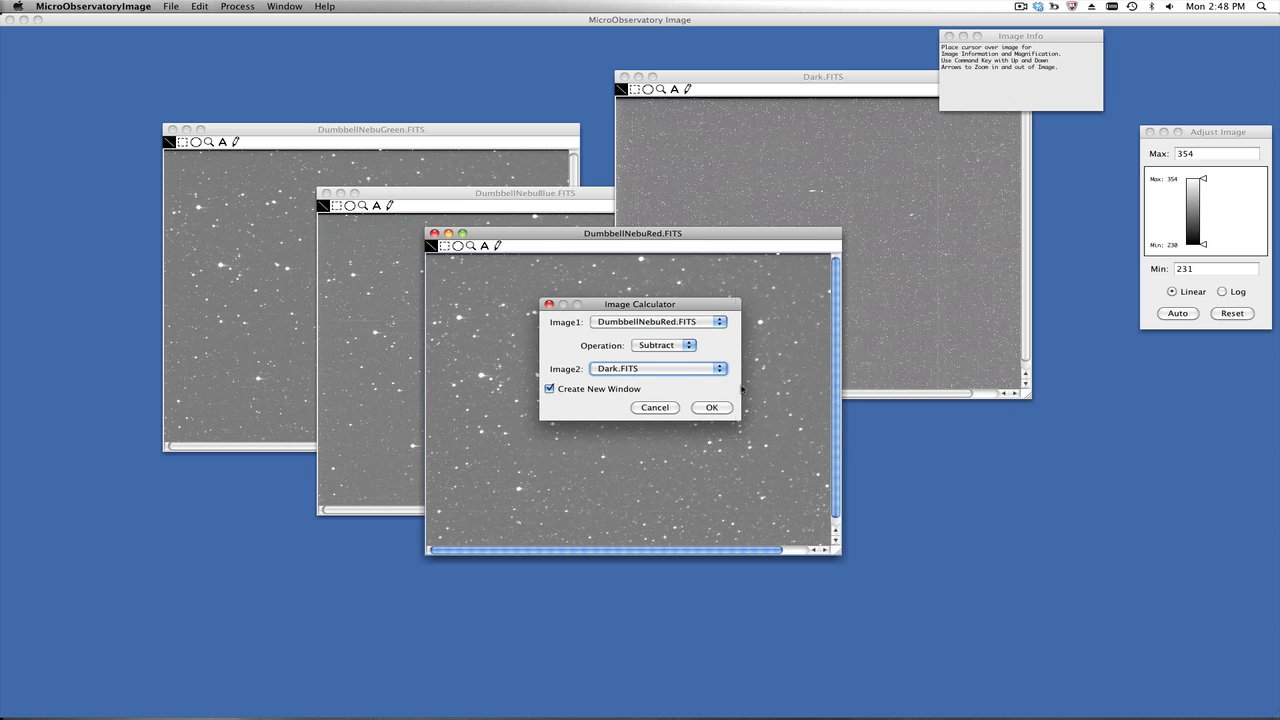
click(712, 408)
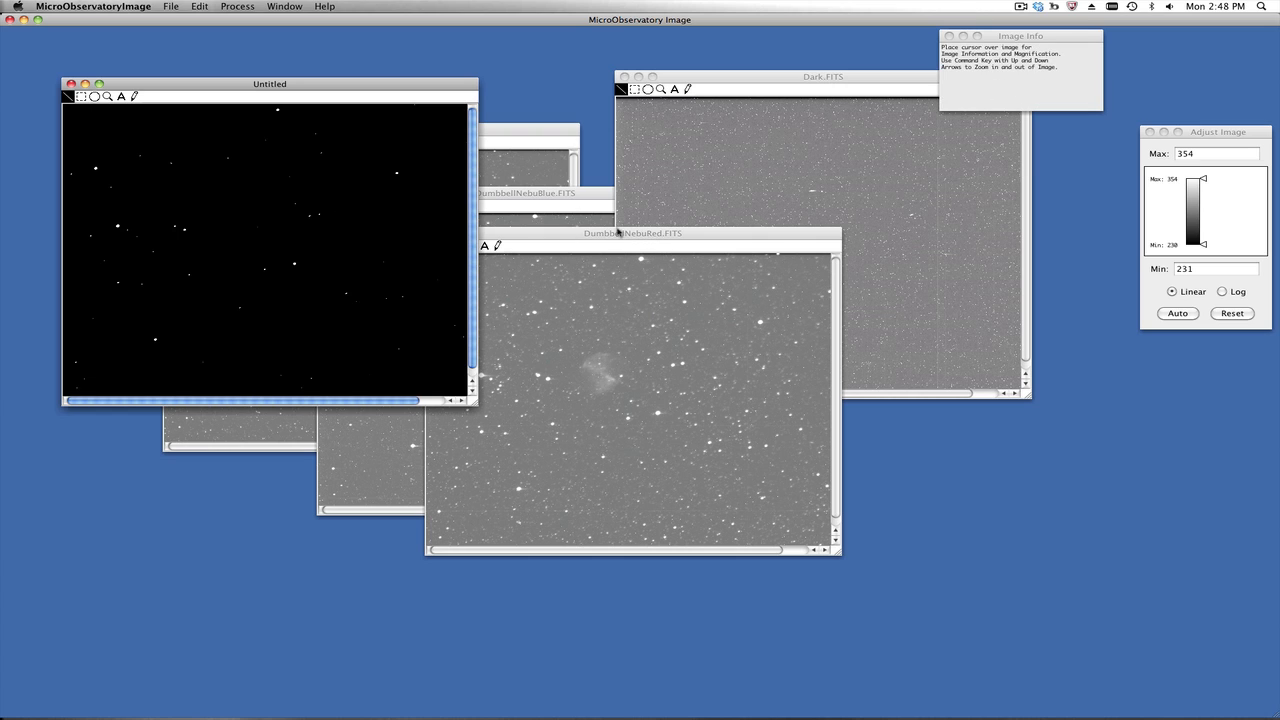
mouse_move(170, 24)
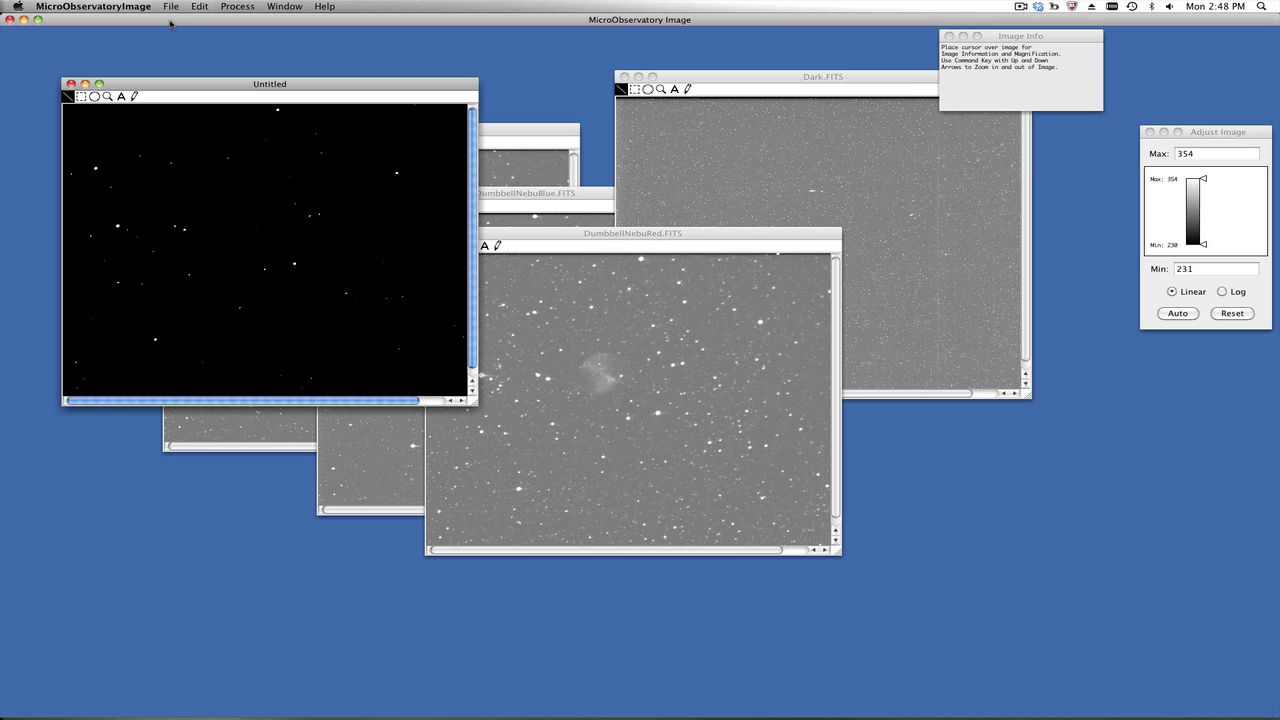
Step: Save the dark-subtracted red result as red_darksub.FITS
click(170, 6)
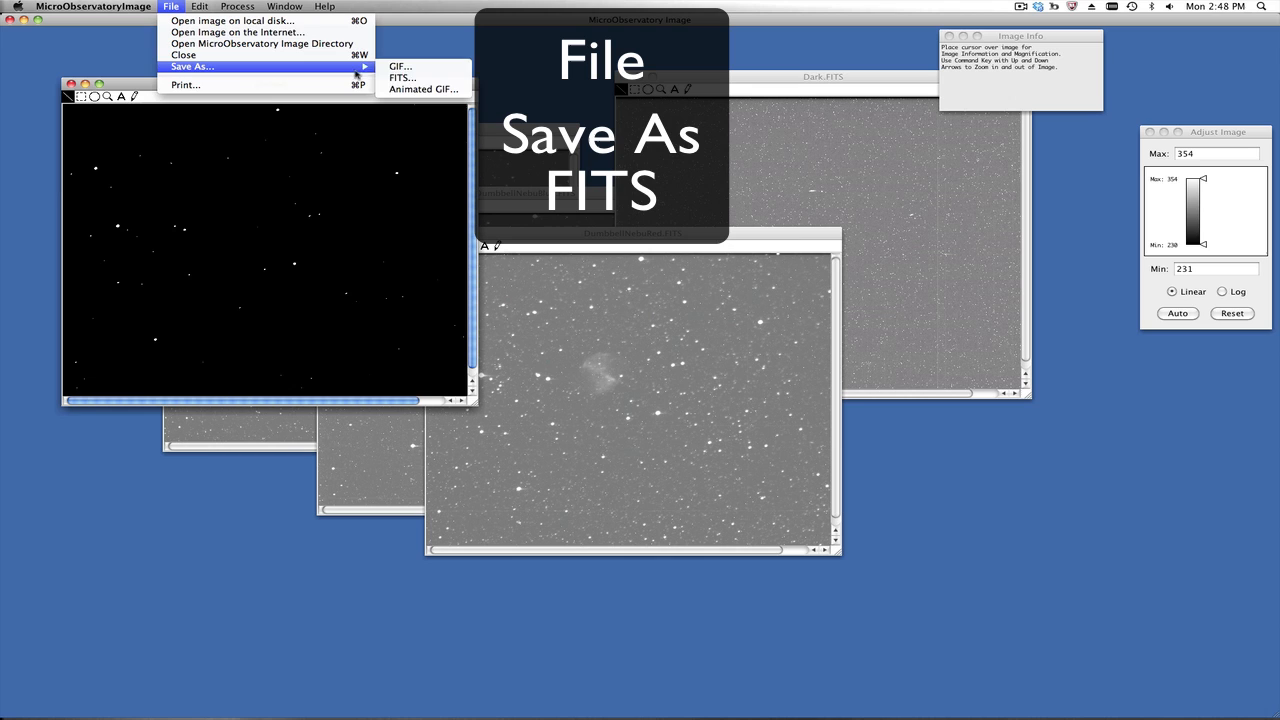
click(402, 76)
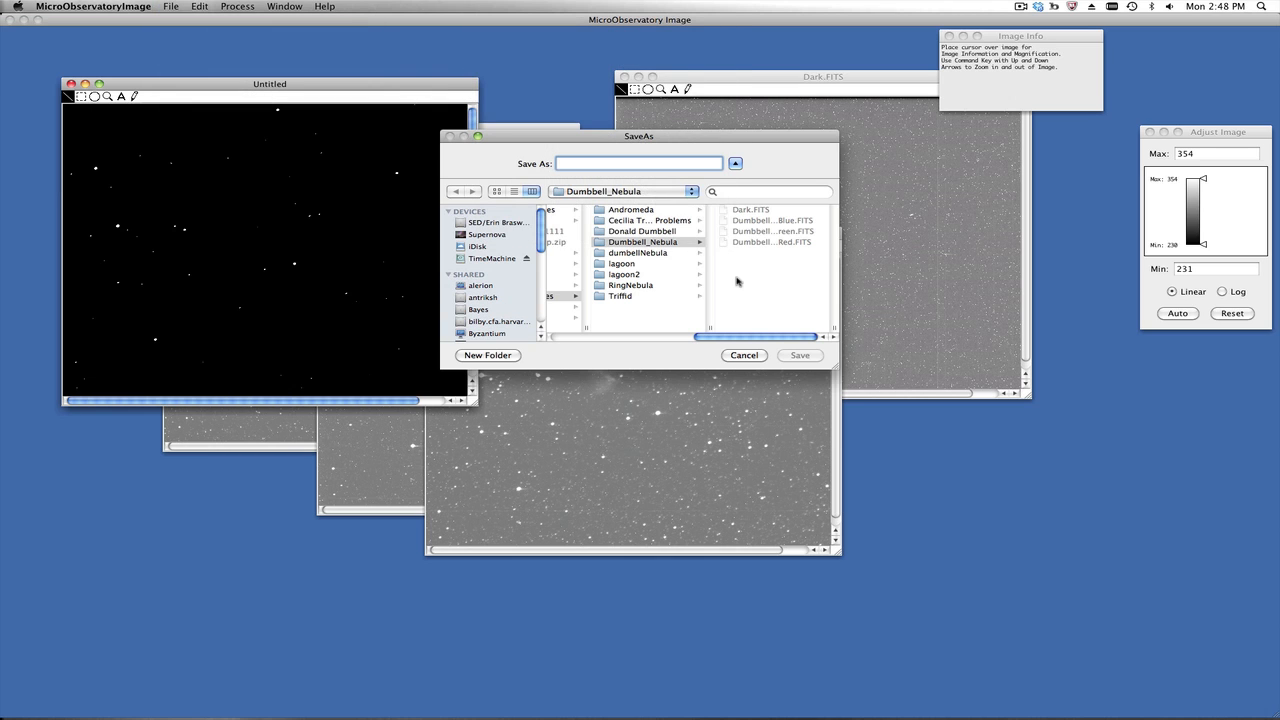
text(red_darksub.FIT)
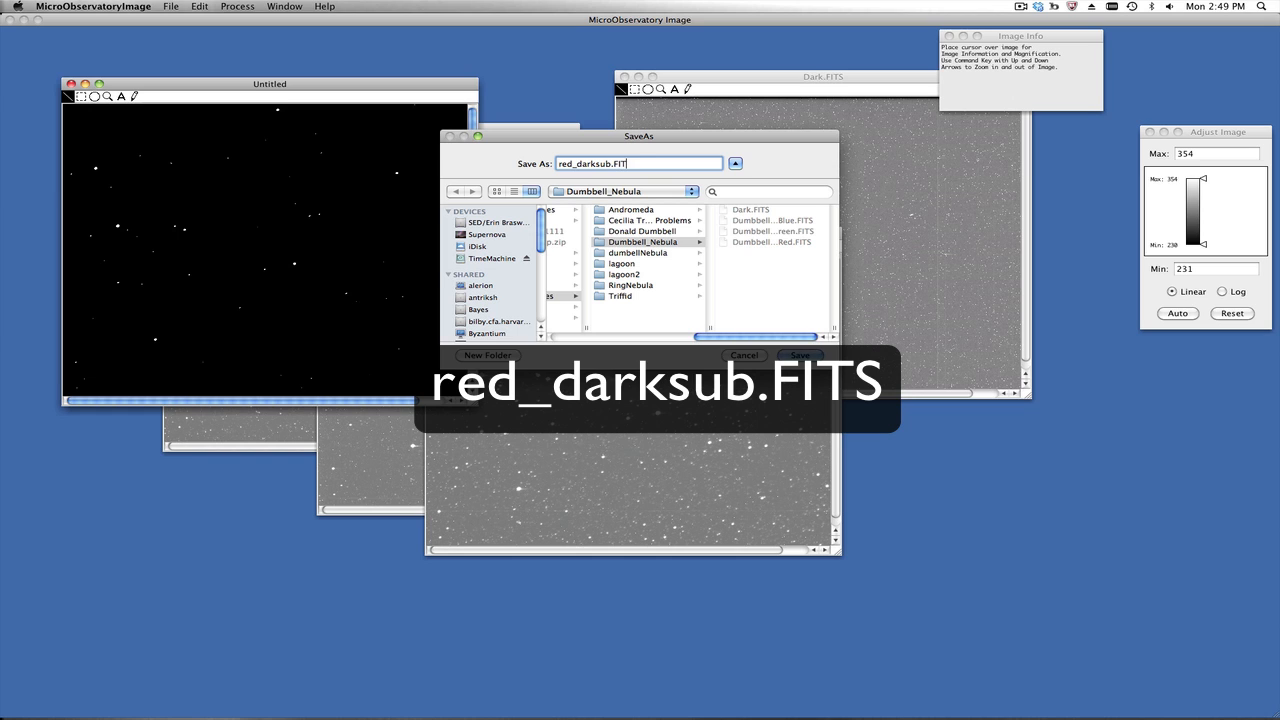
click(800, 356)
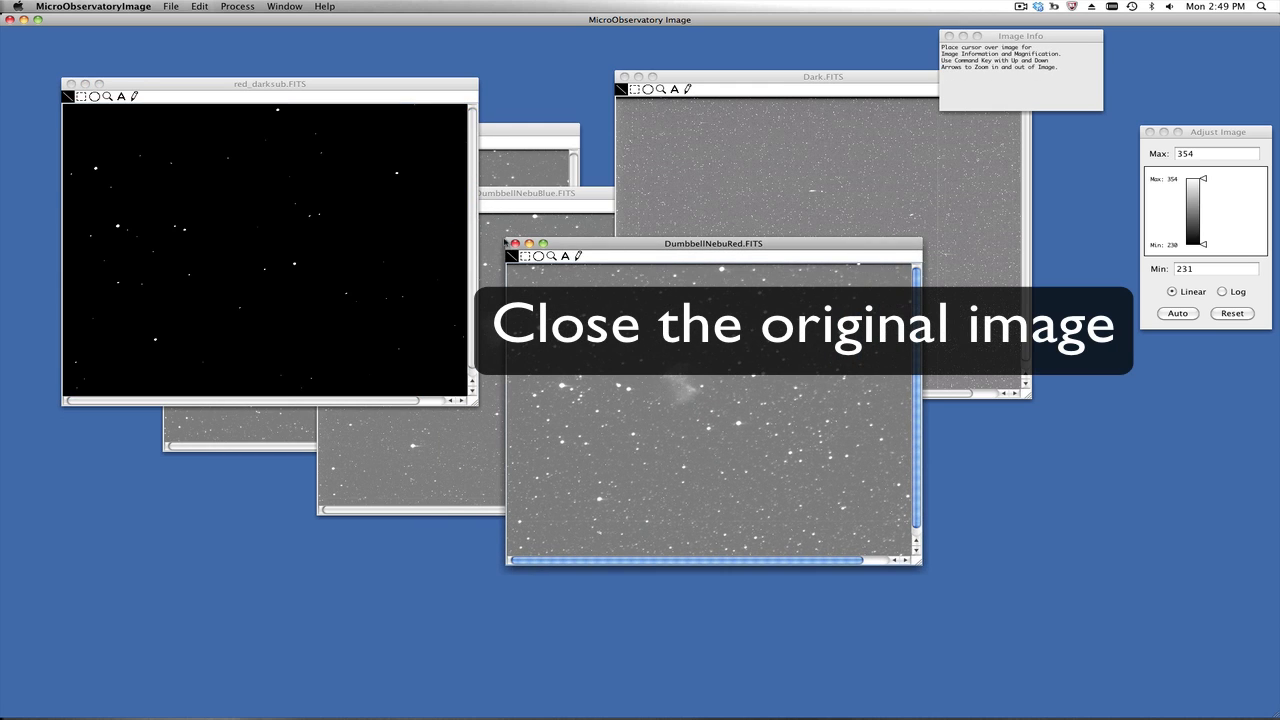
Step: Close the original red image and subtract Dark.FITS from the blue nebula image
click(516, 244)
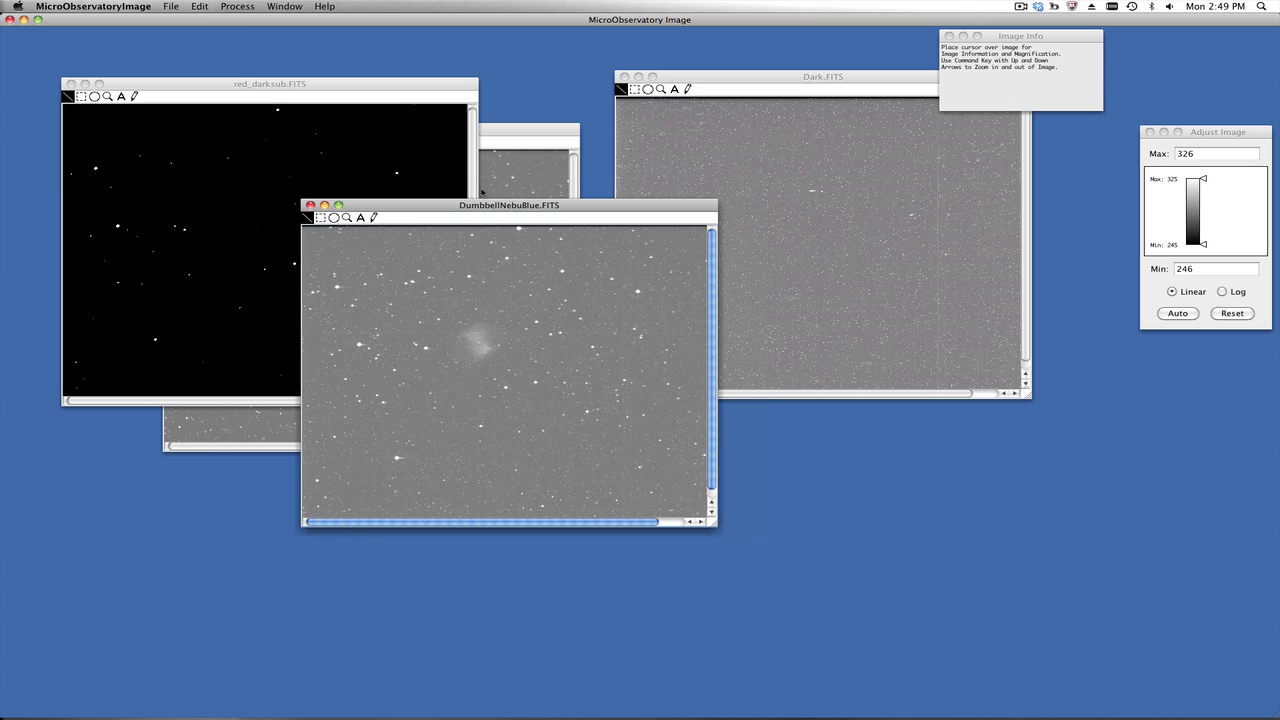
click(236, 6)
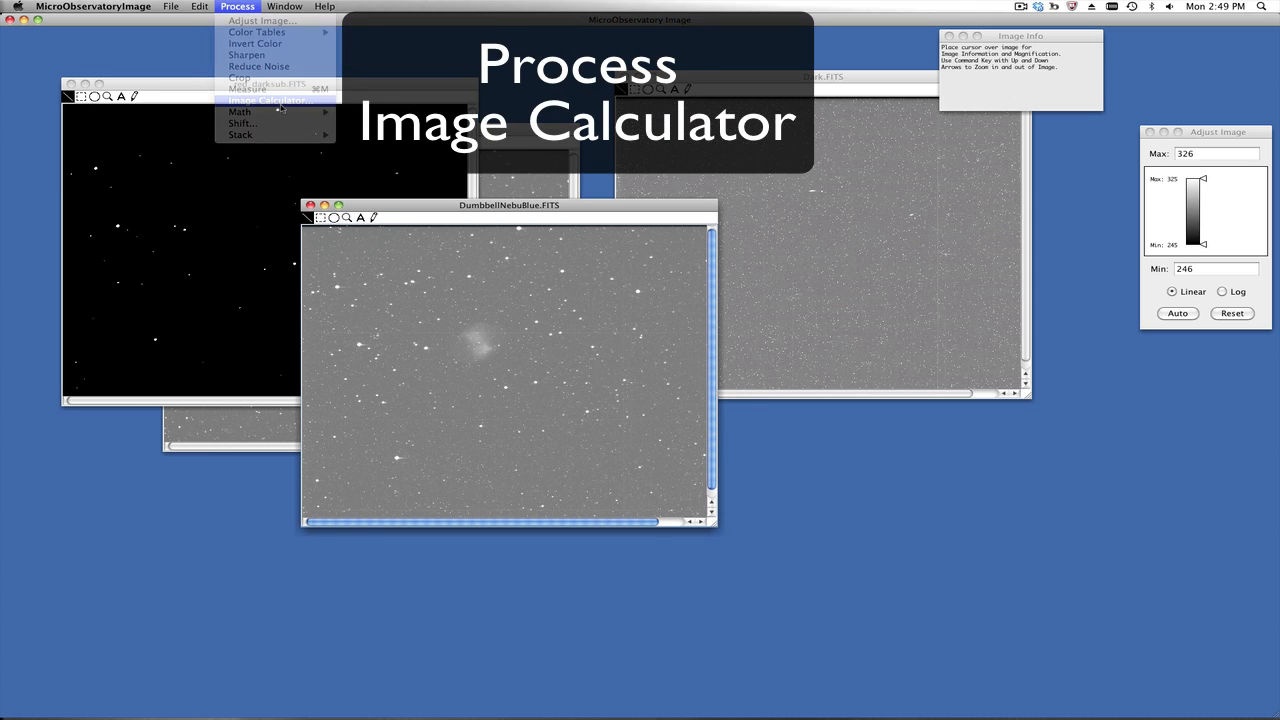
click(270, 100)
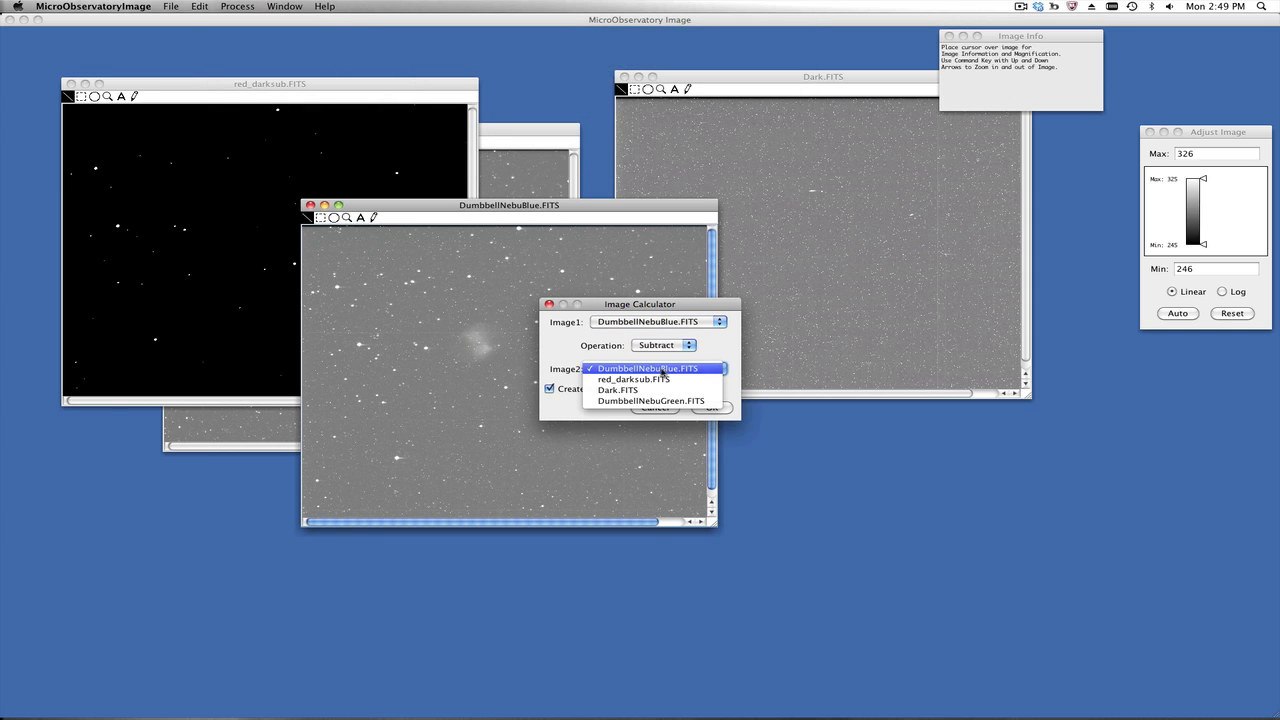
click(620, 390)
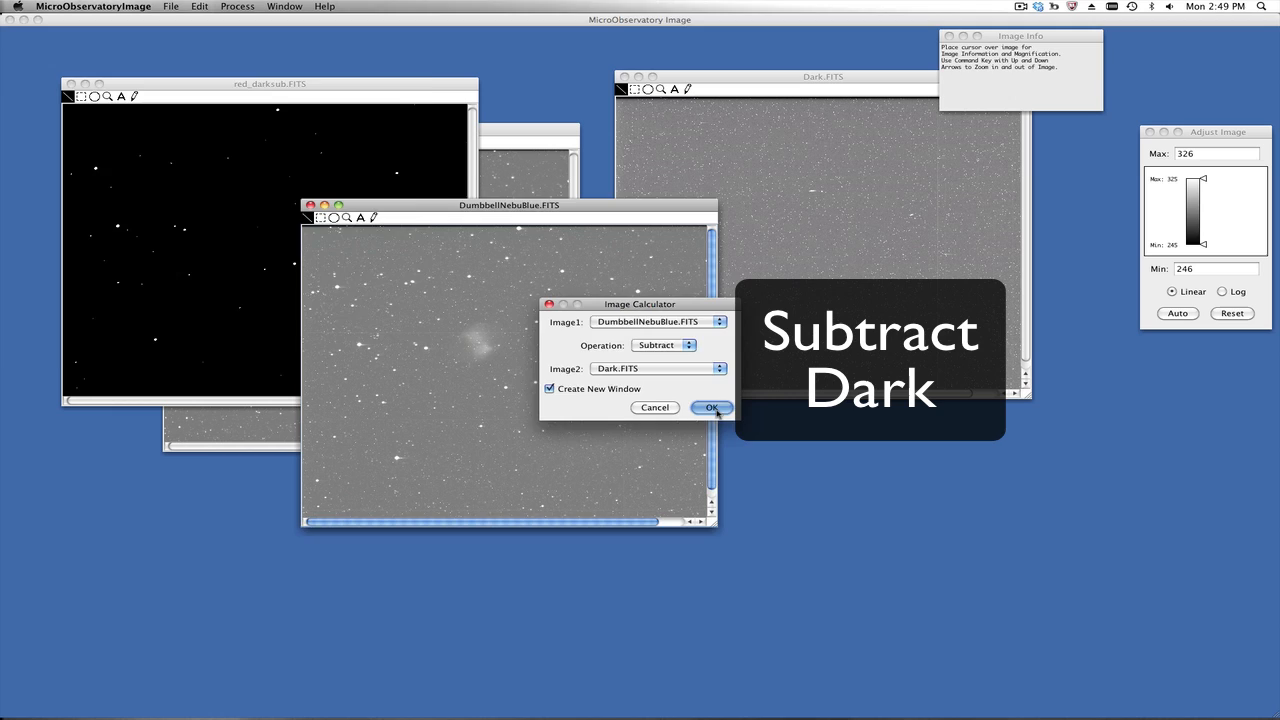
click(712, 408)
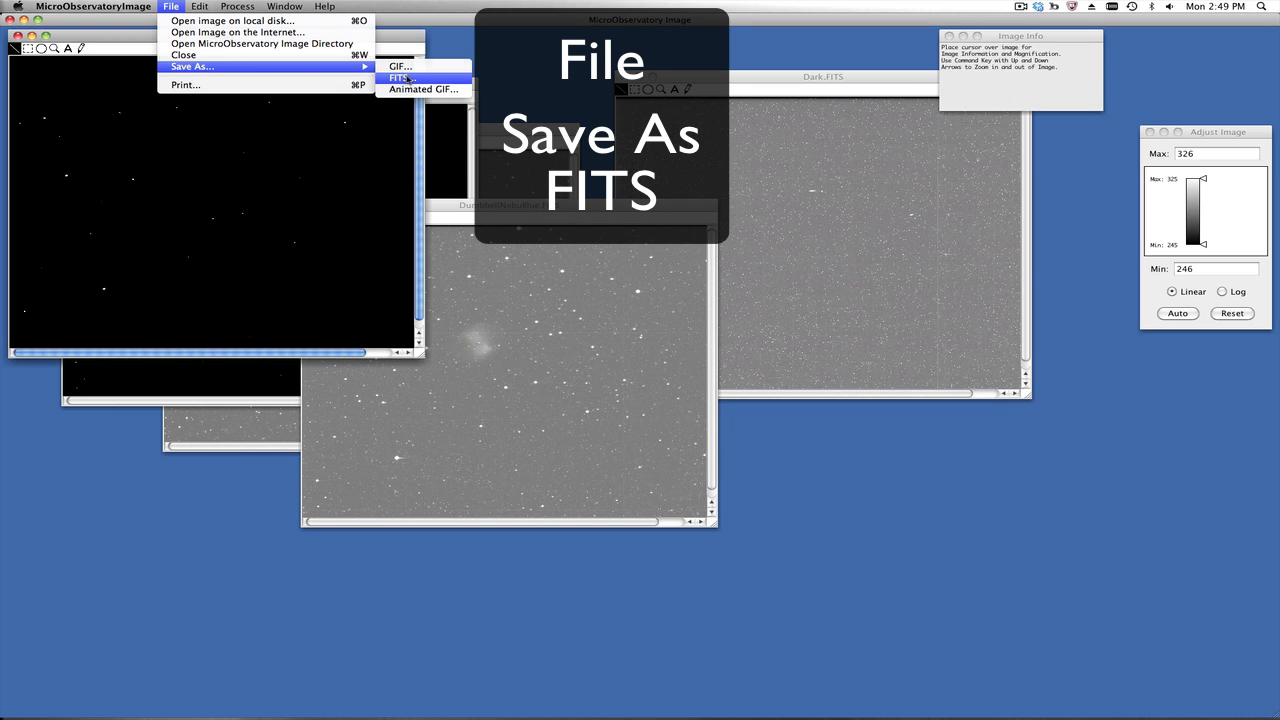
Step: Save the result as blue_darksub.FITS and close the original blue image without saving
click(400, 76)
text(blue_darksub.FITS)
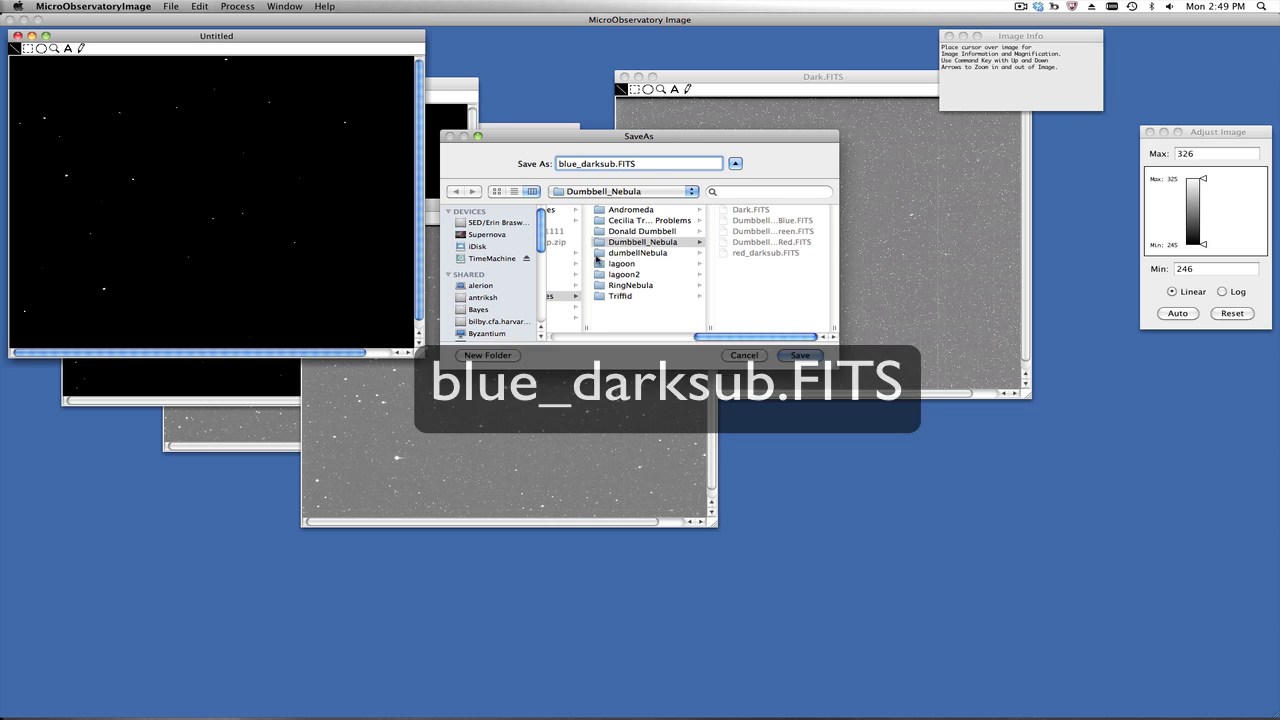
click(800, 356)
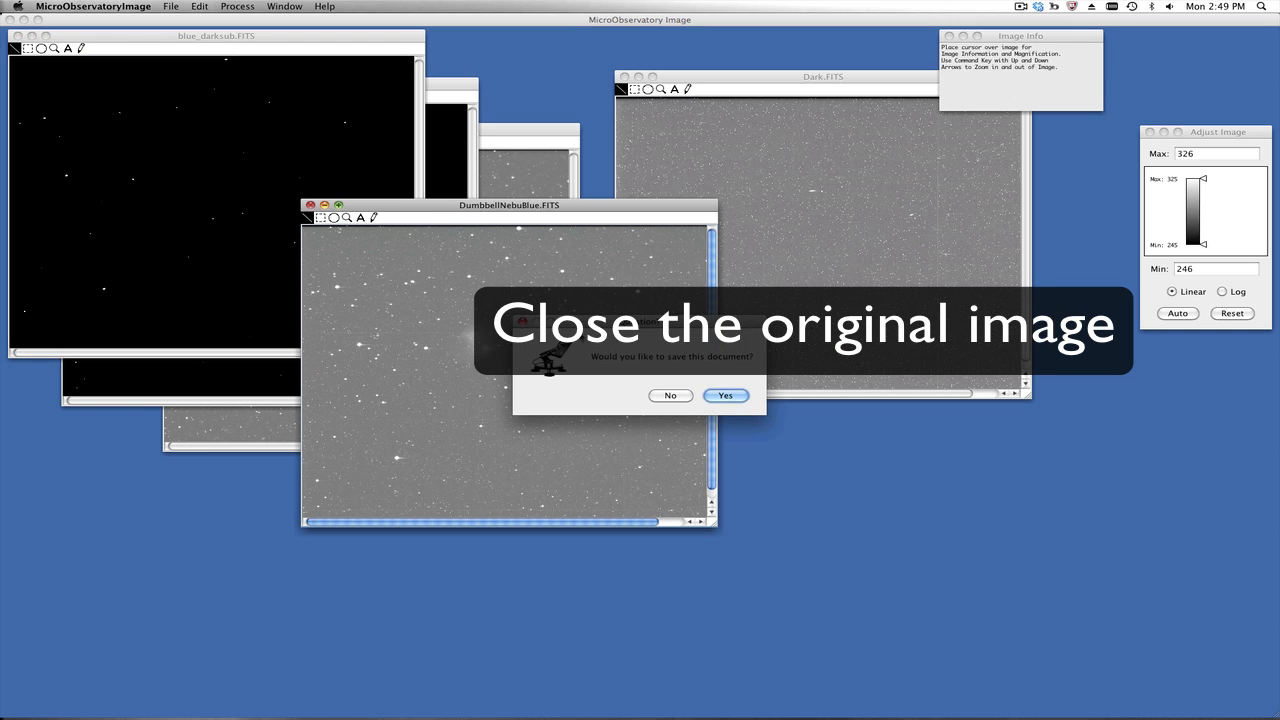
click(724, 396)
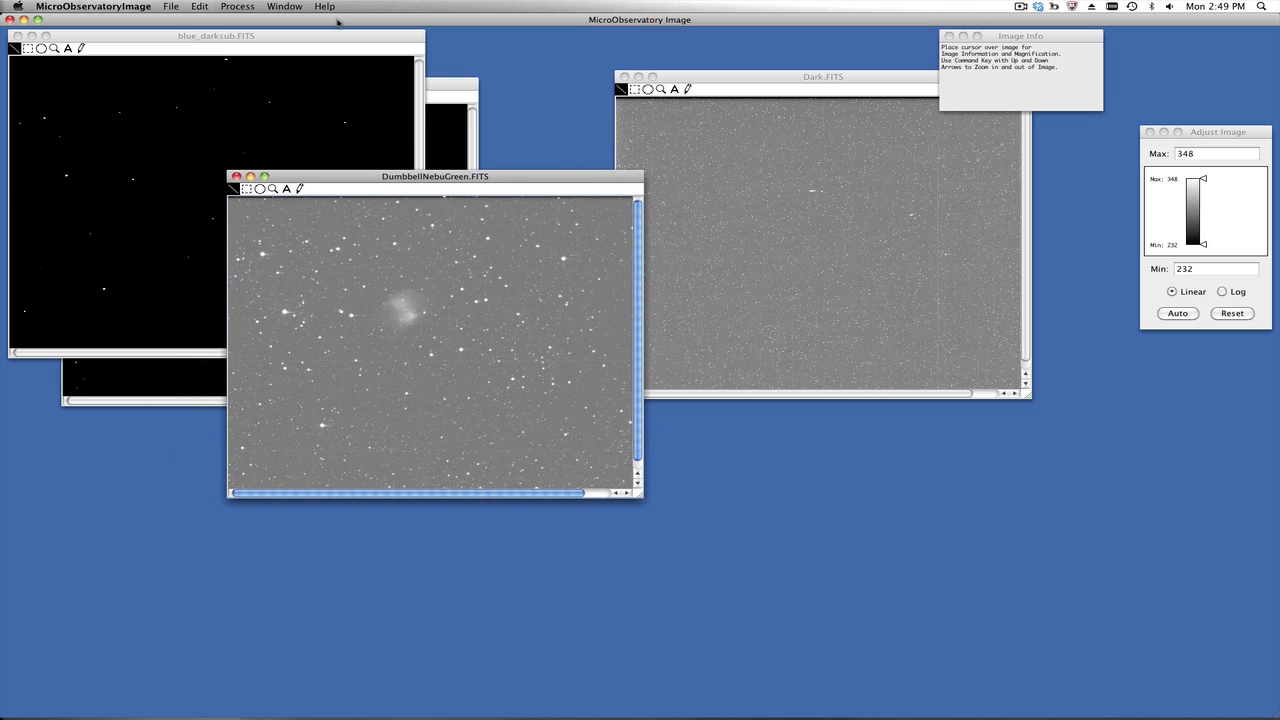
Step: Subtract Dark.FITS from the green nebula image with the Image Calculator
click(236, 6)
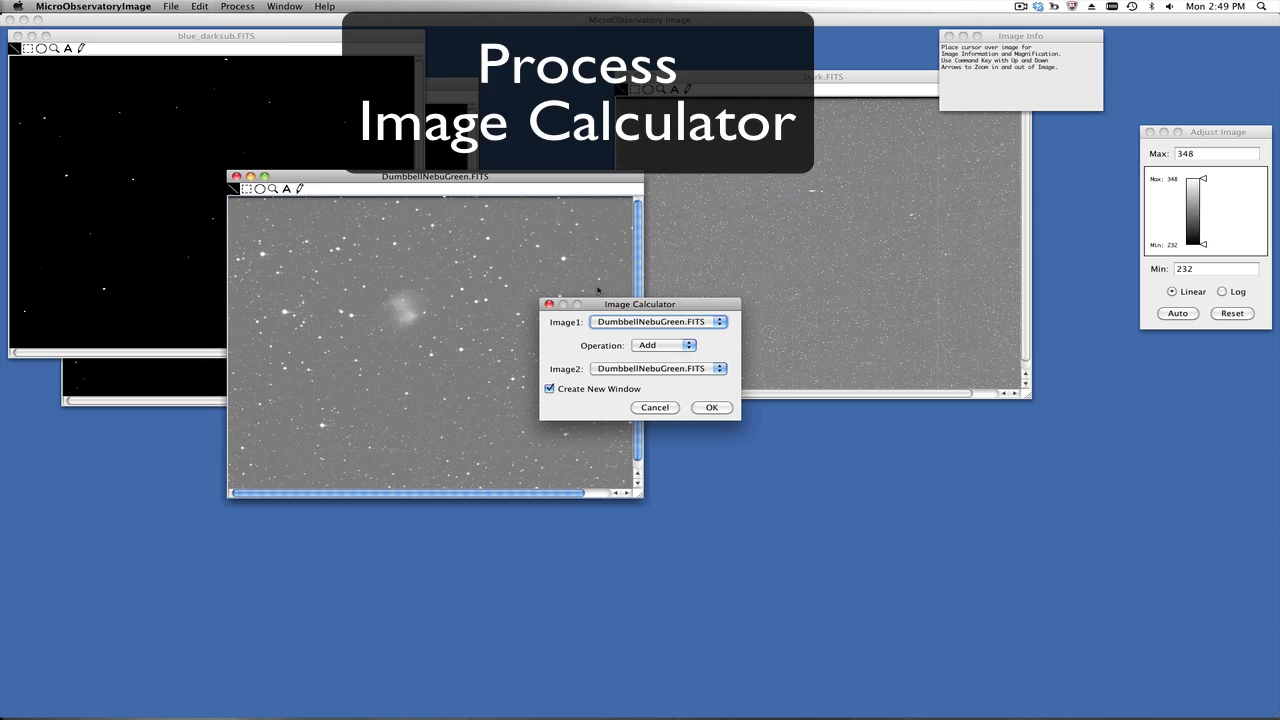
click(664, 344)
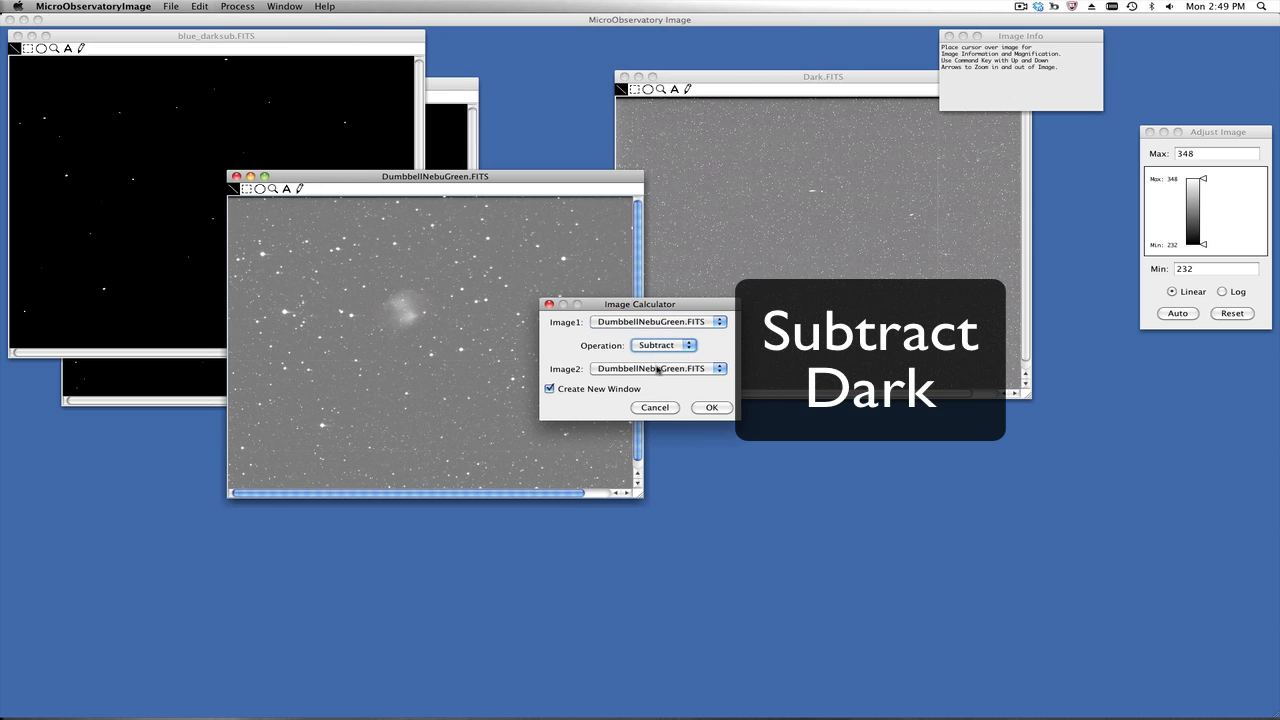
click(658, 368)
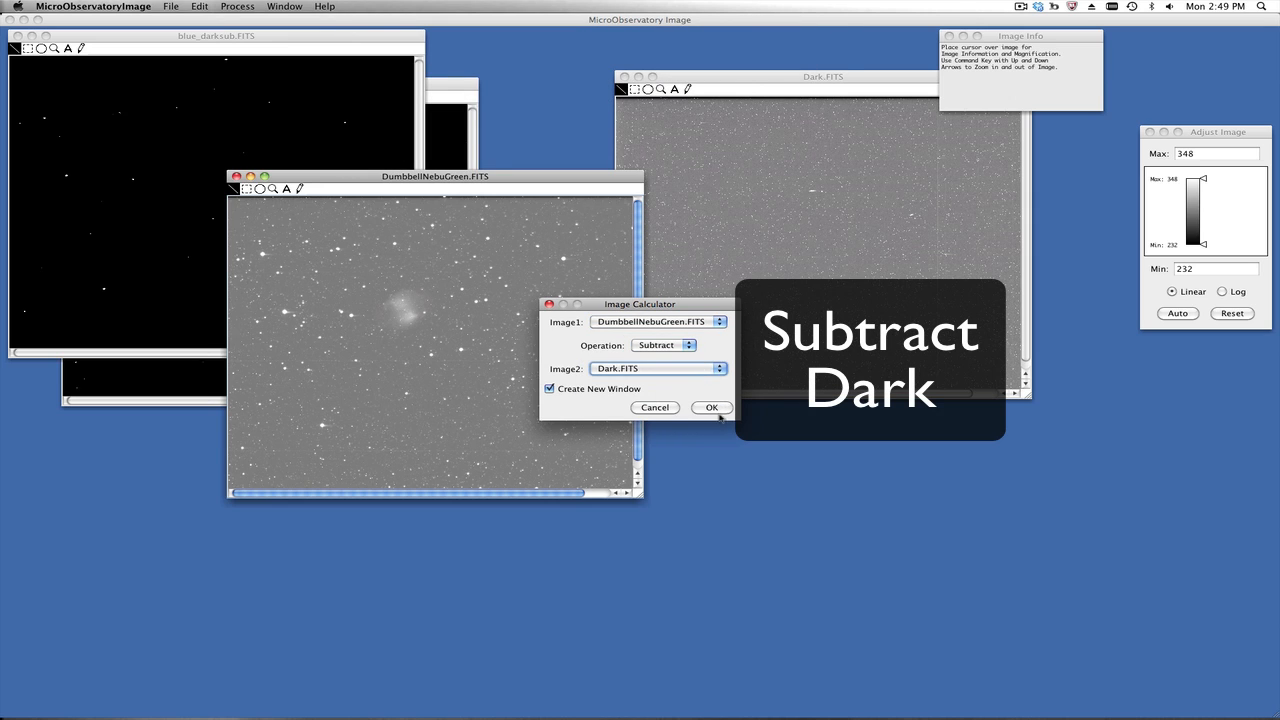
click(712, 408)
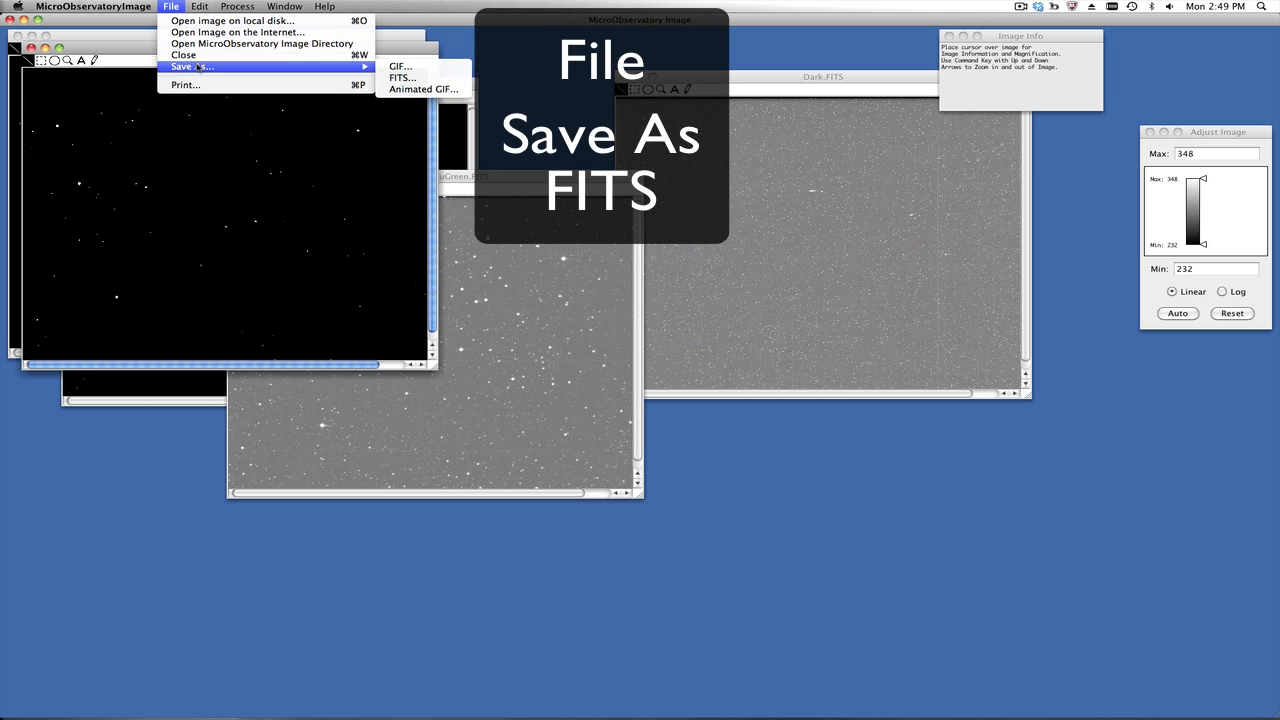
Step: Save the dark-subtracted green result as green_darksub.FITS
click(404, 76)
text(g)
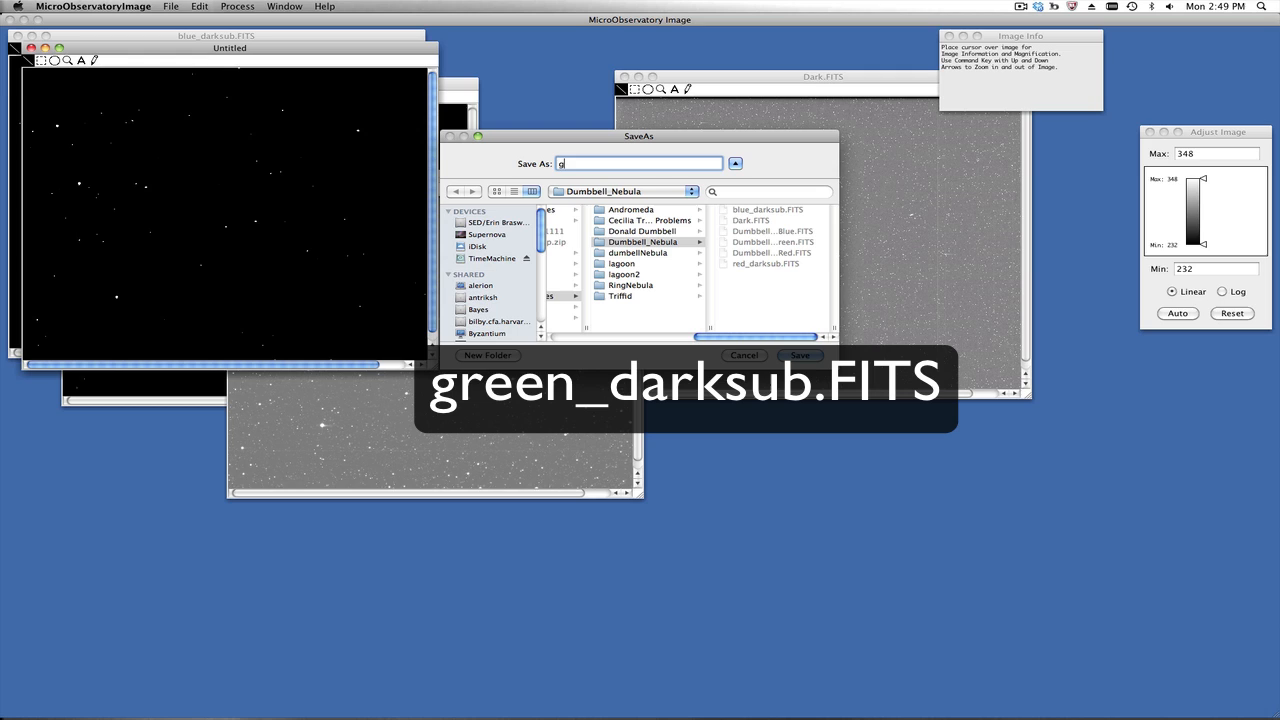
text(reen_dar)
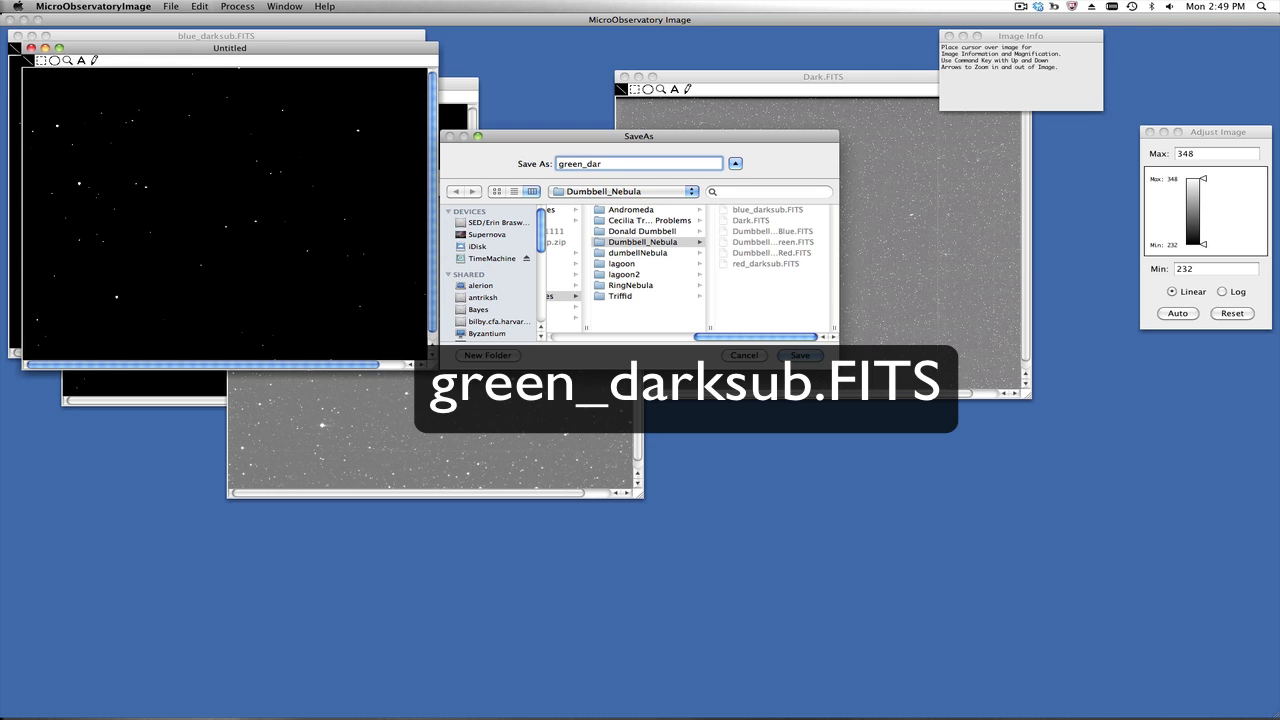
text(ksub.FITS)
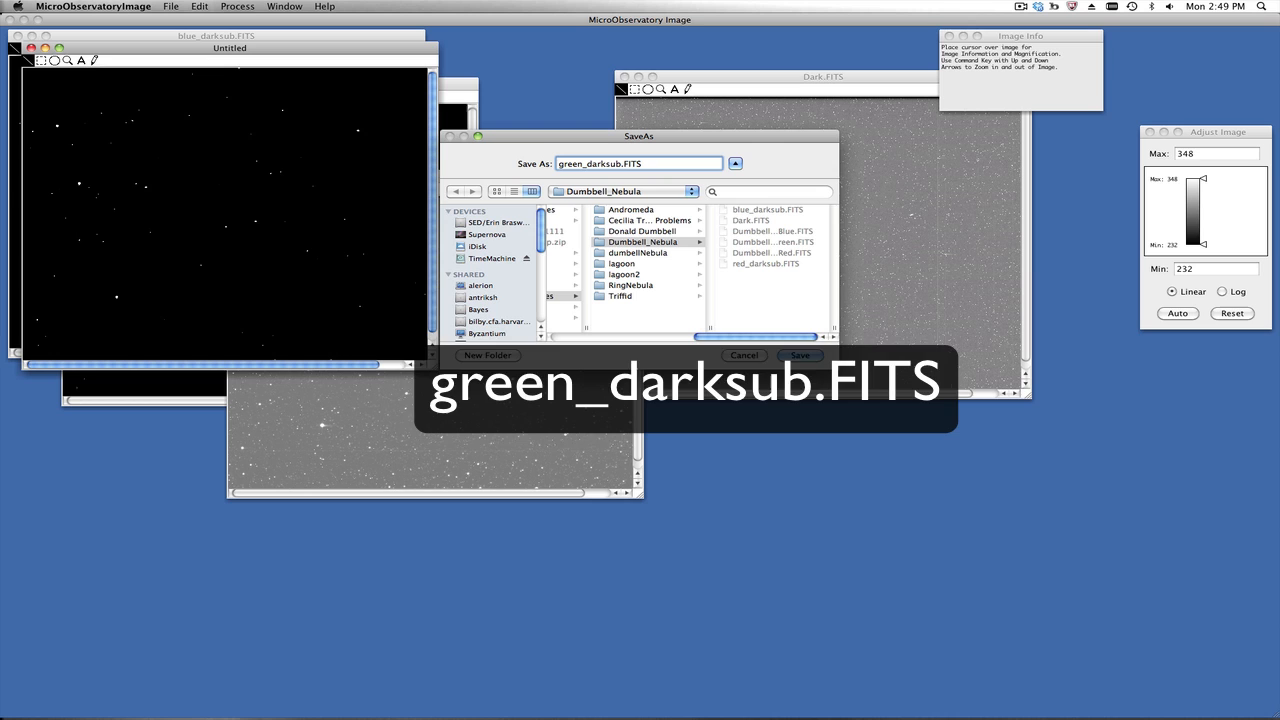
click(800, 356)
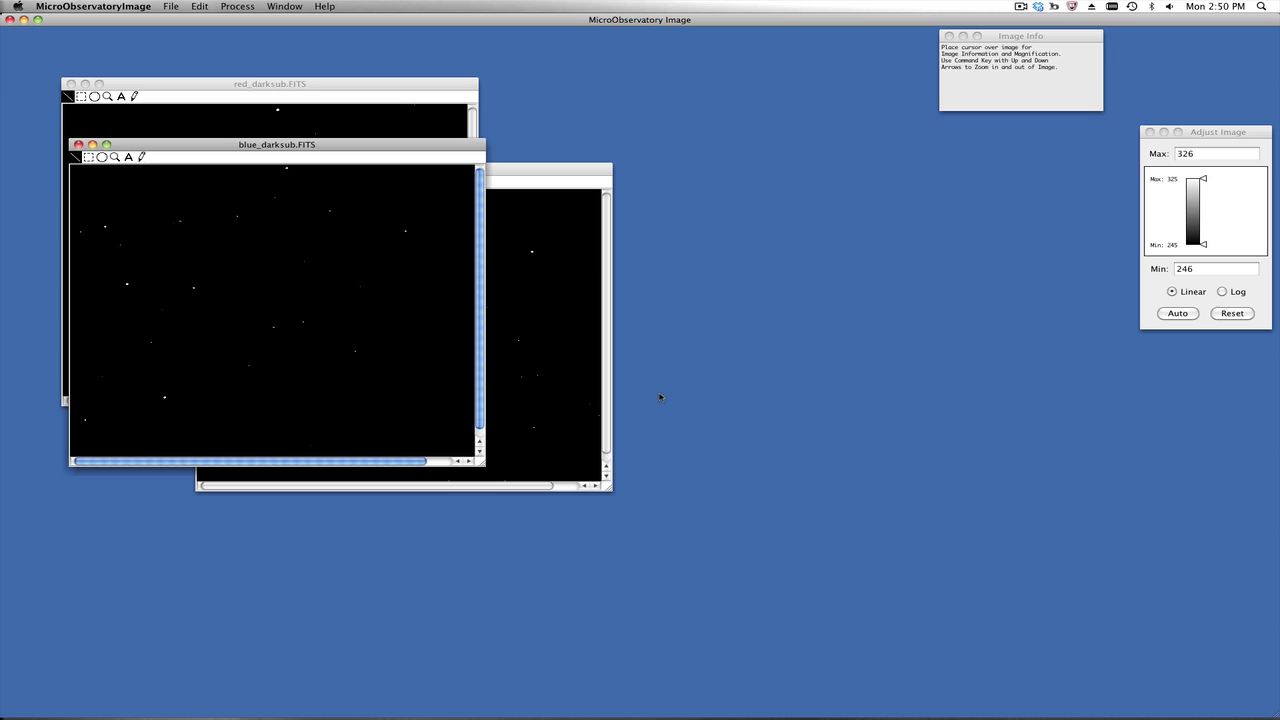
Step: Arrange the windows and apply Reduce Noise and Sharpen to the red dark-subtracted image
drag(276, 144, 404, 128)
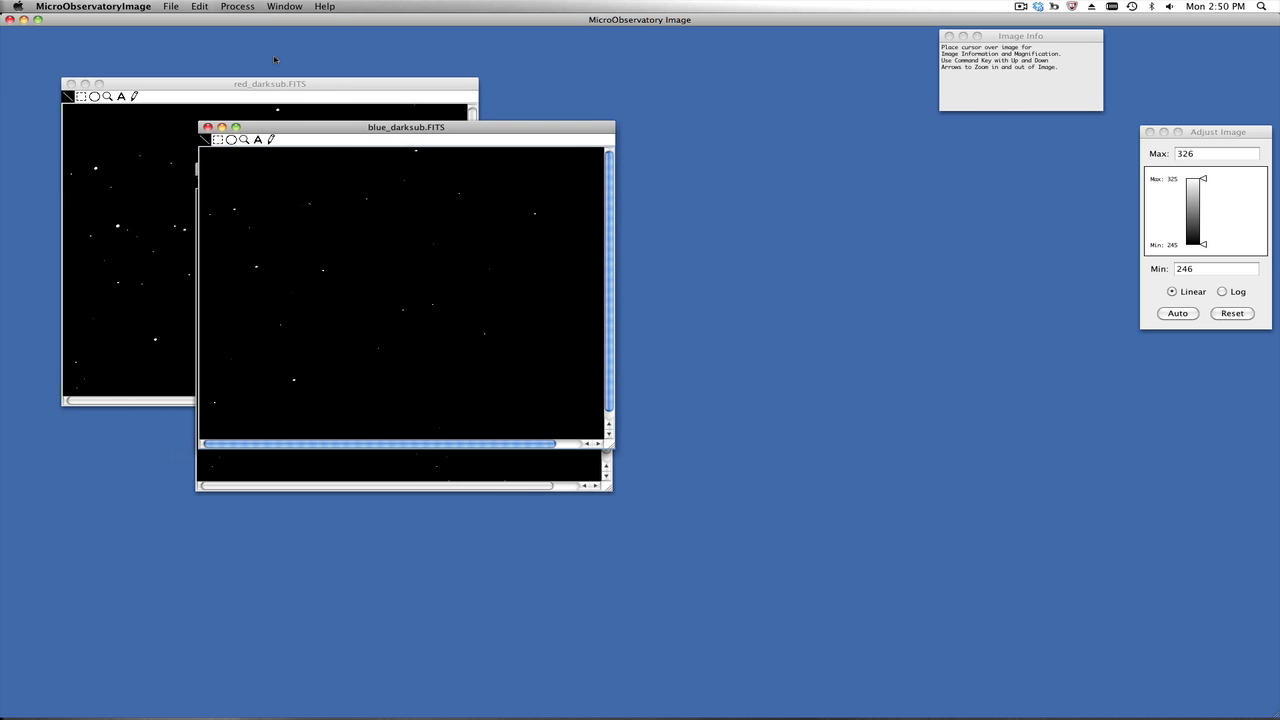
click(236, 6)
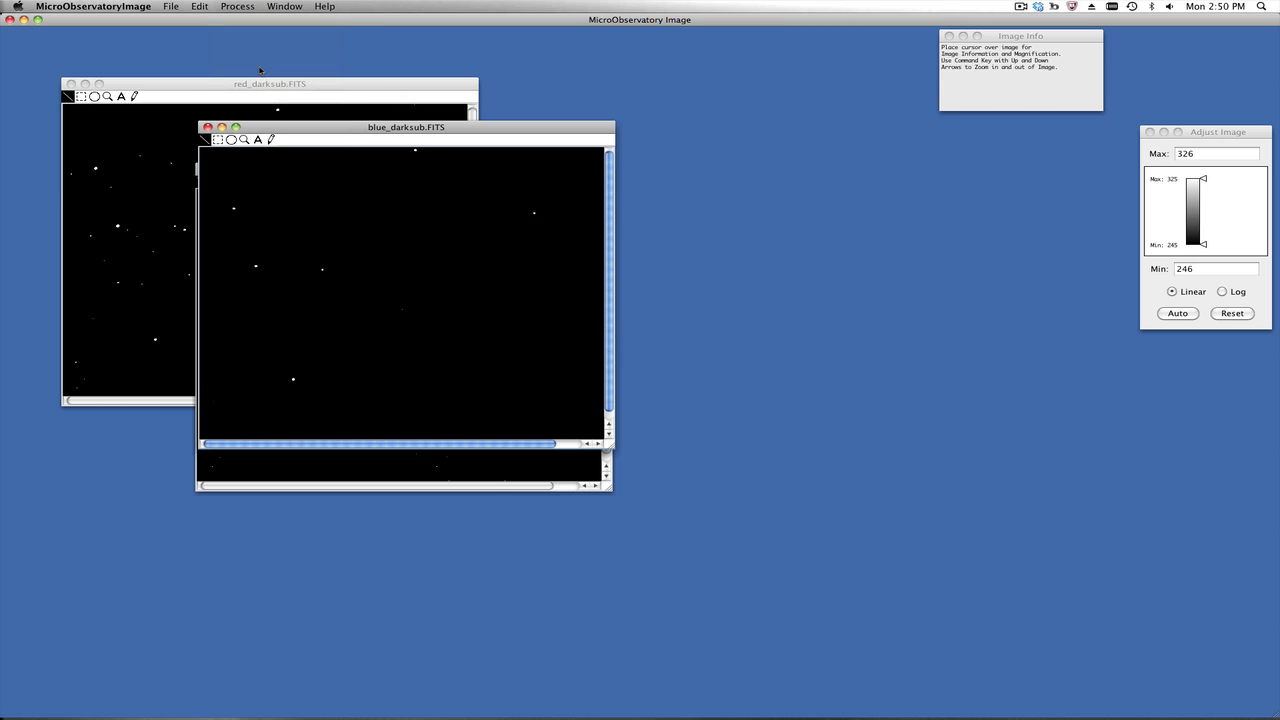
click(268, 84)
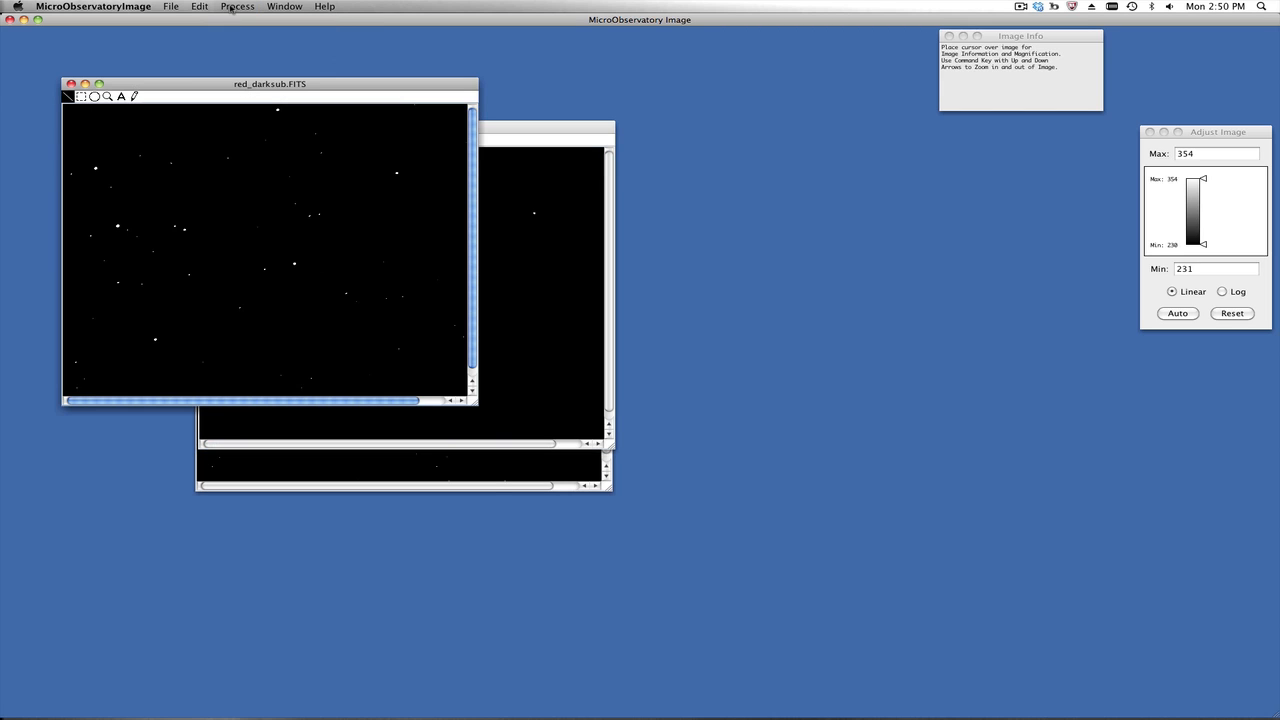
click(1178, 312)
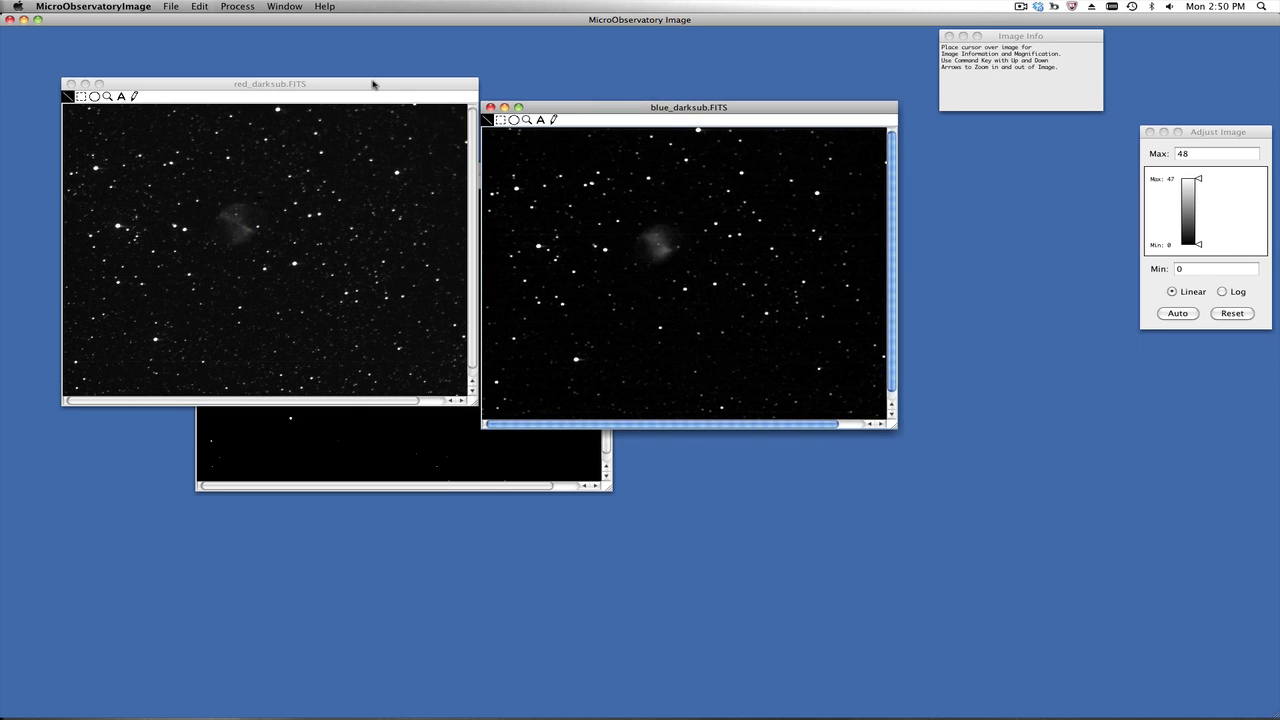
click(236, 6)
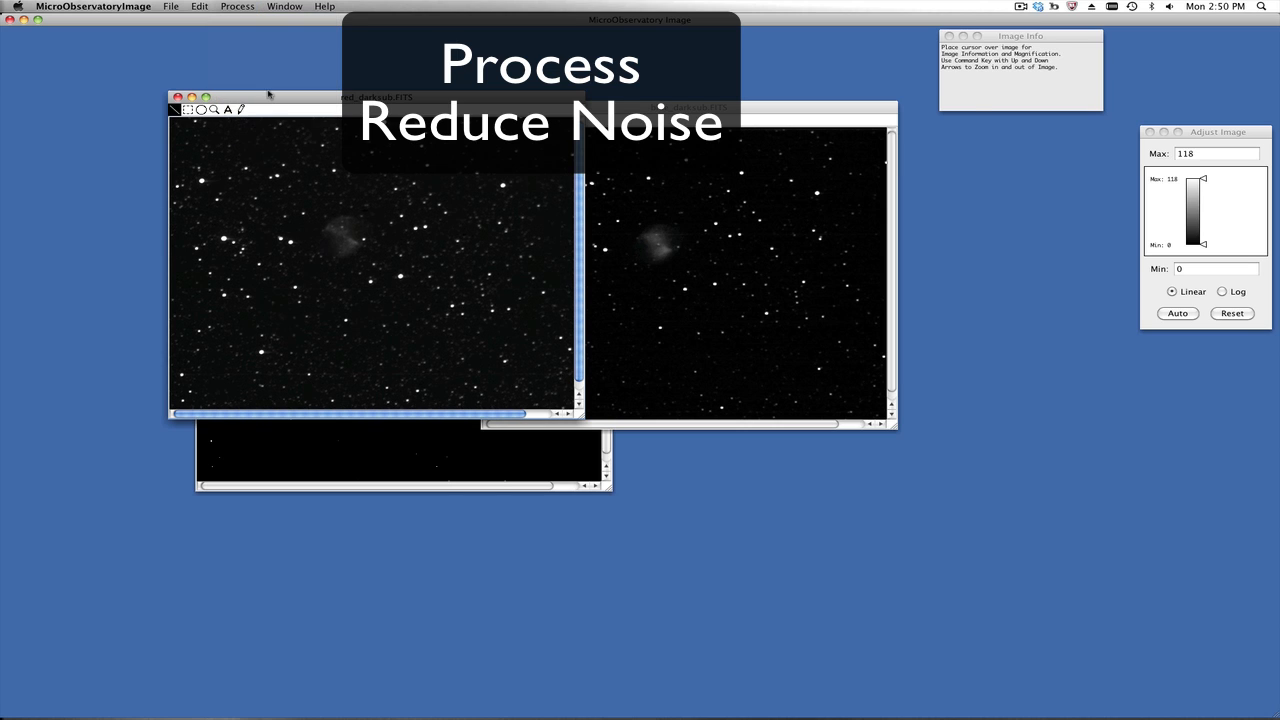
click(1178, 312)
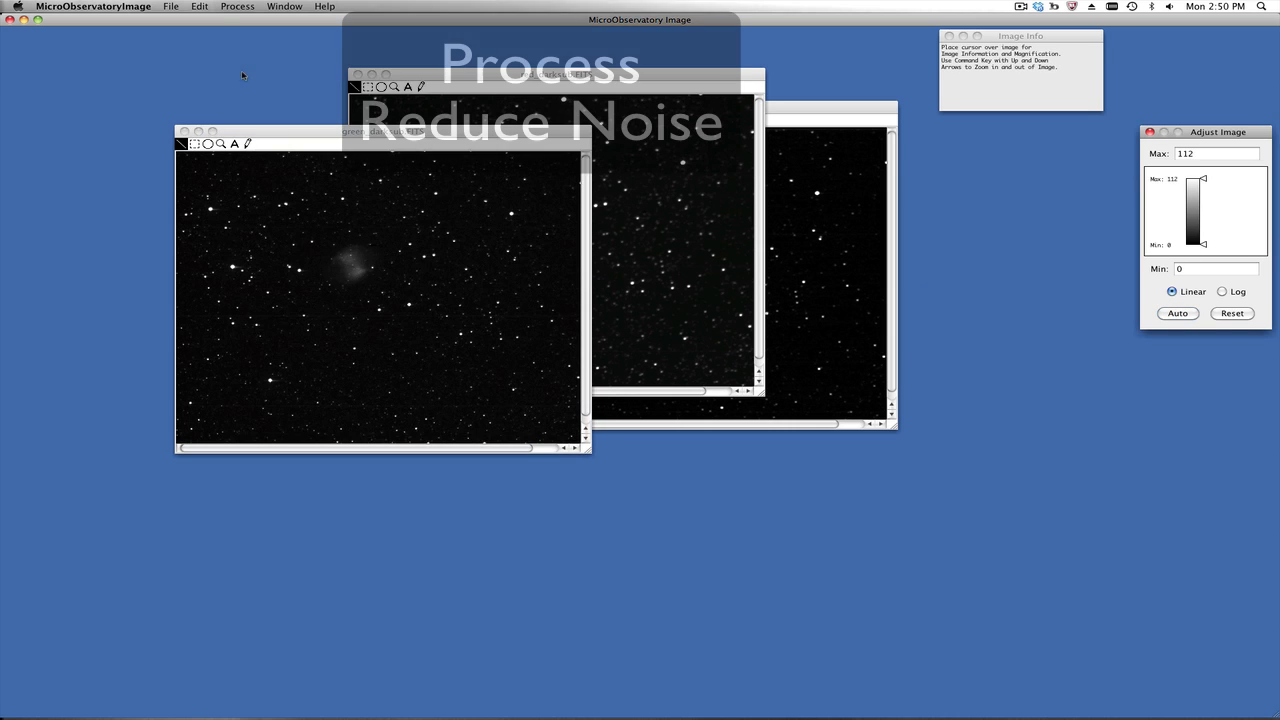
Step: Apply Reduce Noise and Sharpen to the remaining dark-subtracted images, ending on blue_darksub.FITS
click(236, 6)
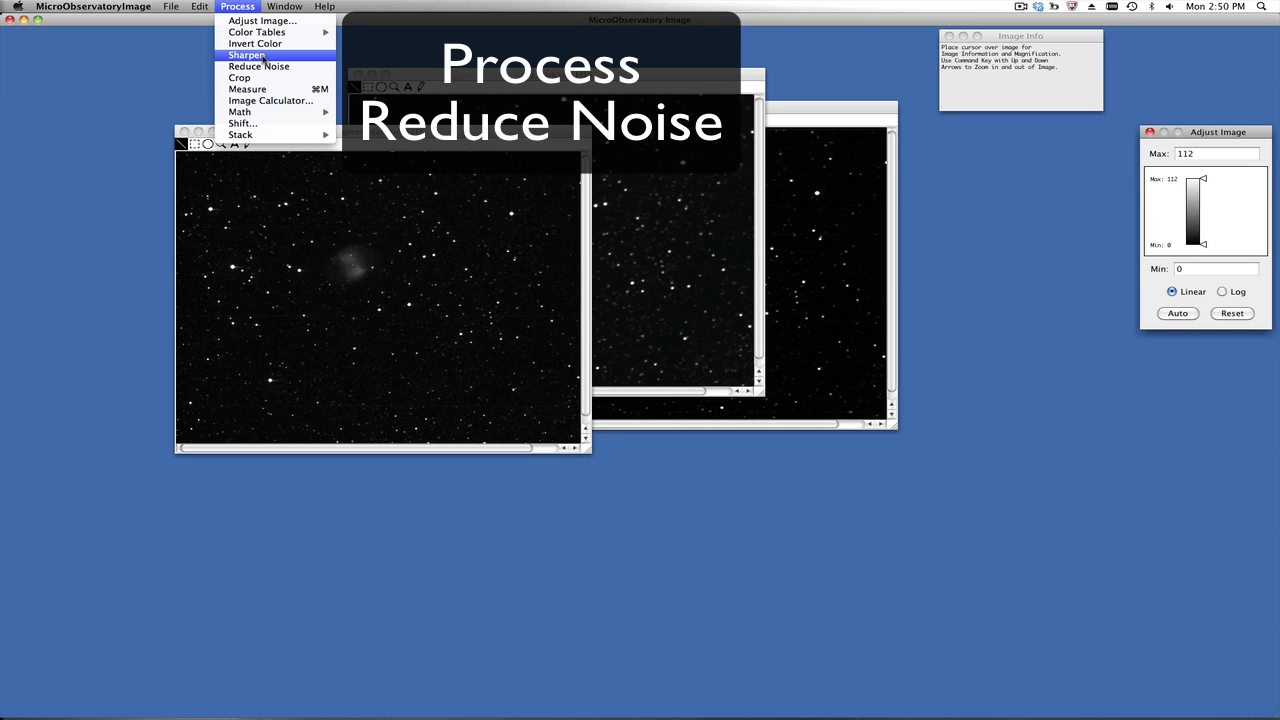
click(258, 66)
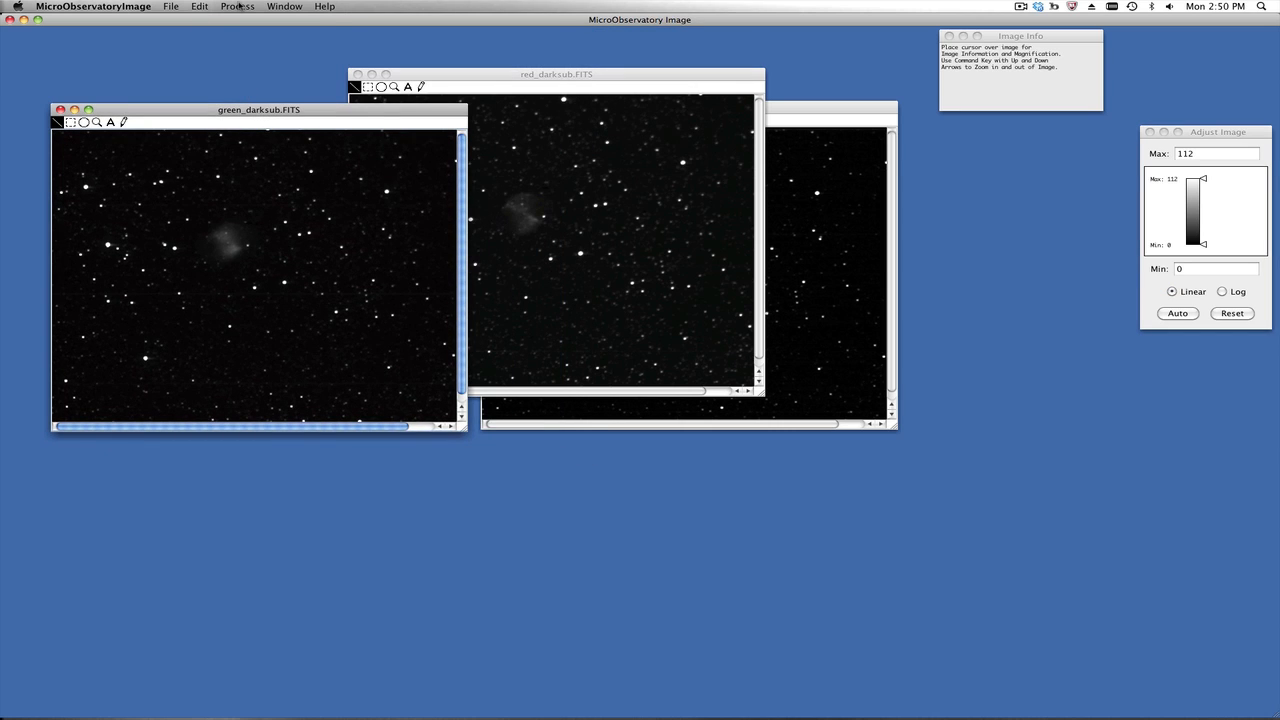
click(236, 6)
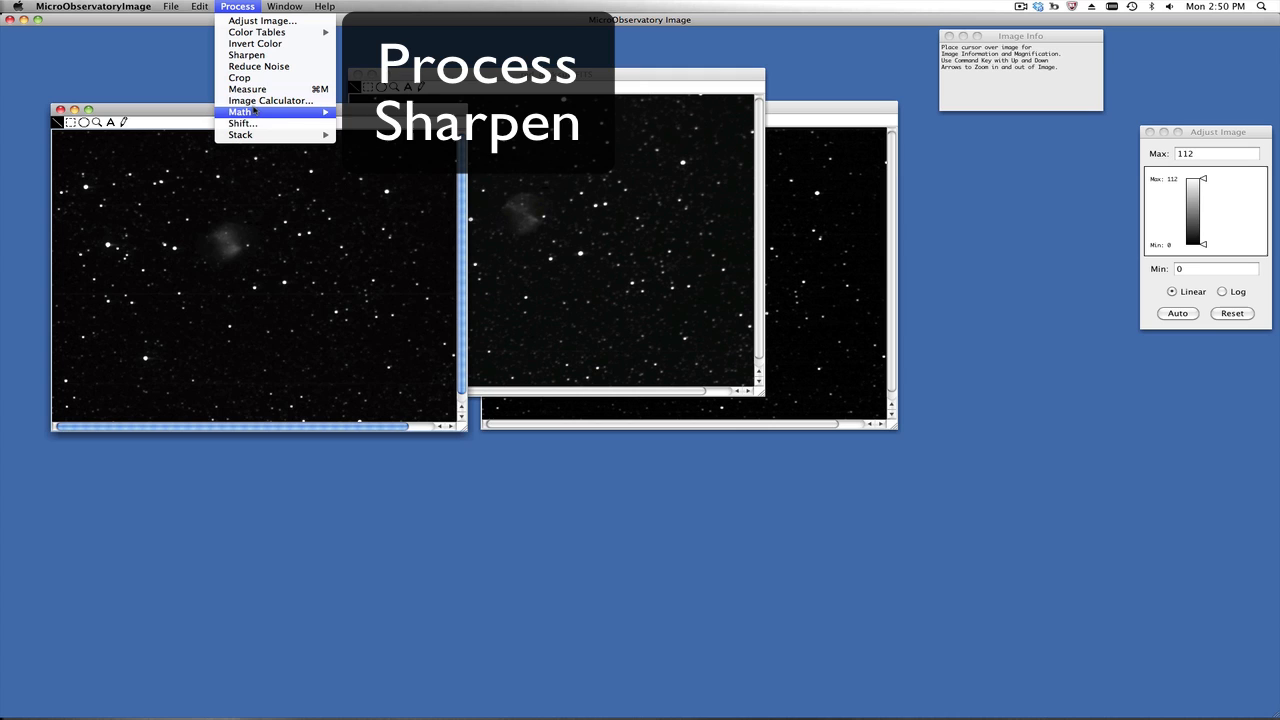
mouse_move(248, 56)
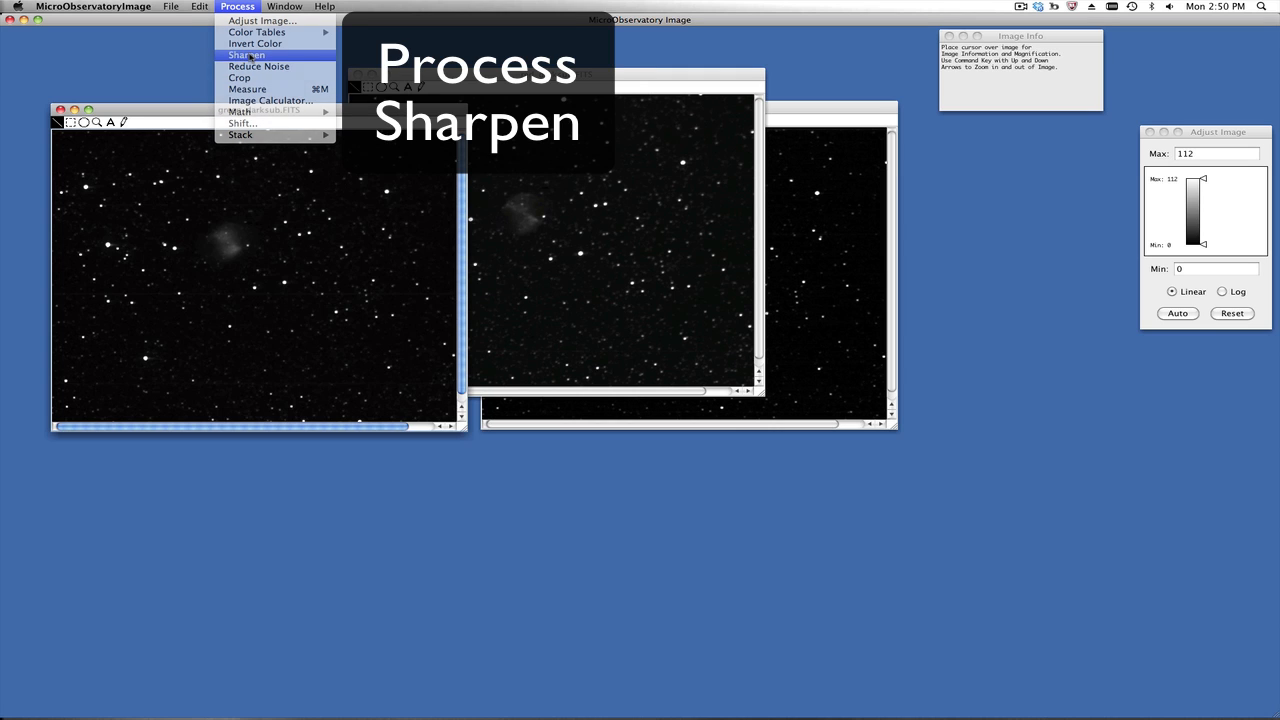
click(246, 56)
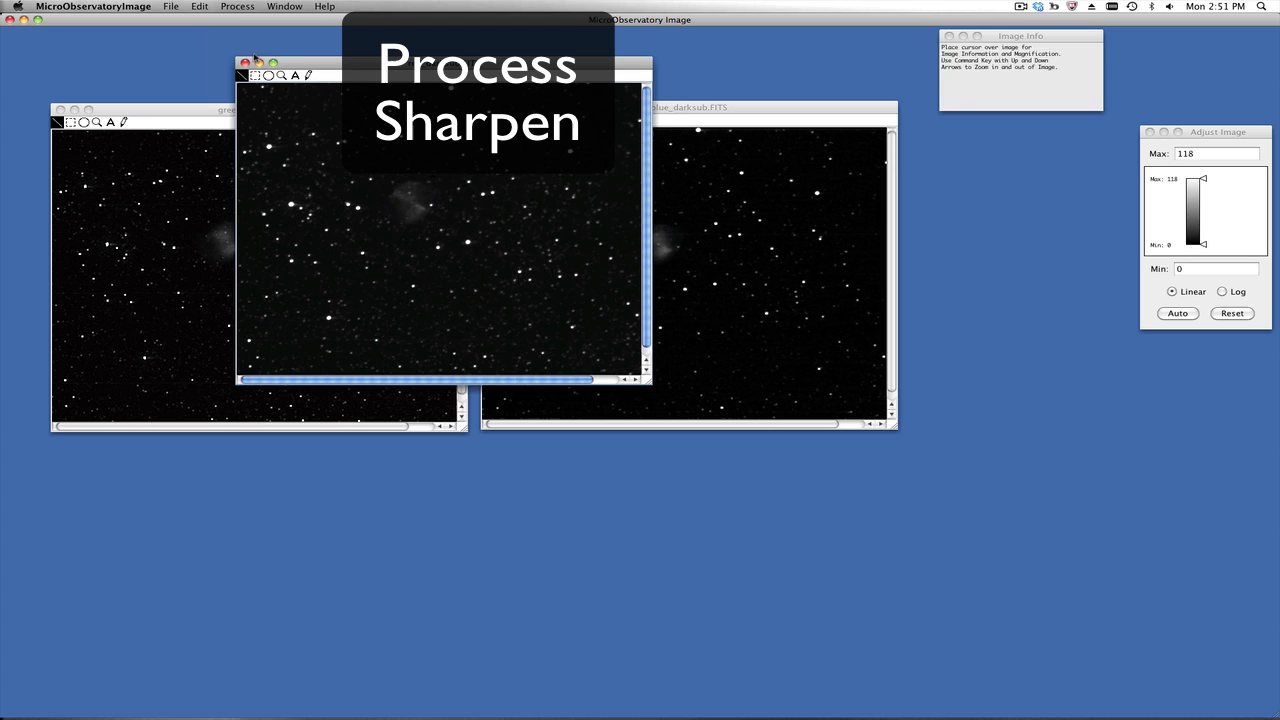
click(236, 6)
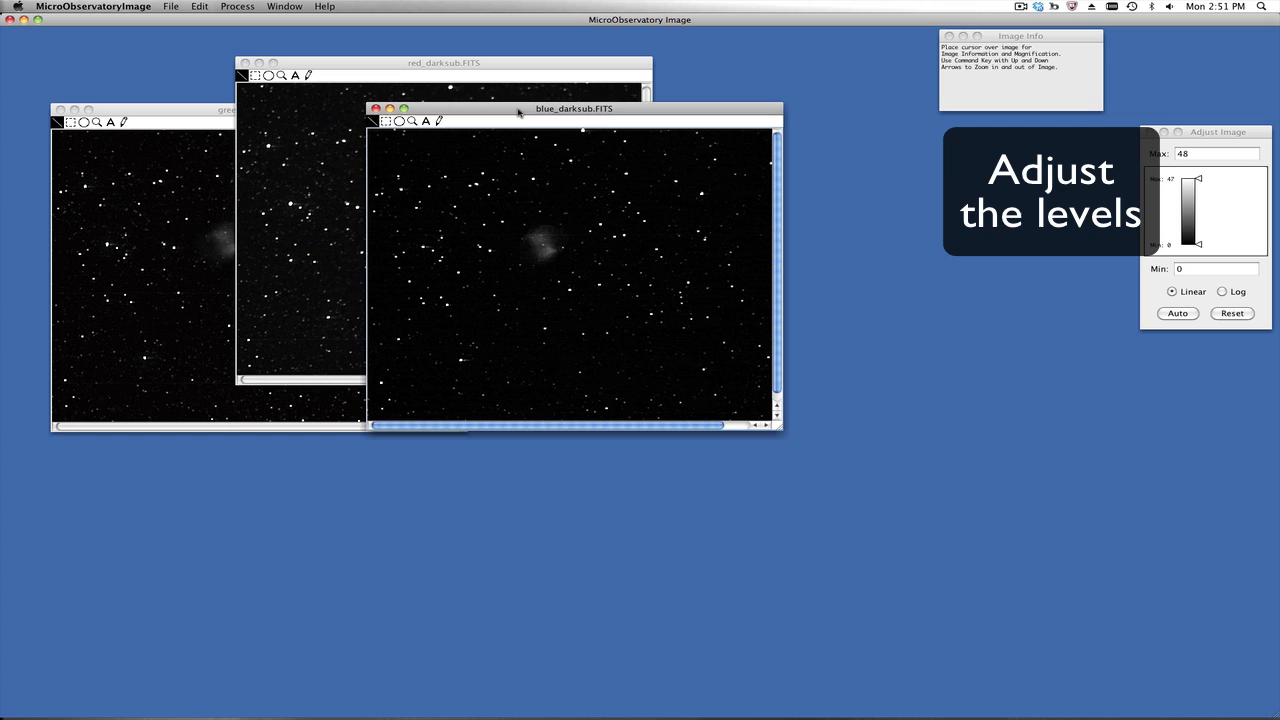
Step: Lower the Max and raise the Min display levels of the blue image so the nebula stands out
drag(572, 108, 590, 188)
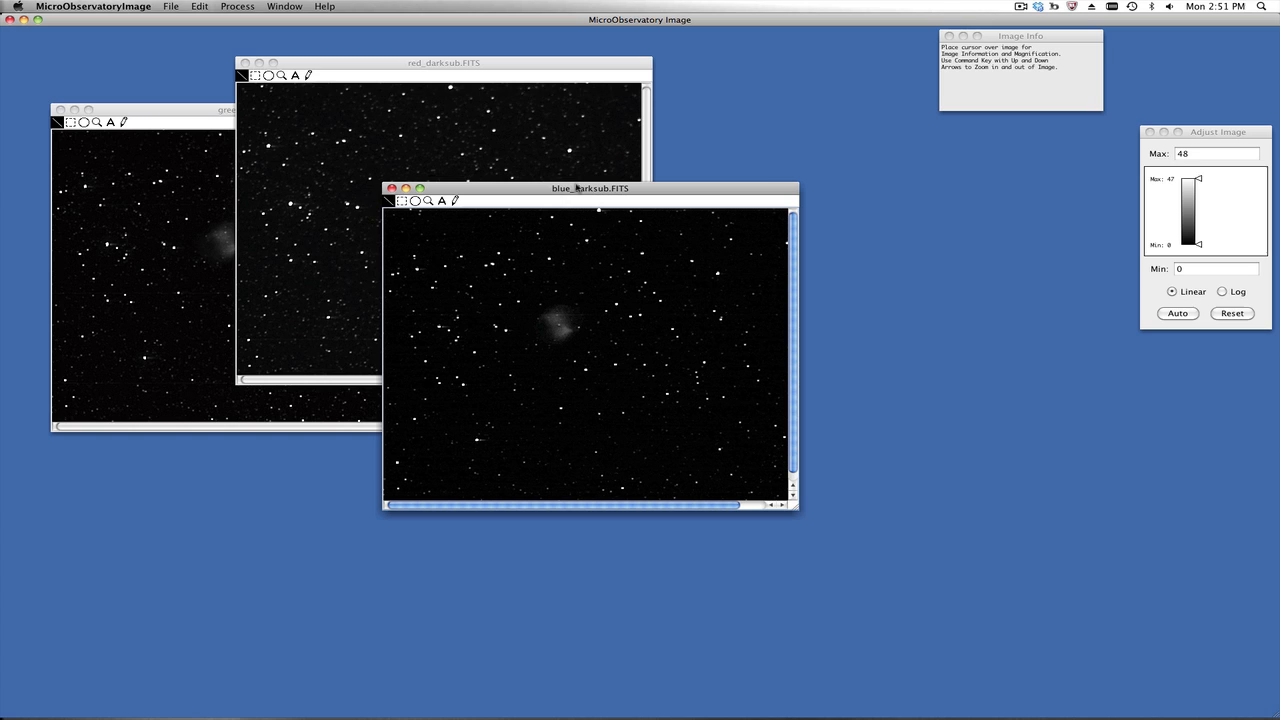
click(1216, 132)
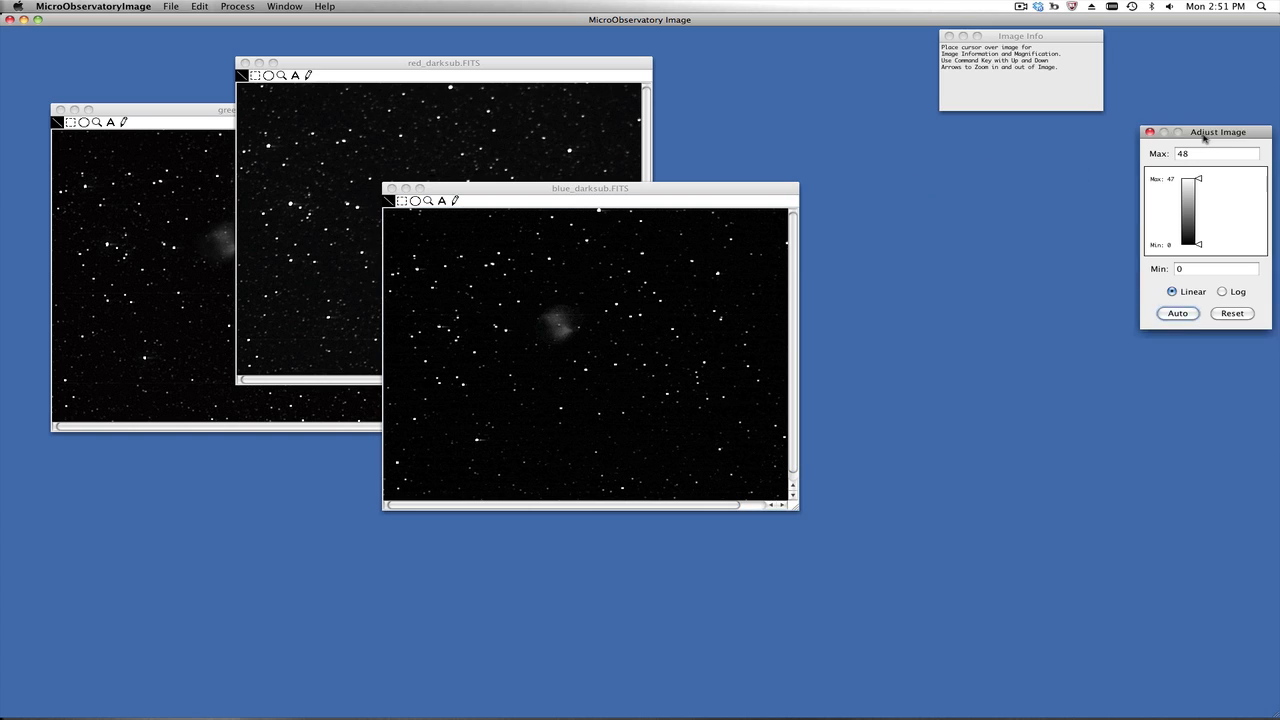
drag(1218, 132, 968, 176)
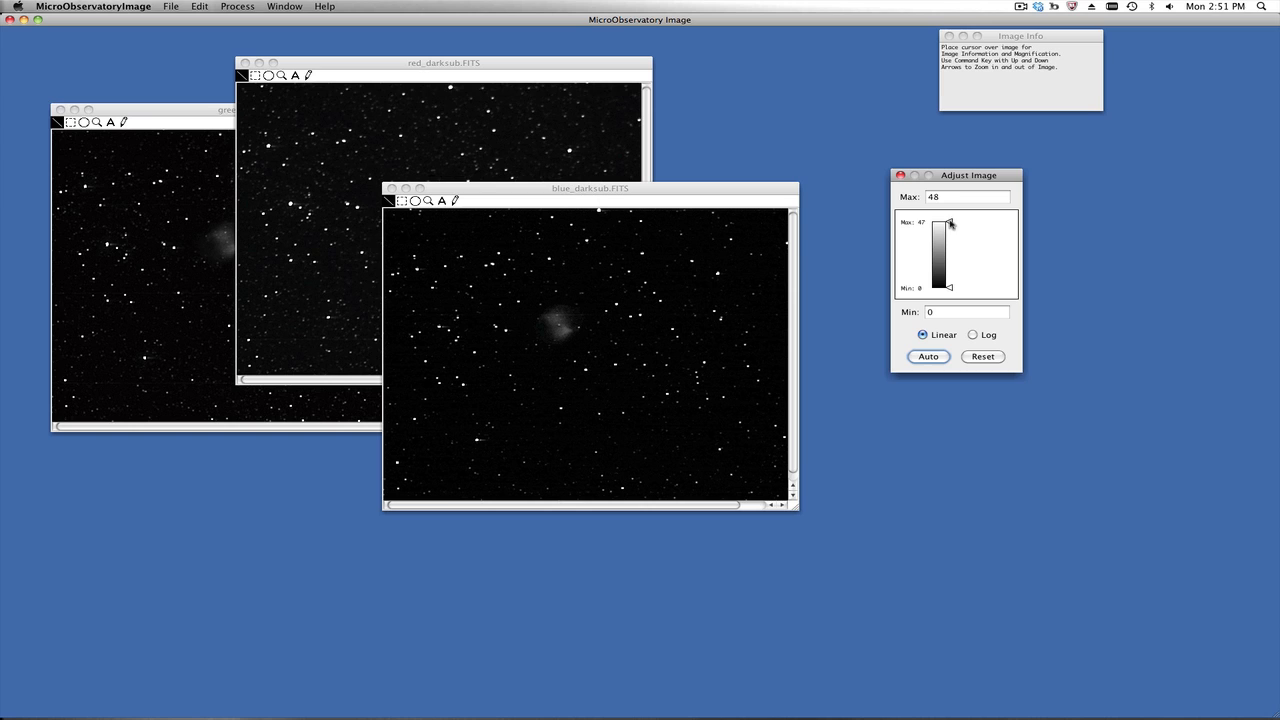
drag(948, 224, 948, 234)
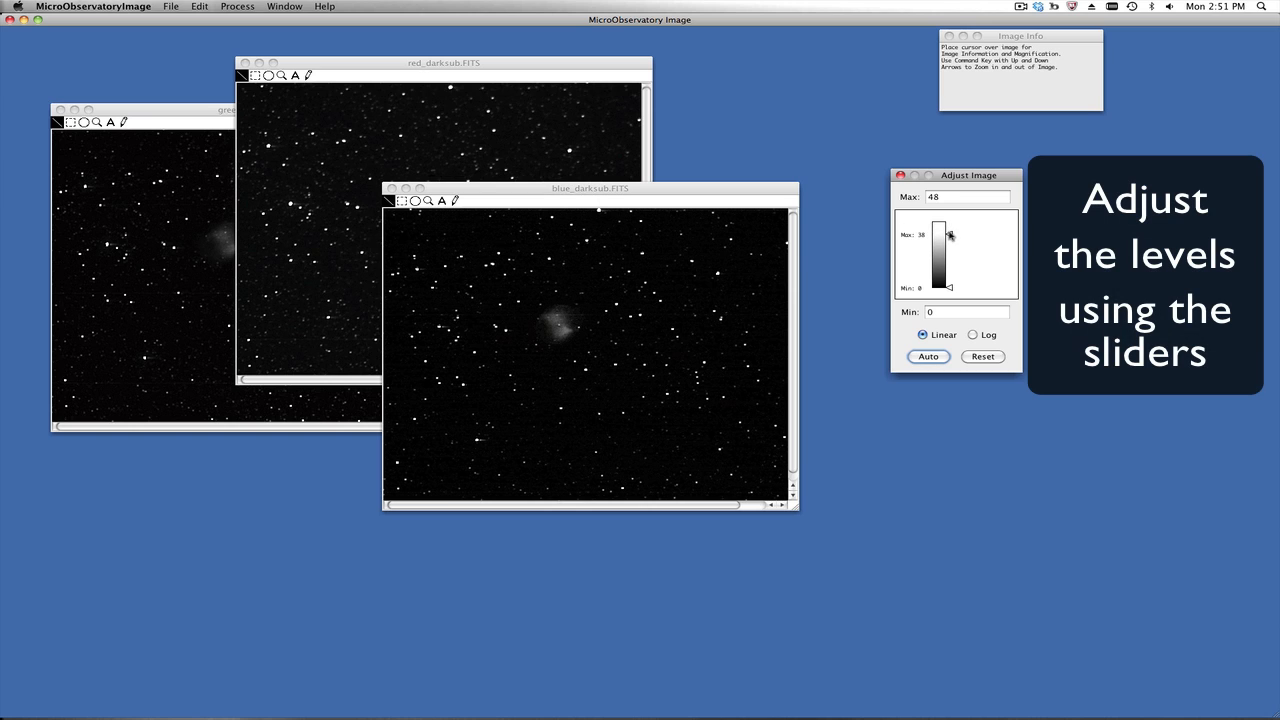
drag(950, 236, 950, 244)
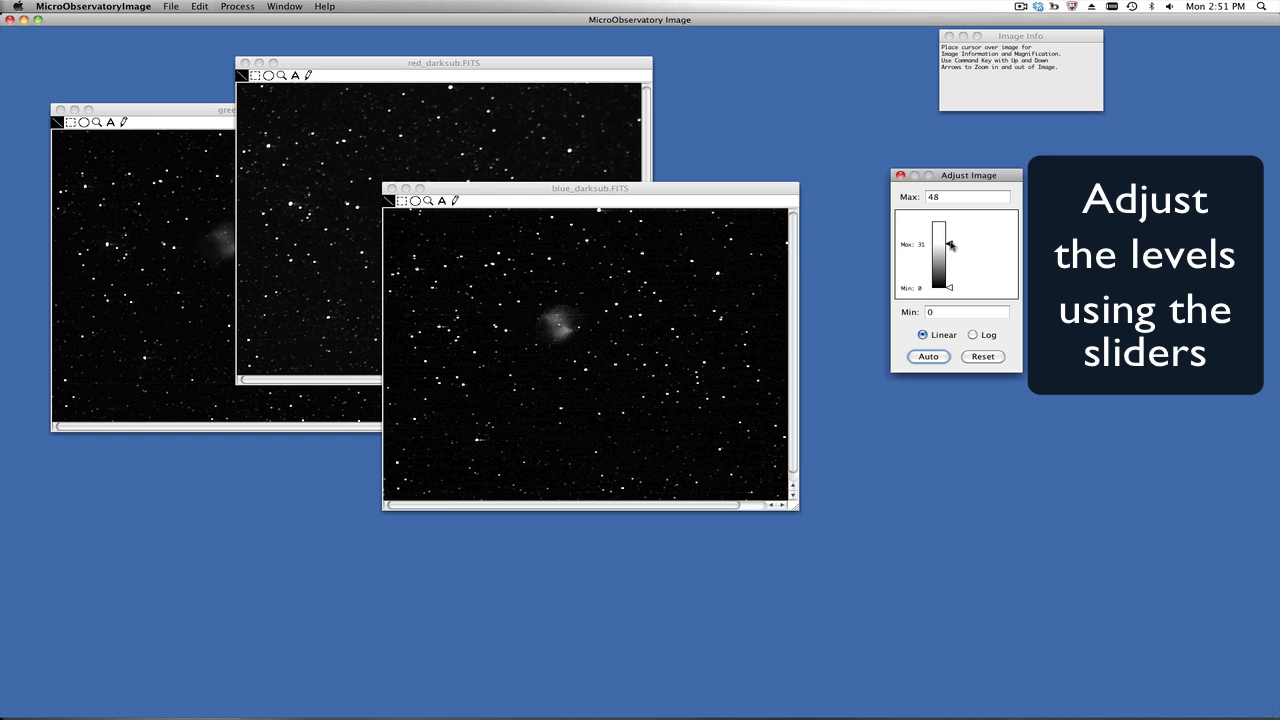
drag(948, 246, 948, 248)
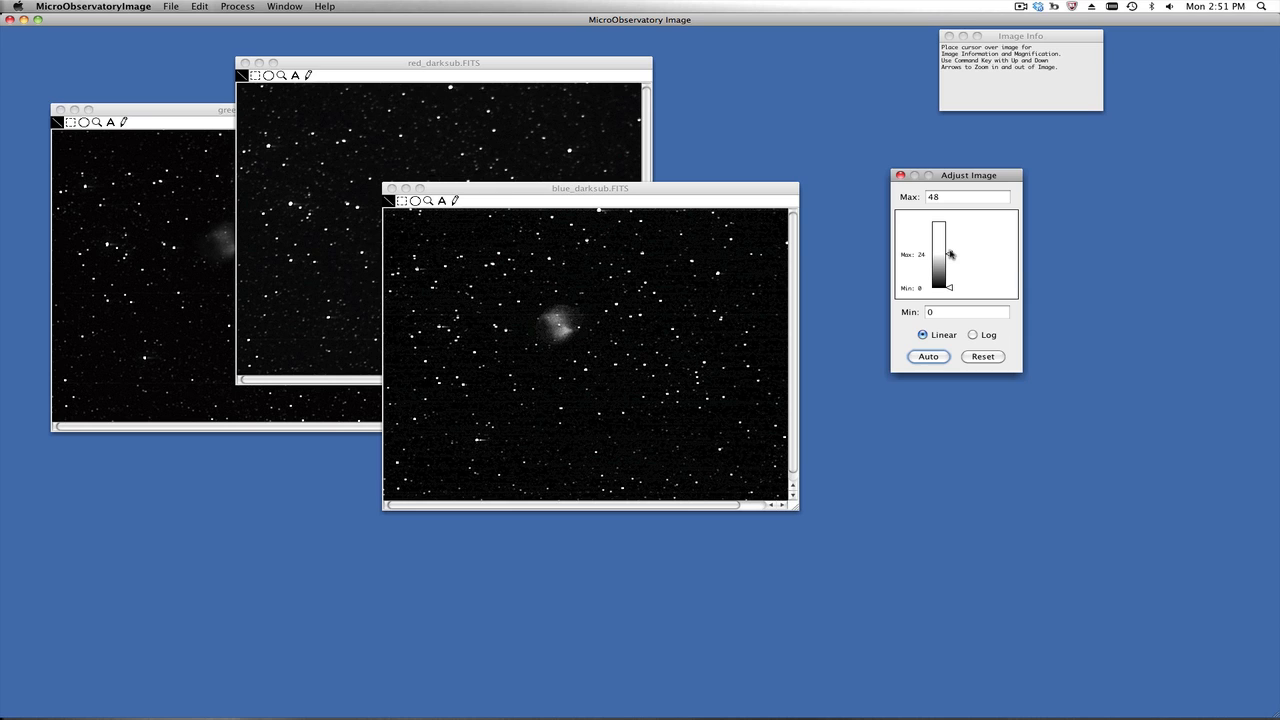
drag(948, 256, 948, 252)
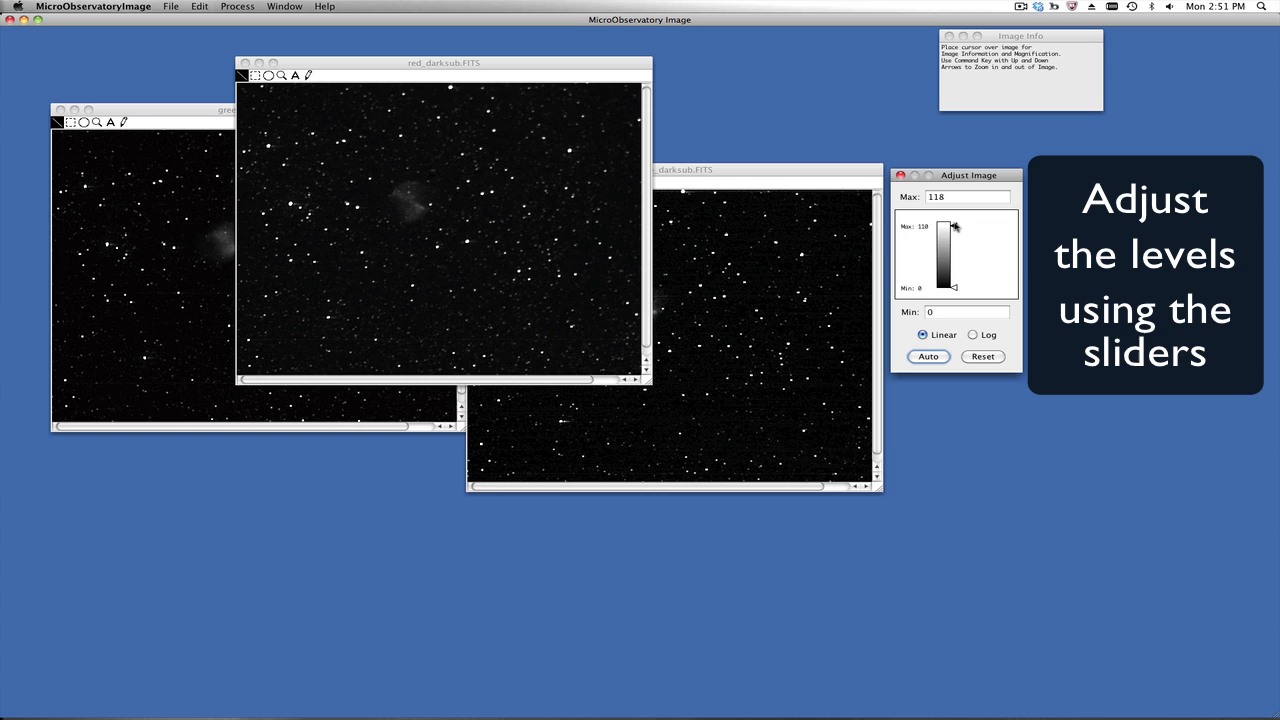
Step: Adjust the Max and Min display levels of the red and green images the same way
drag(954, 228, 954, 244)
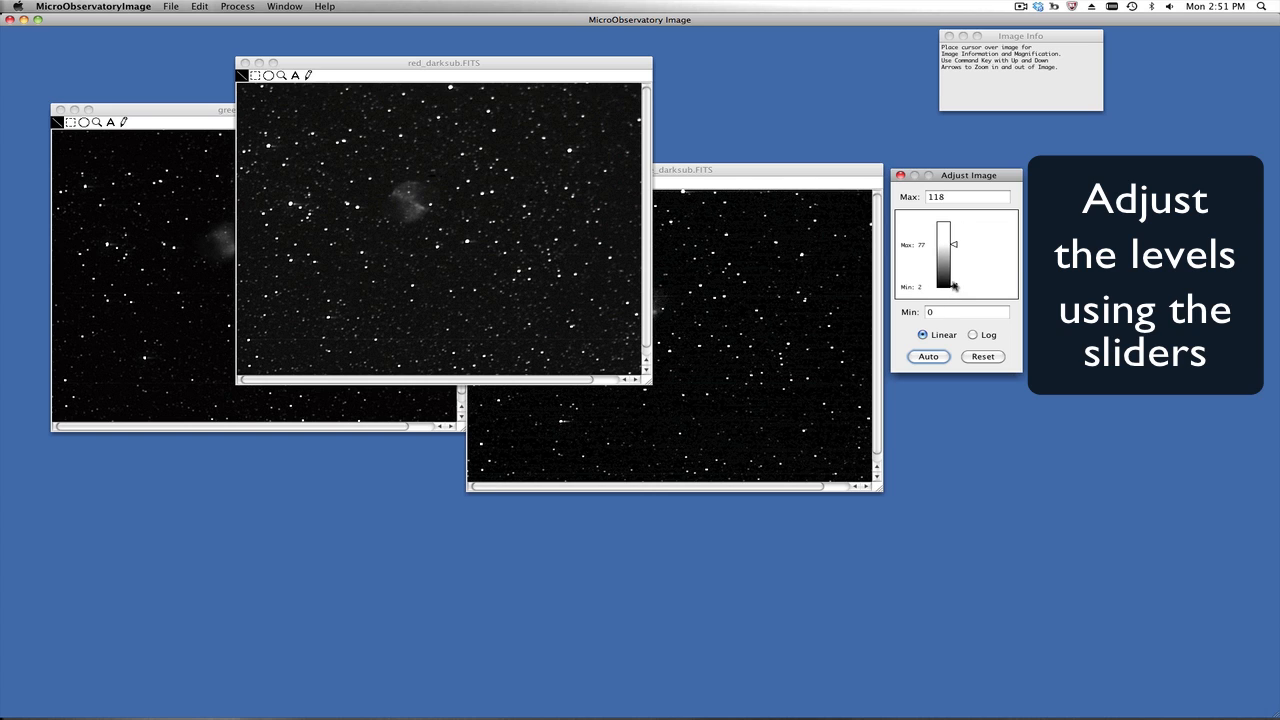
drag(952, 288, 952, 280)
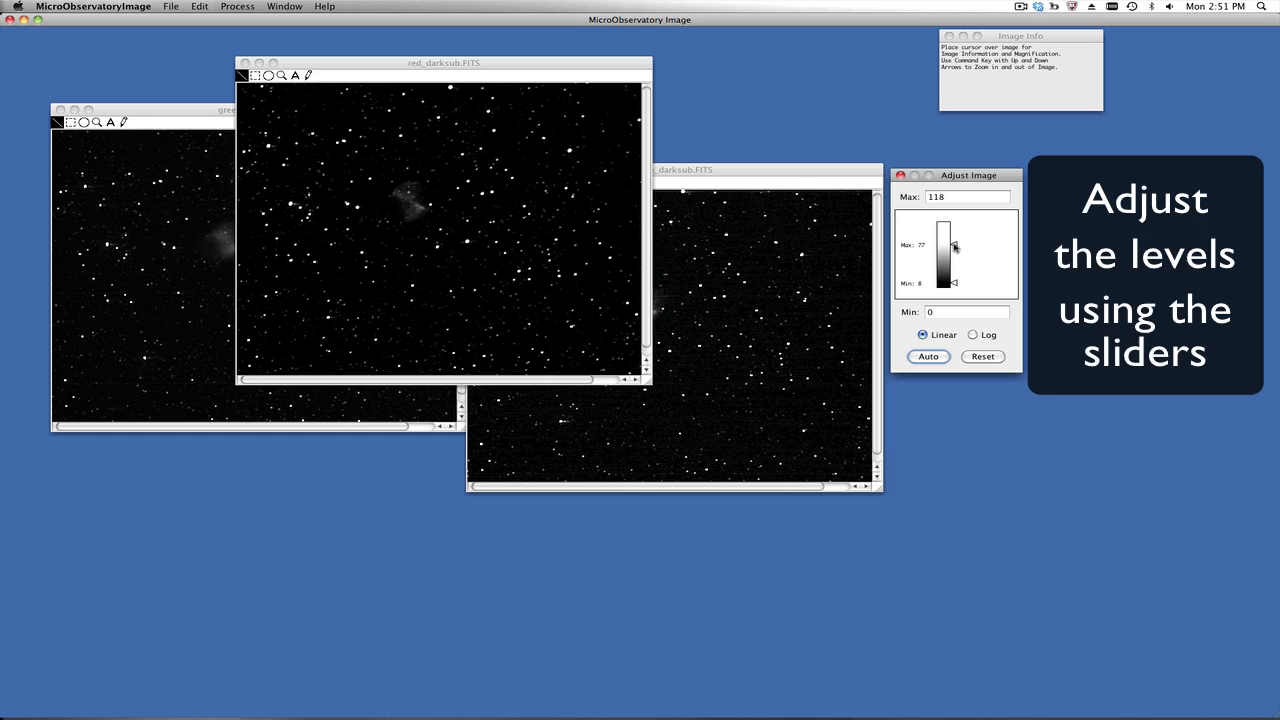
drag(952, 248, 952, 262)
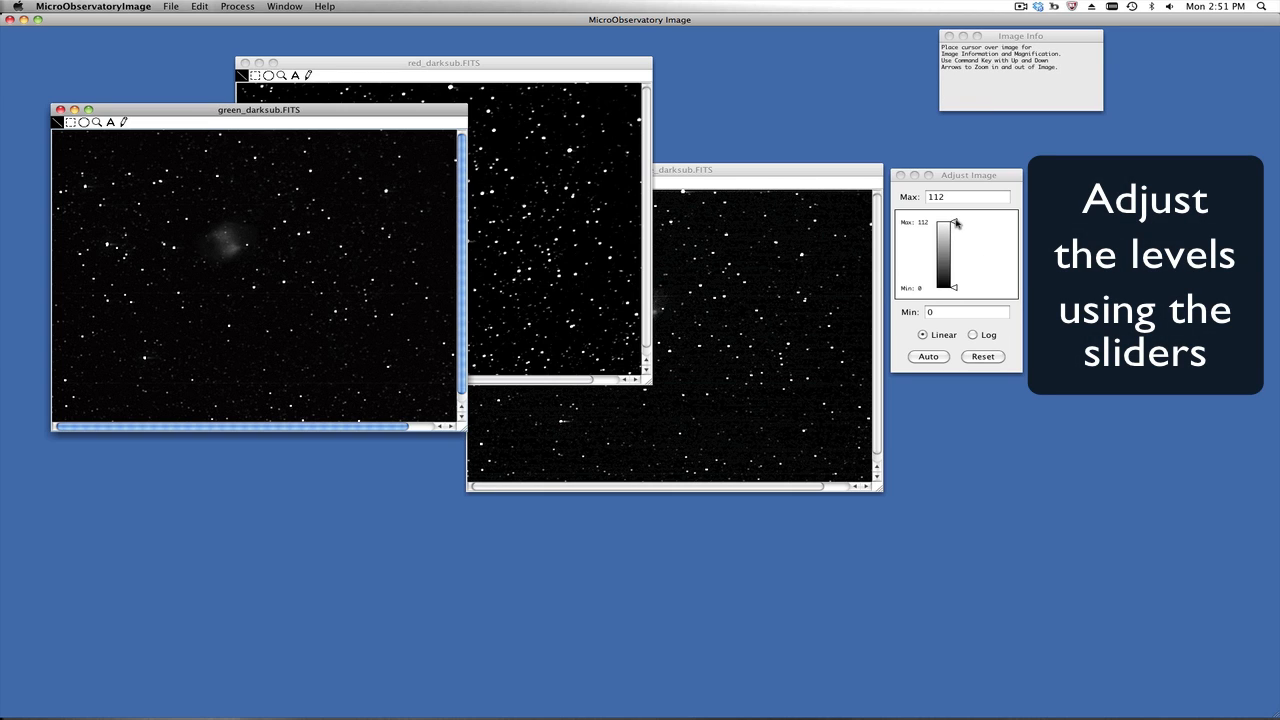
drag(956, 222, 956, 246)
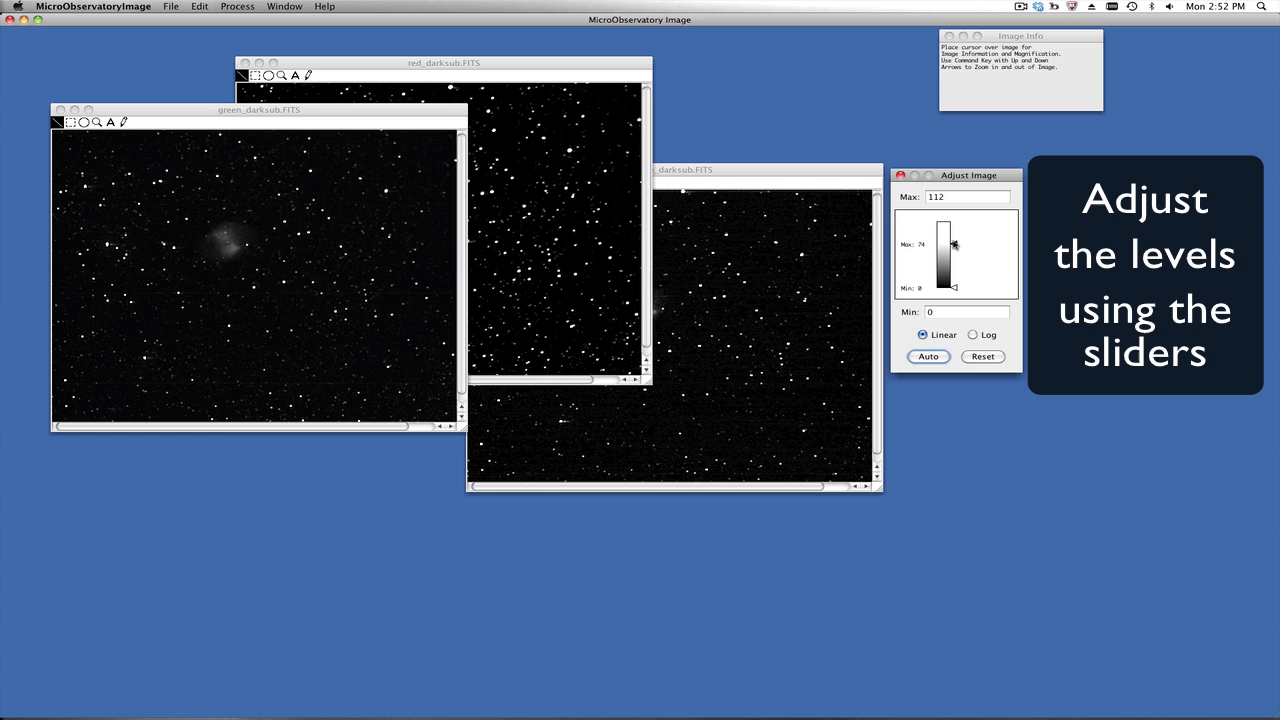
drag(954, 246, 954, 258)
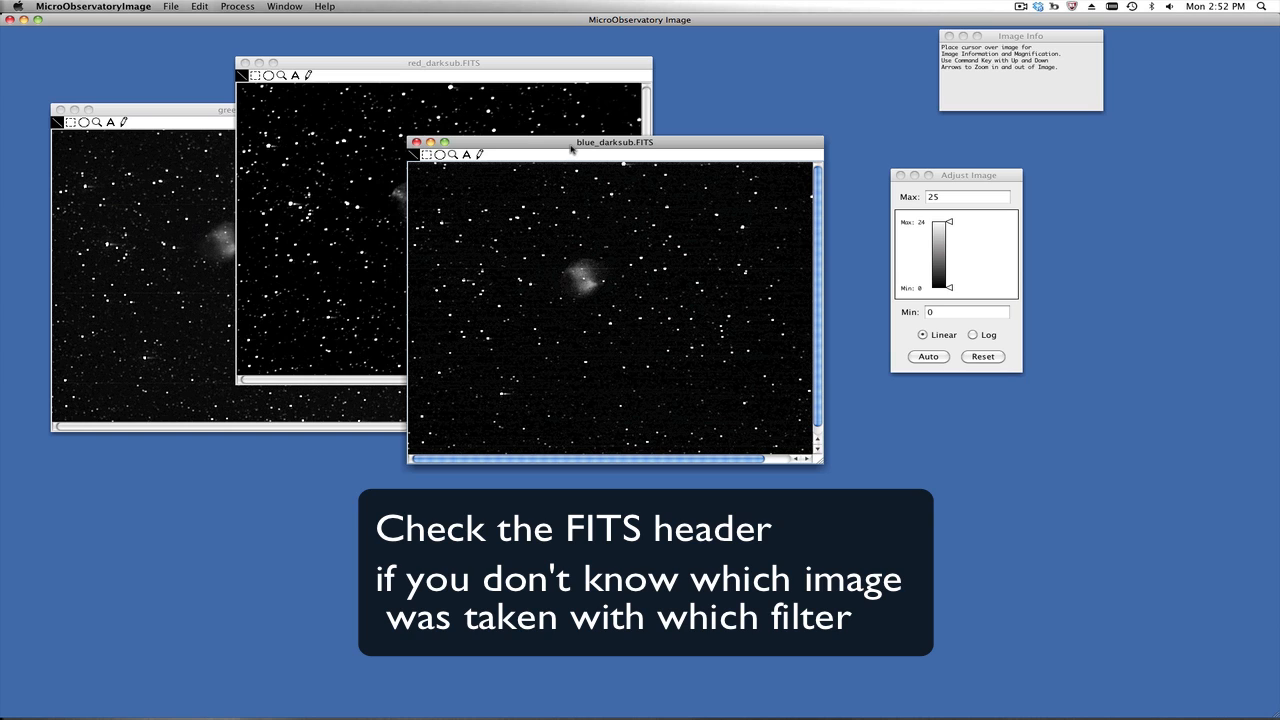
drag(616, 142, 580, 140)
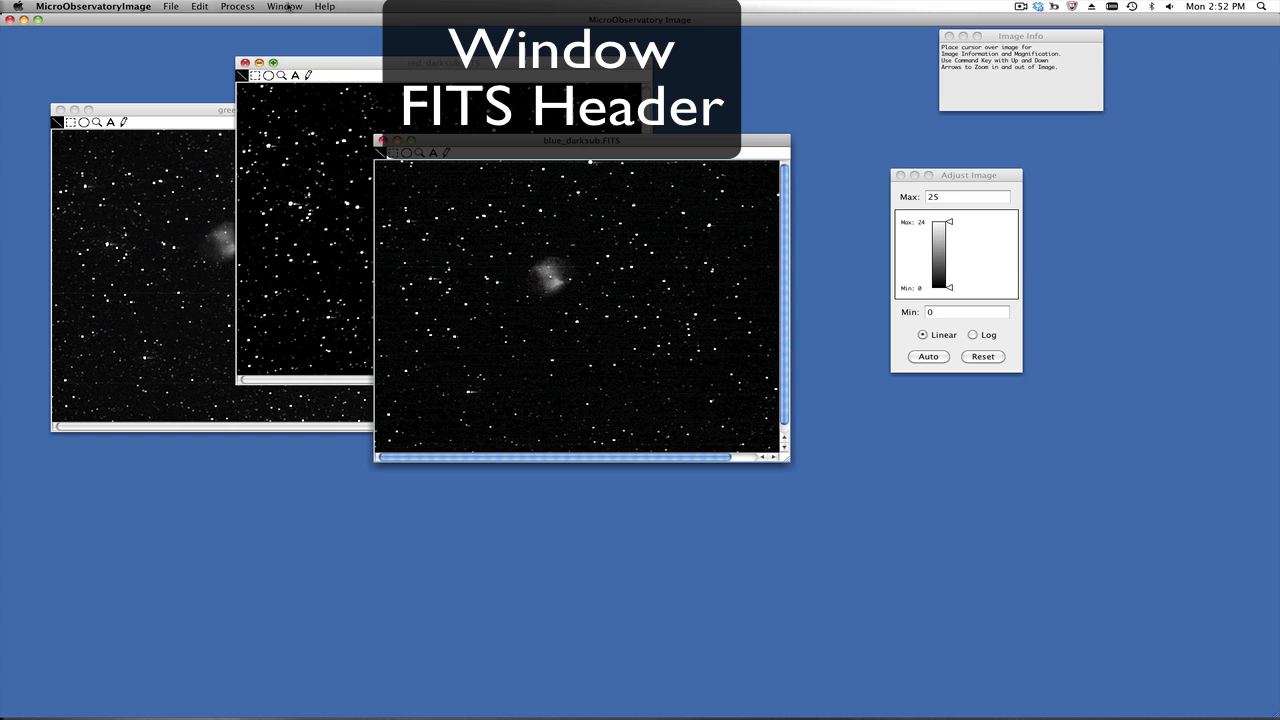
click(284, 6)
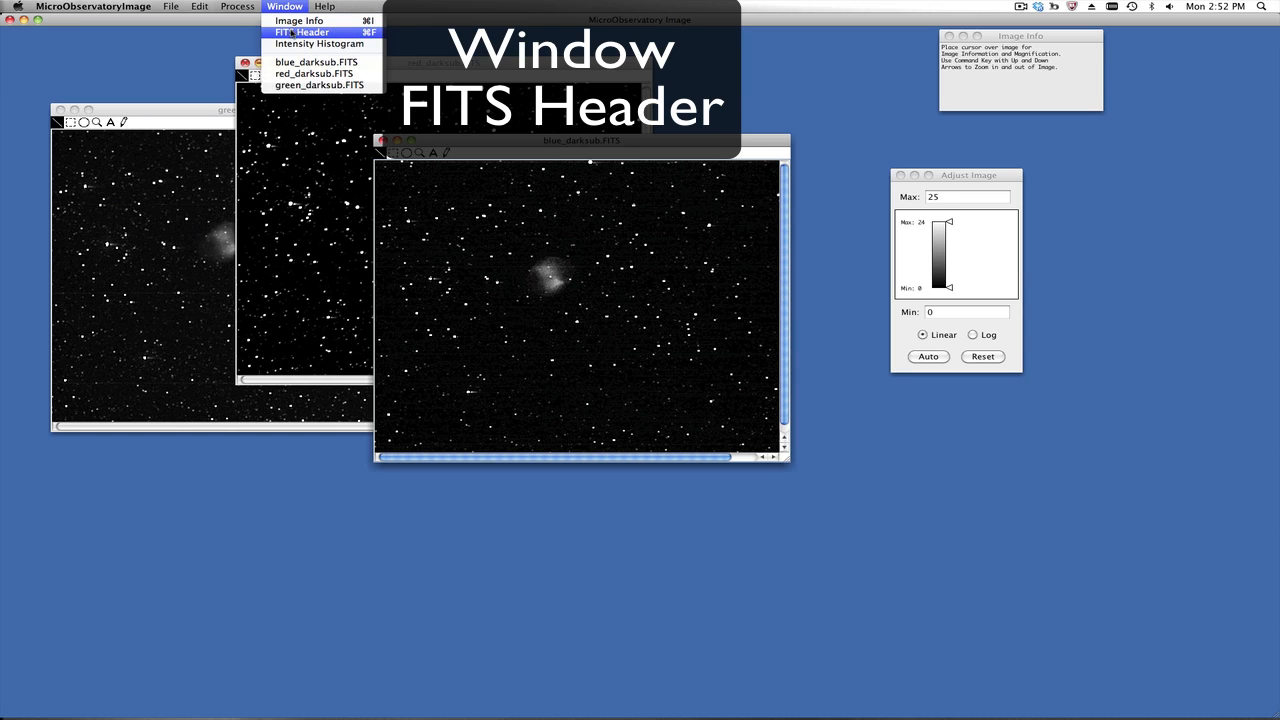
click(302, 32)
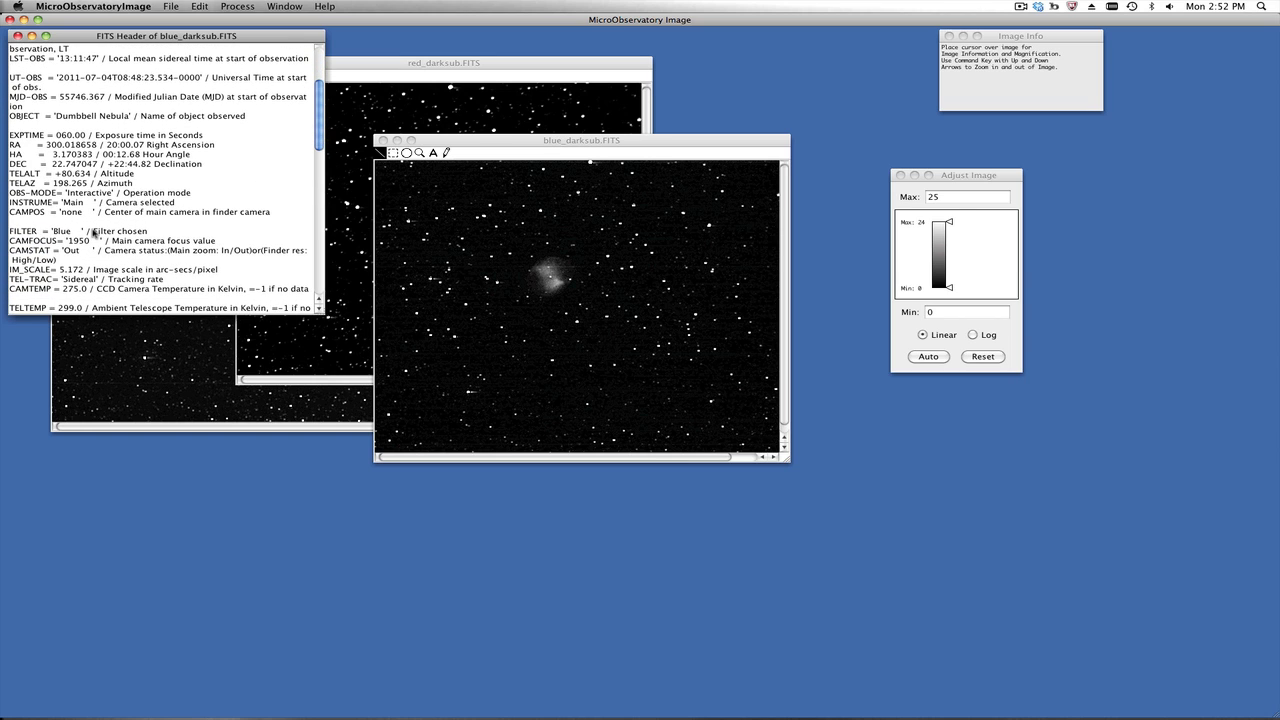
double_click(22, 232)
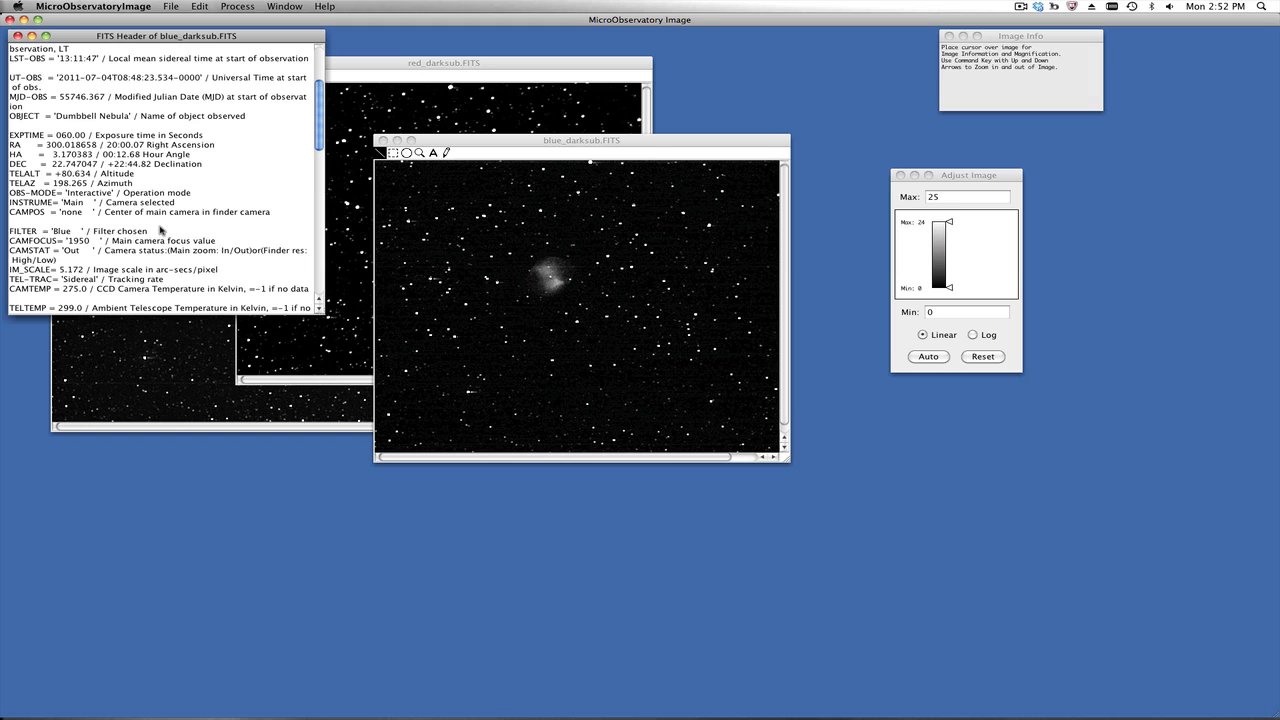
double_click(22, 232)
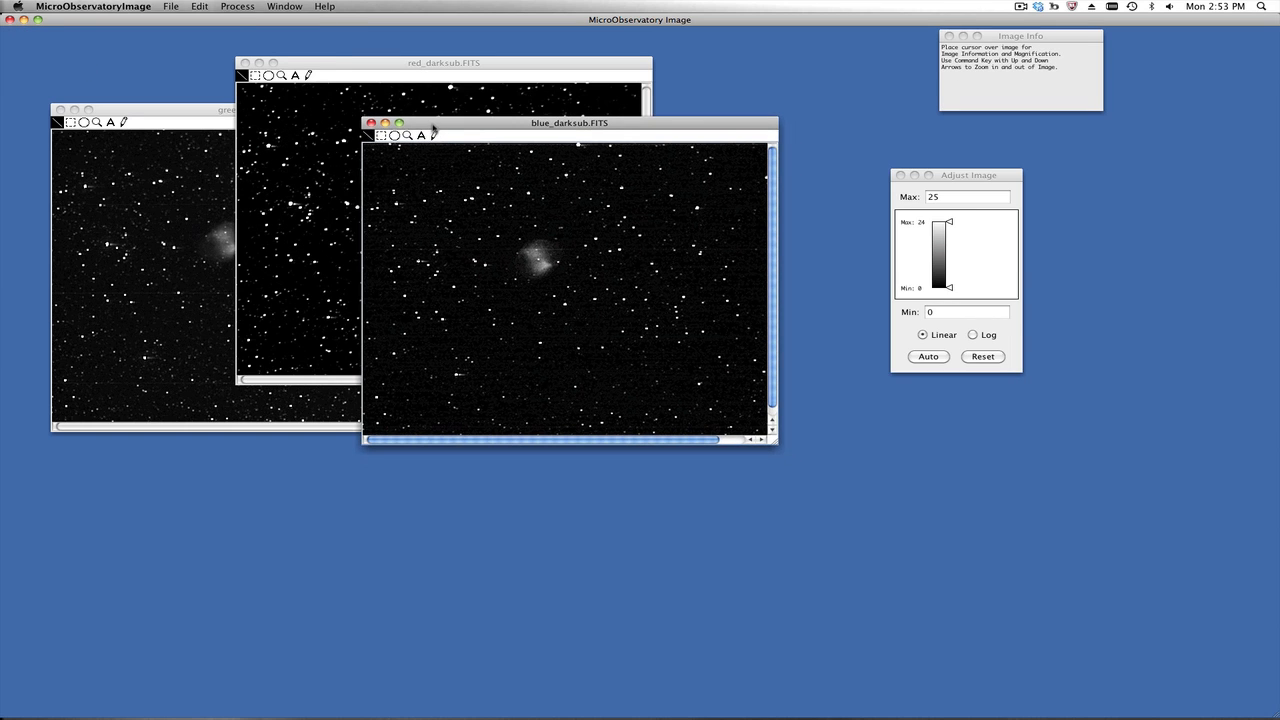
Step: Apply the Blue colour table to the blue dark-subtracted image
click(236, 6)
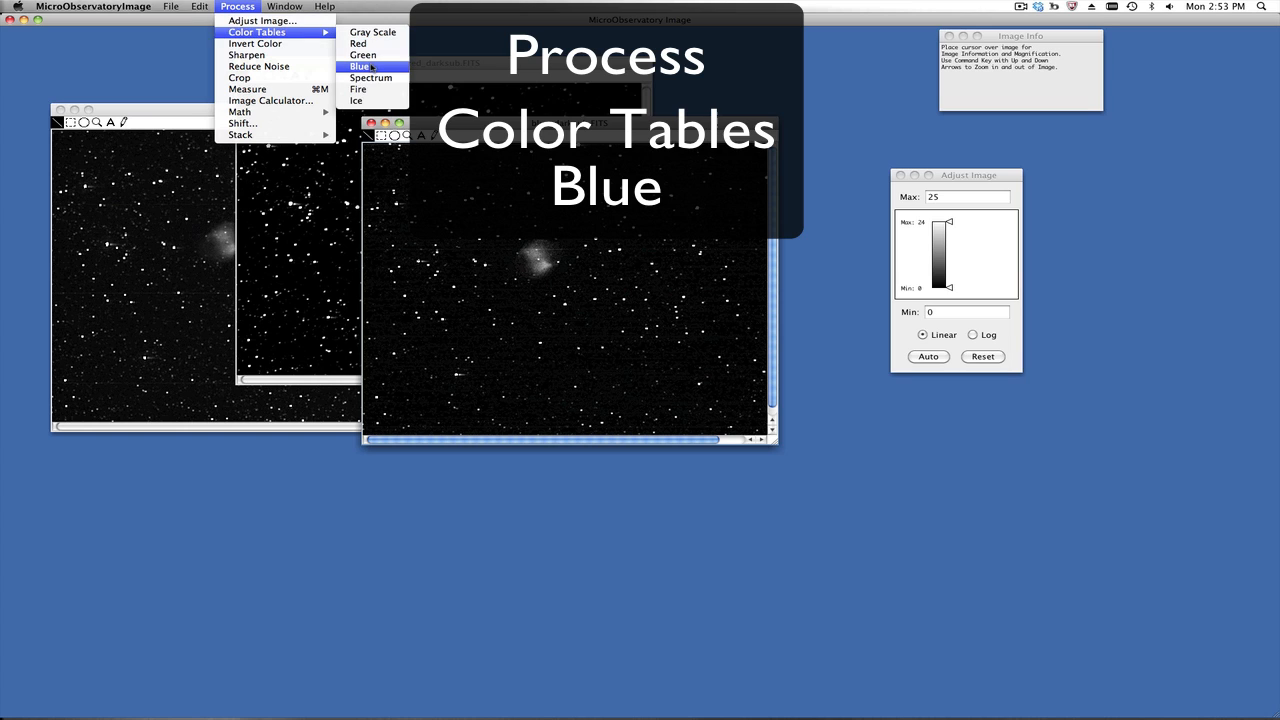
click(360, 66)
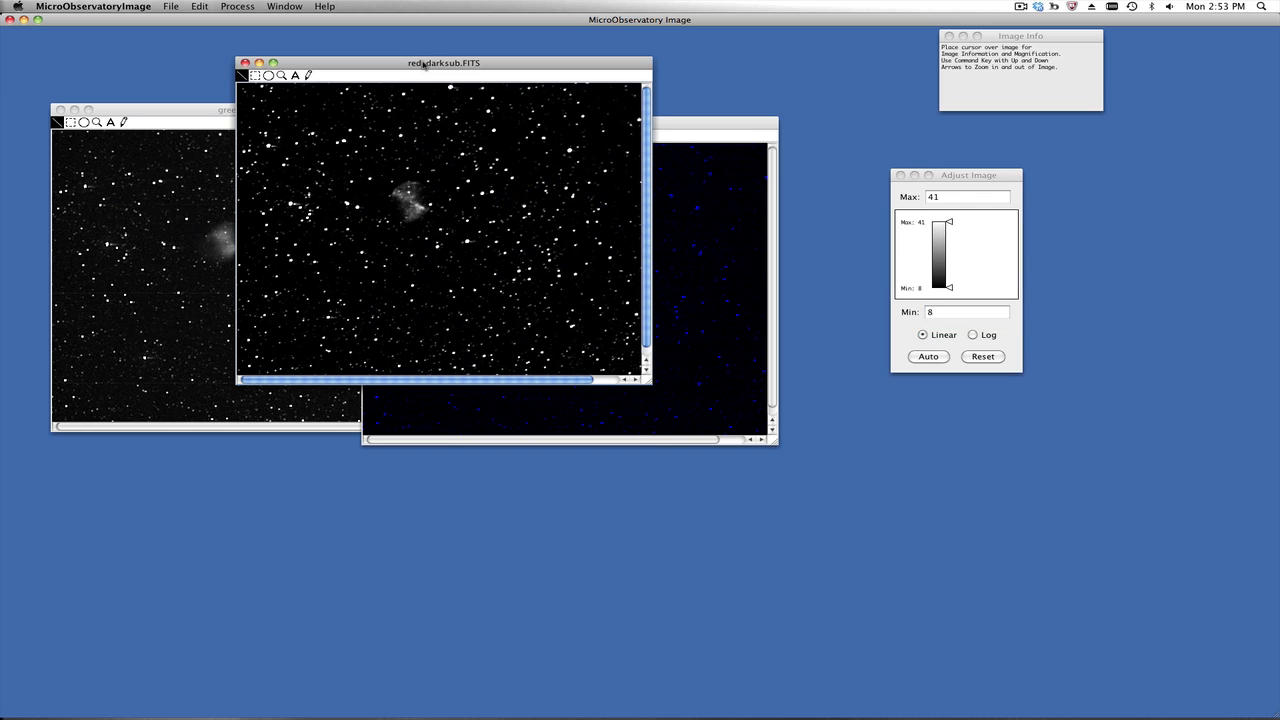
click(236, 8)
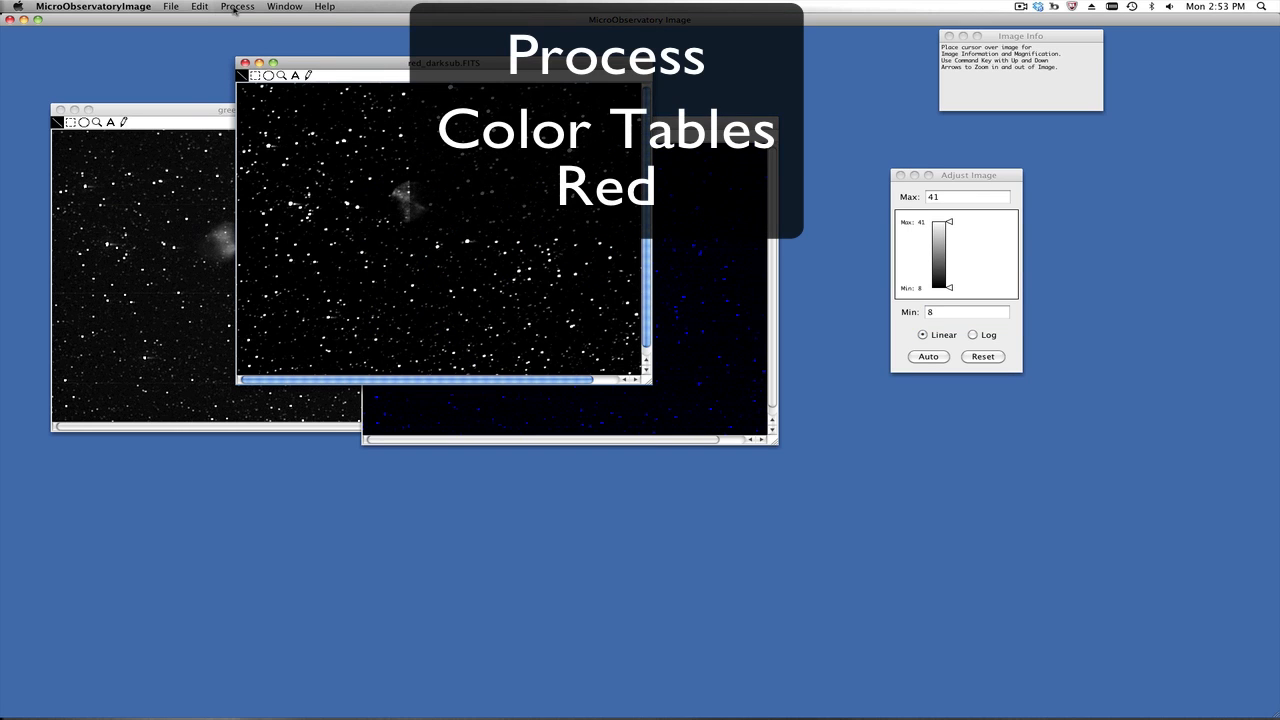
Step: Apply the Red and Green colour tables to the red and green dark-subtracted images
click(236, 6)
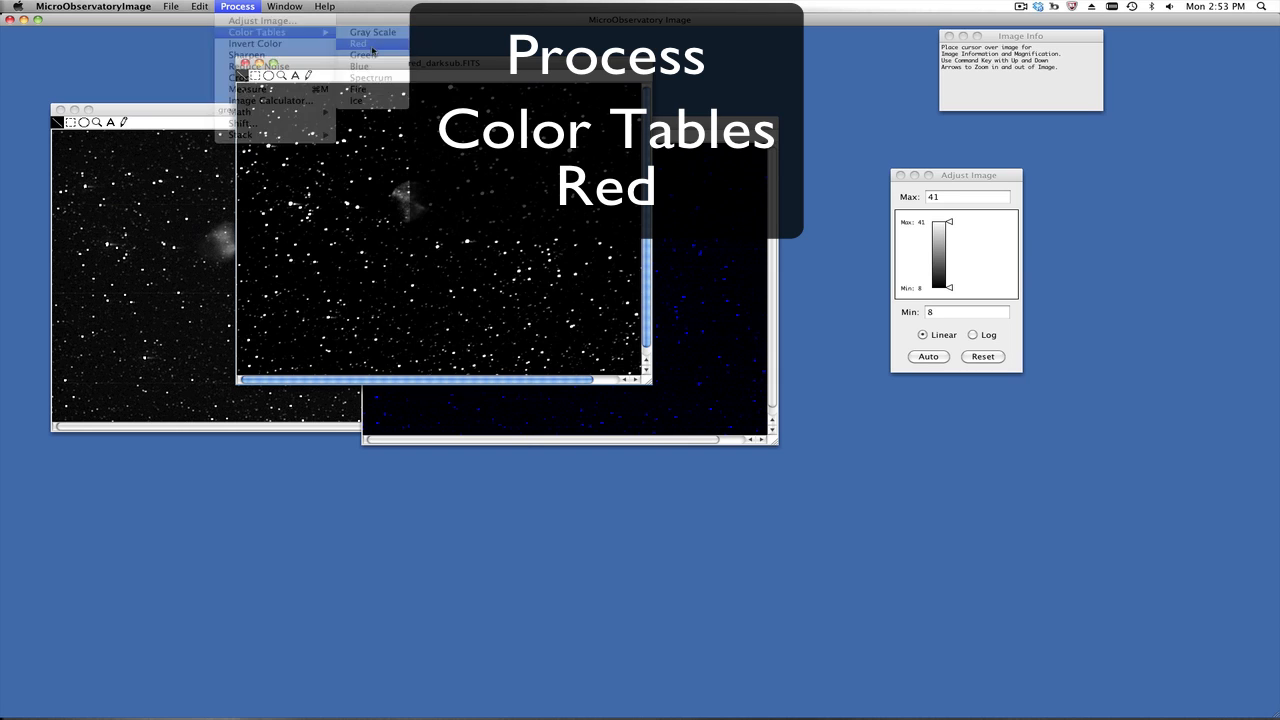
click(358, 44)
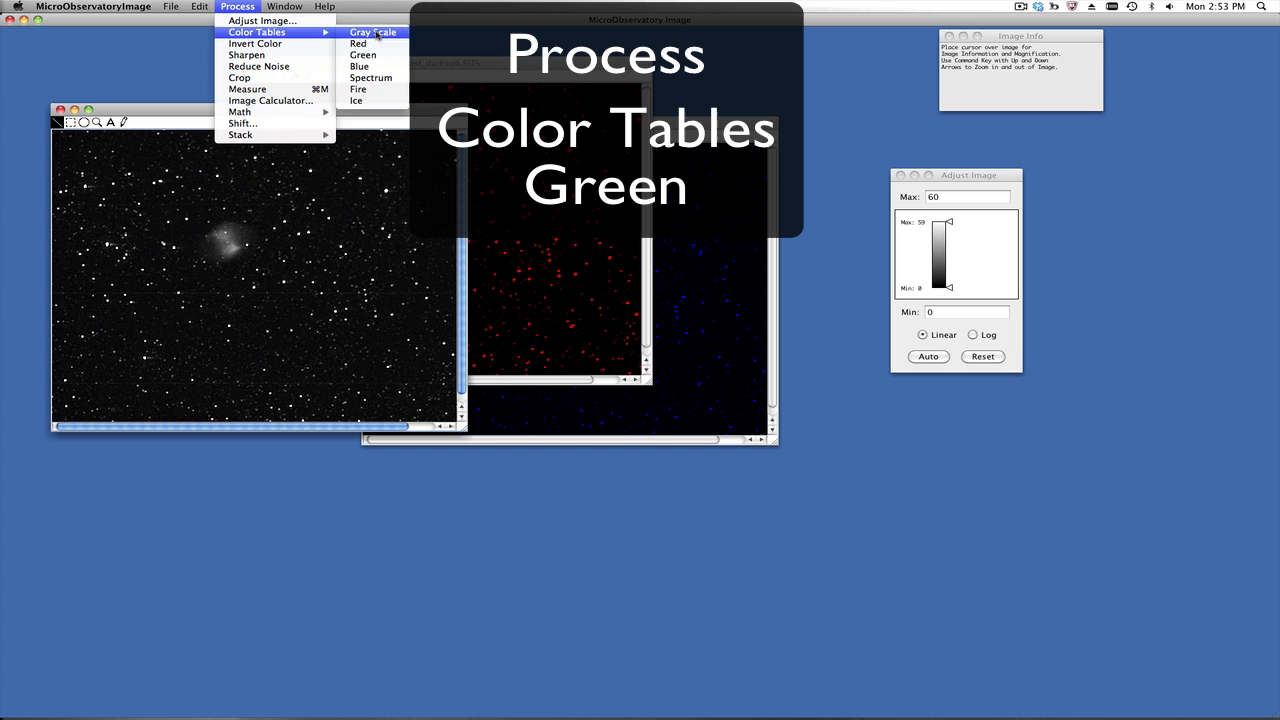
click(364, 56)
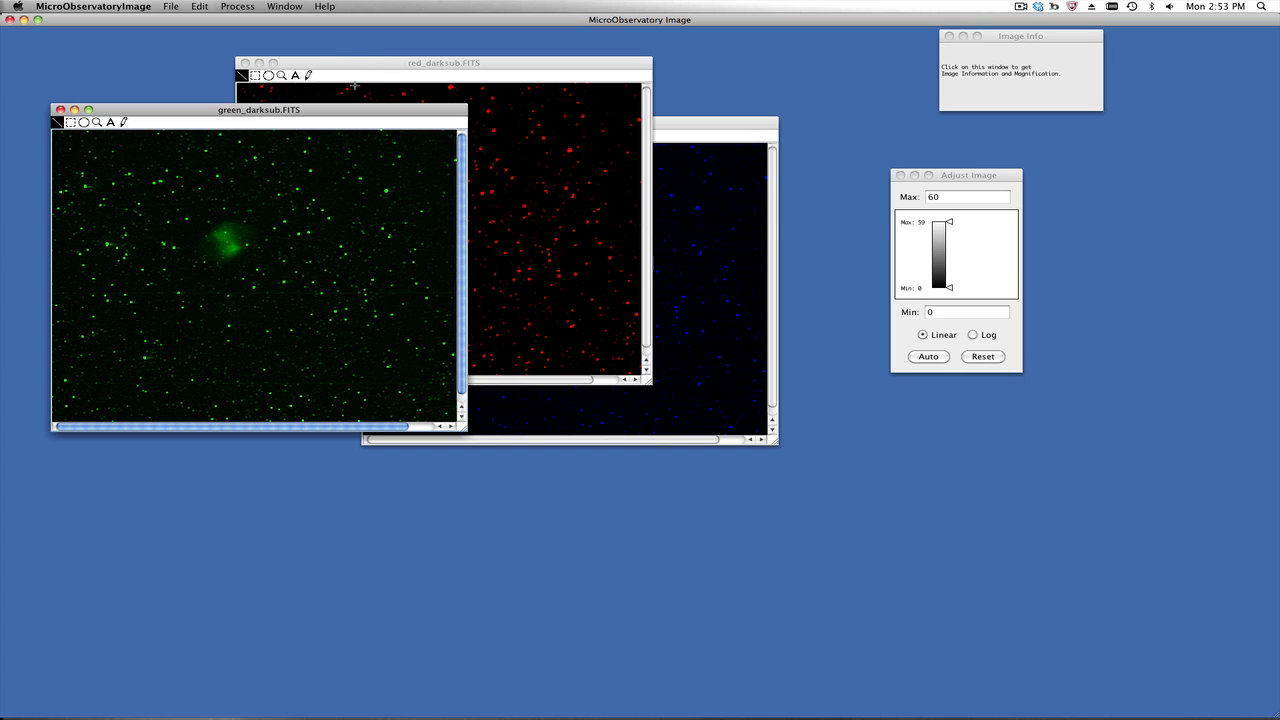
Step: Convert the three tinted images into one stack and flip through its slices to the green one
click(236, 6)
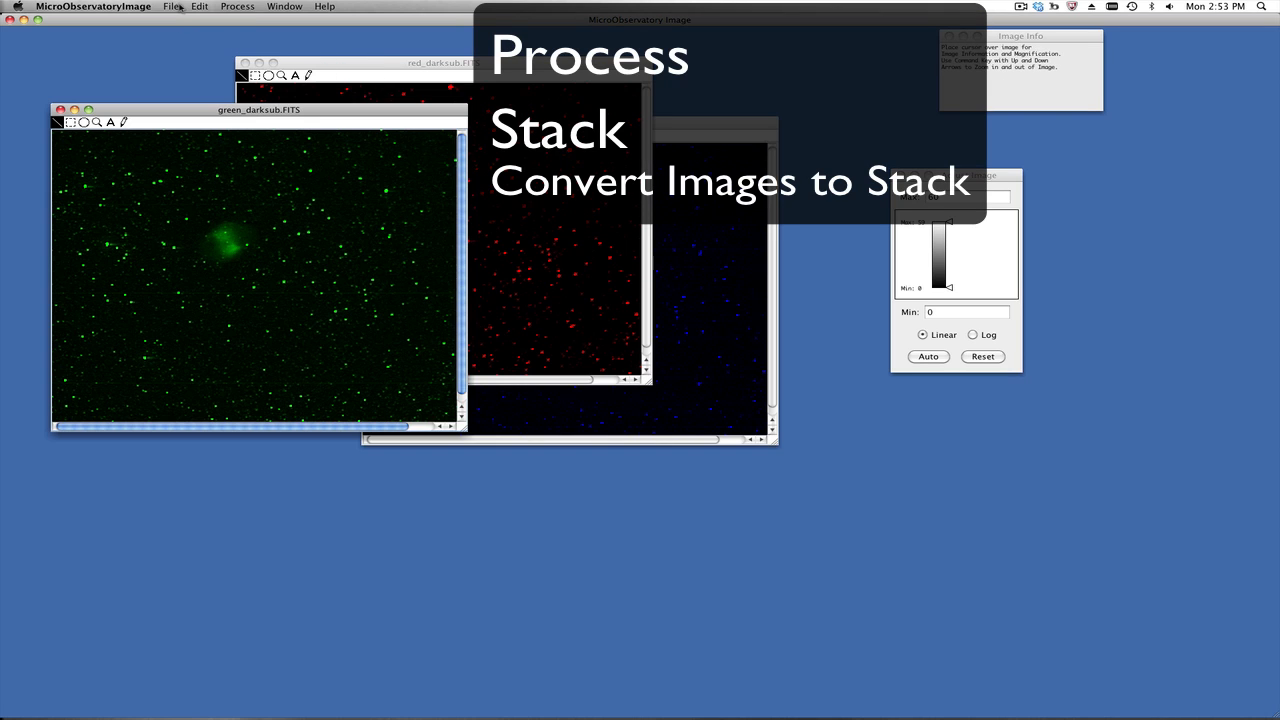
click(236, 6)
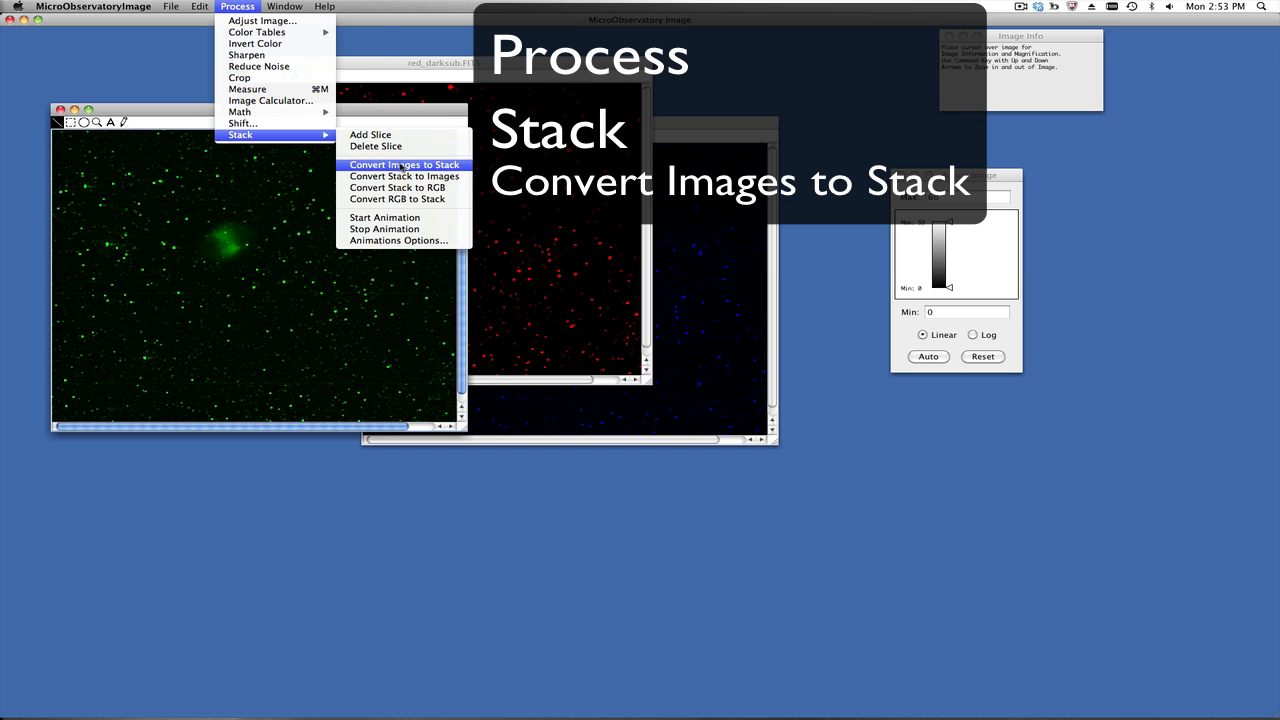
click(404, 164)
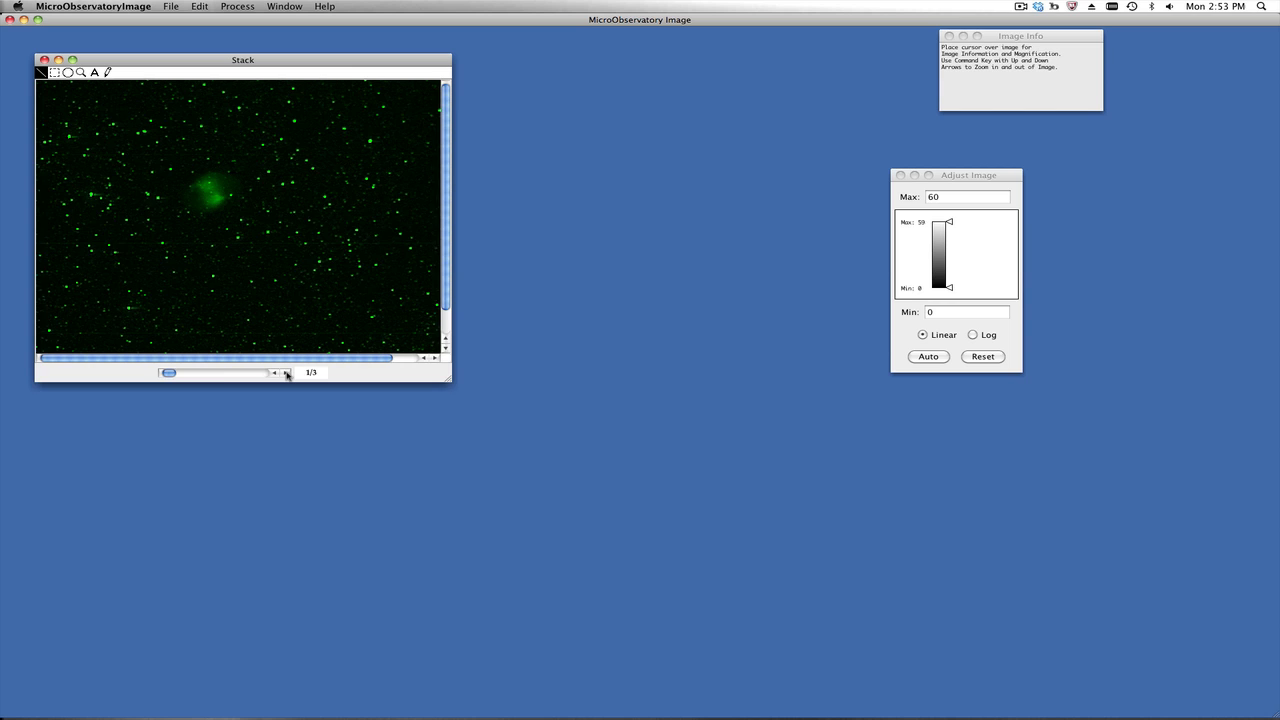
click(286, 372)
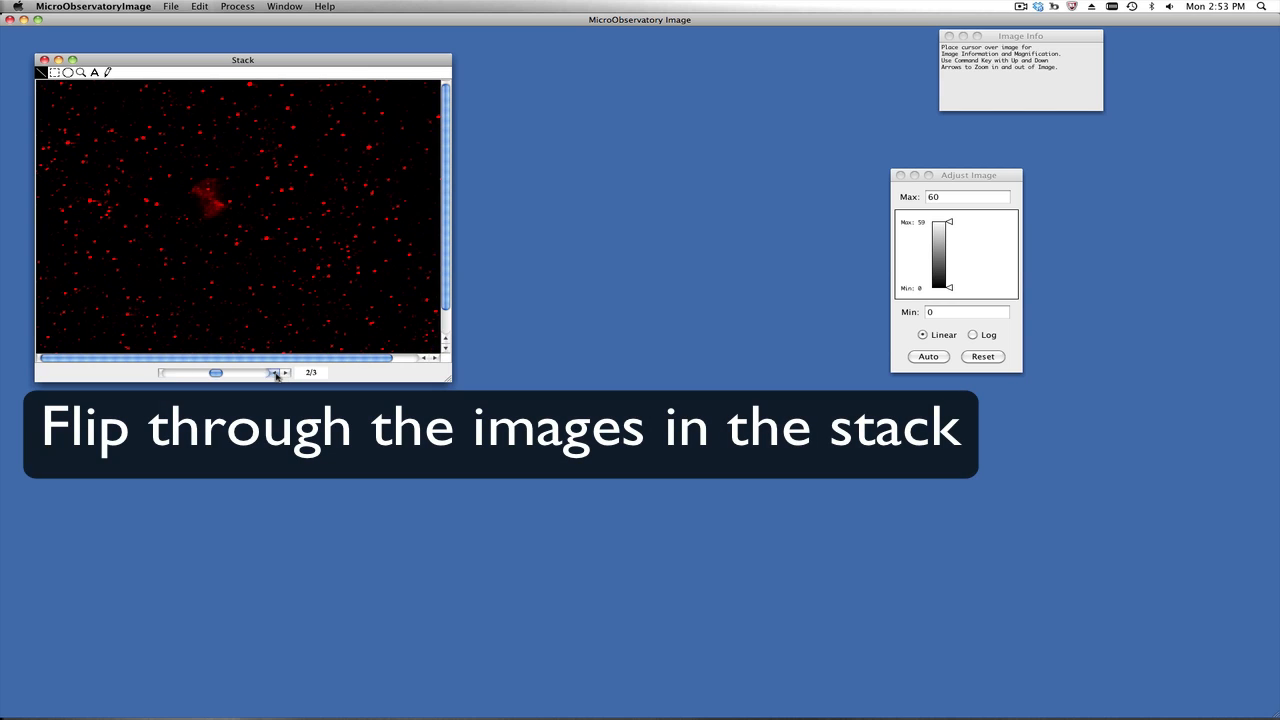
click(276, 372)
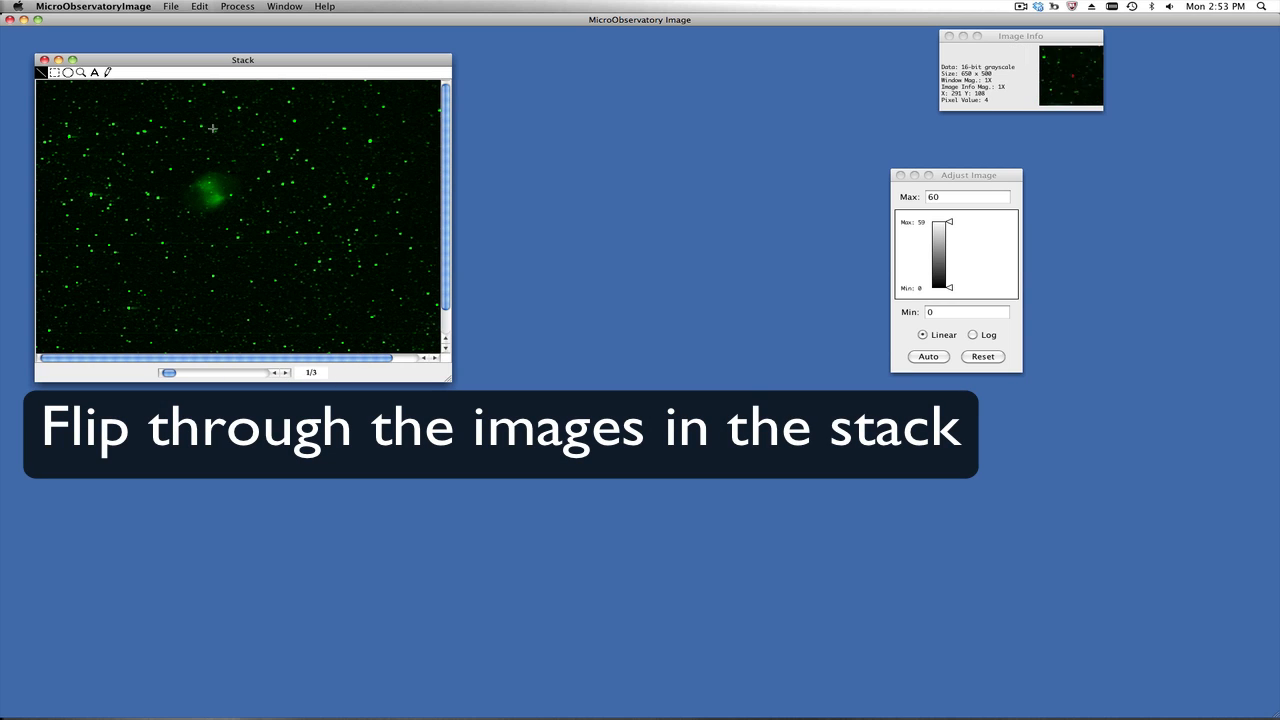
drag(242, 60, 288, 62)
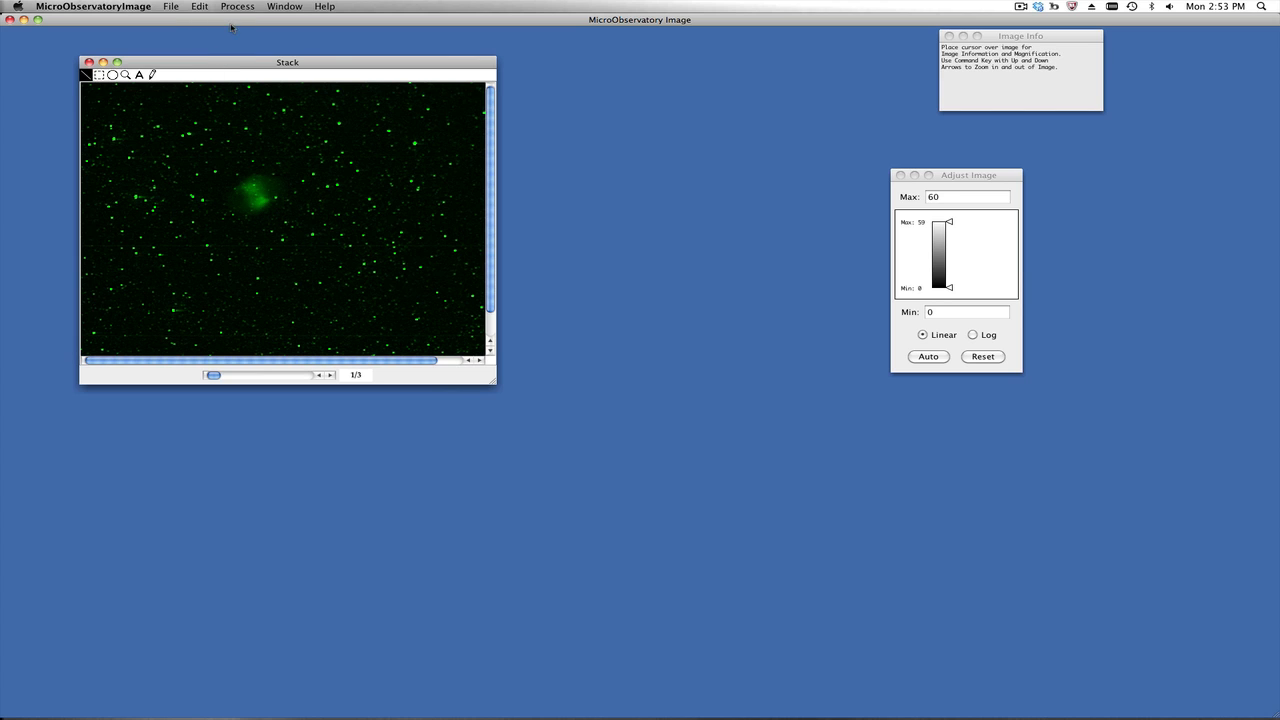
Step: Set up the Shift tool with the green frame as background and the red frame as foreground
click(236, 6)
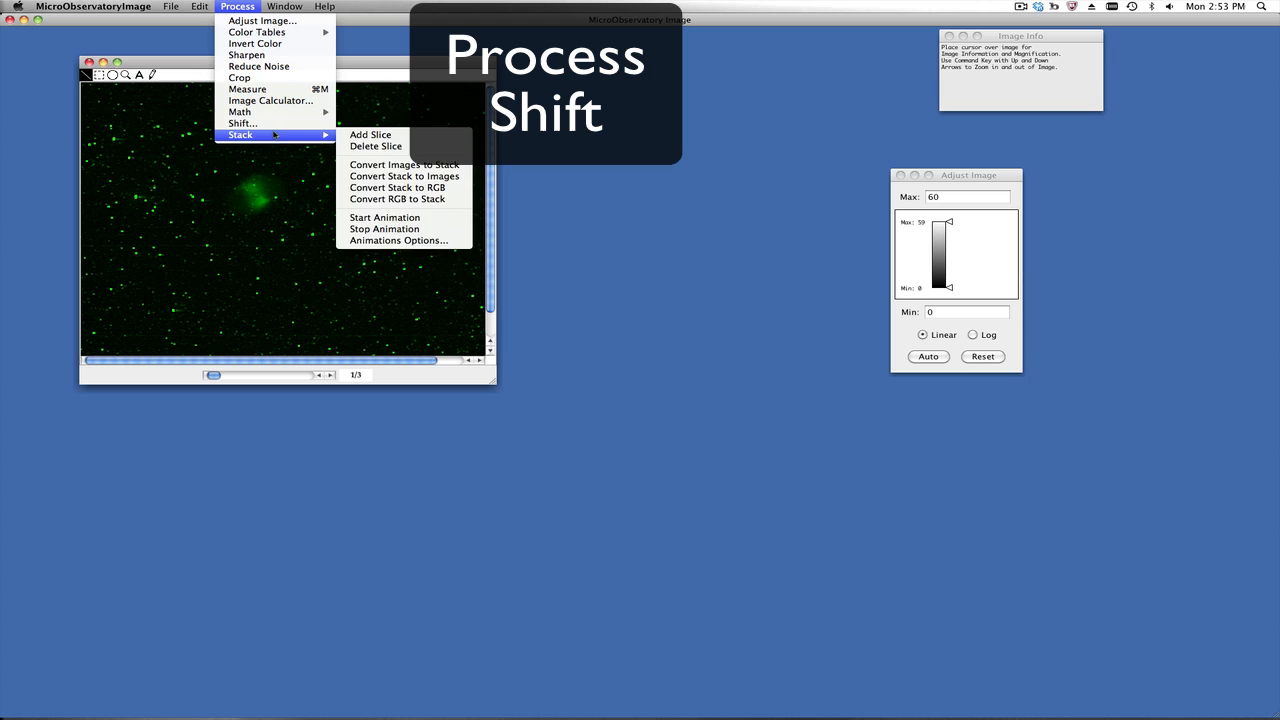
click(242, 124)
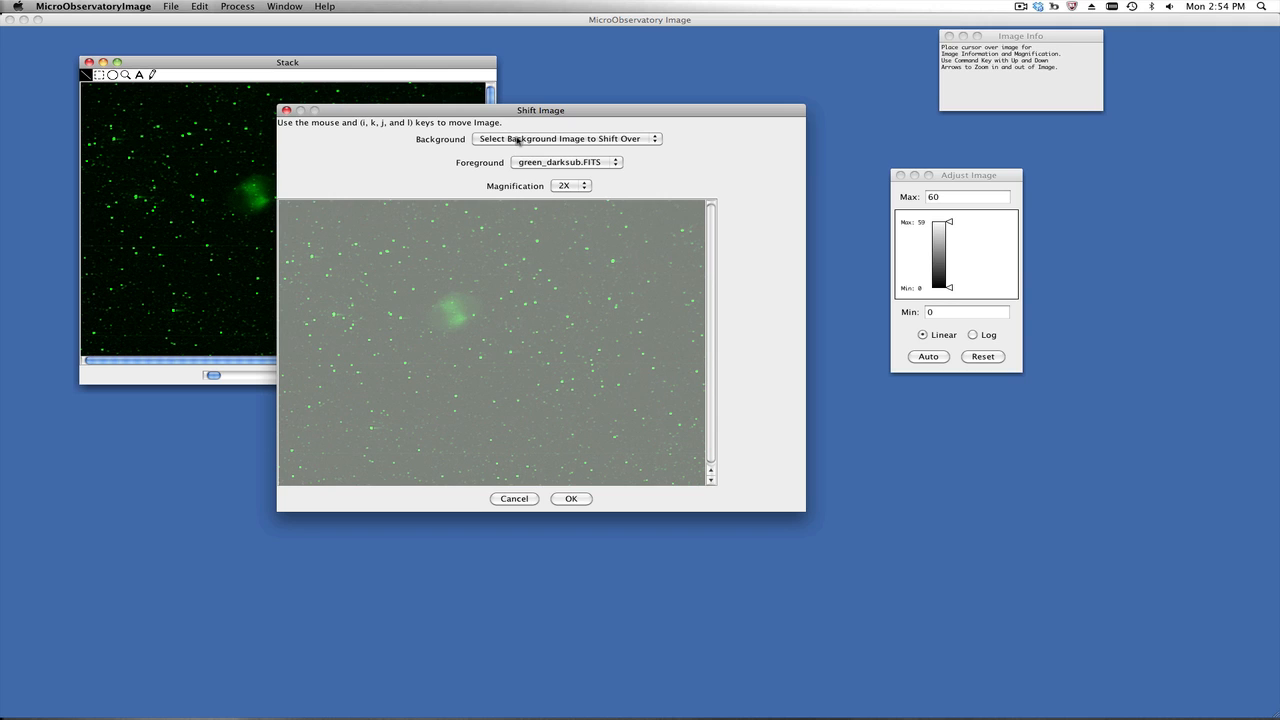
click(564, 138)
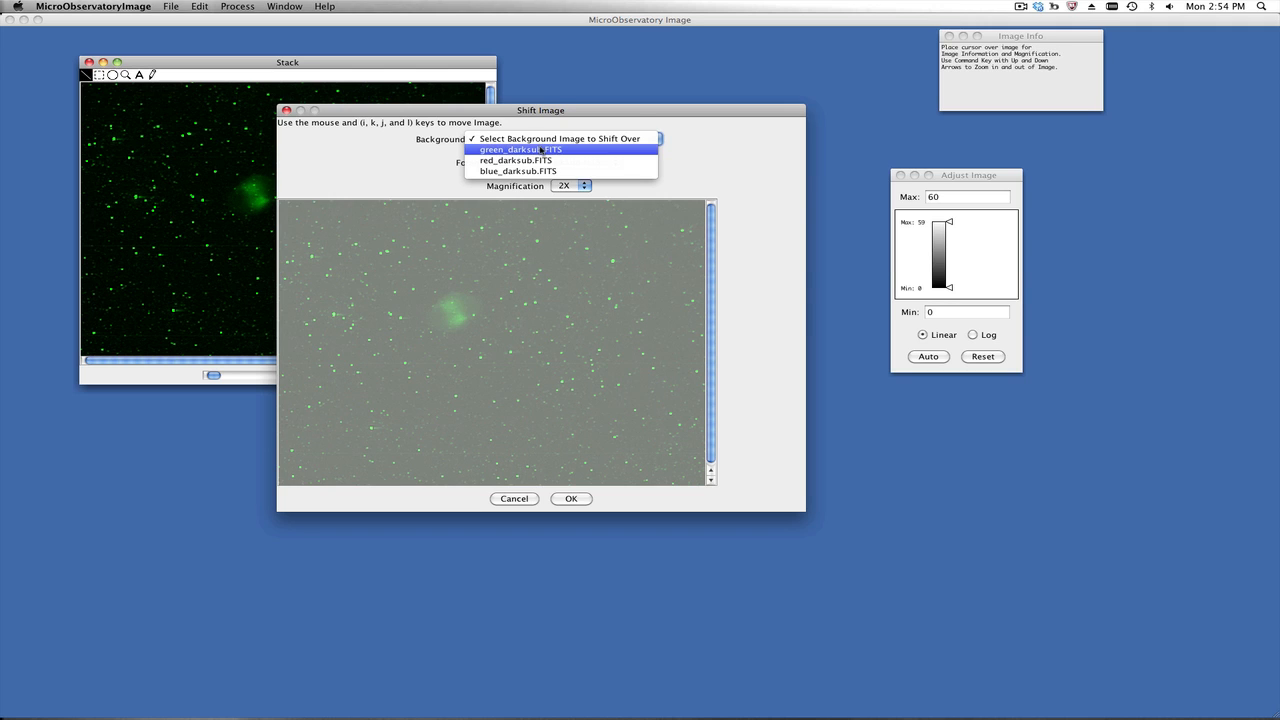
click(516, 148)
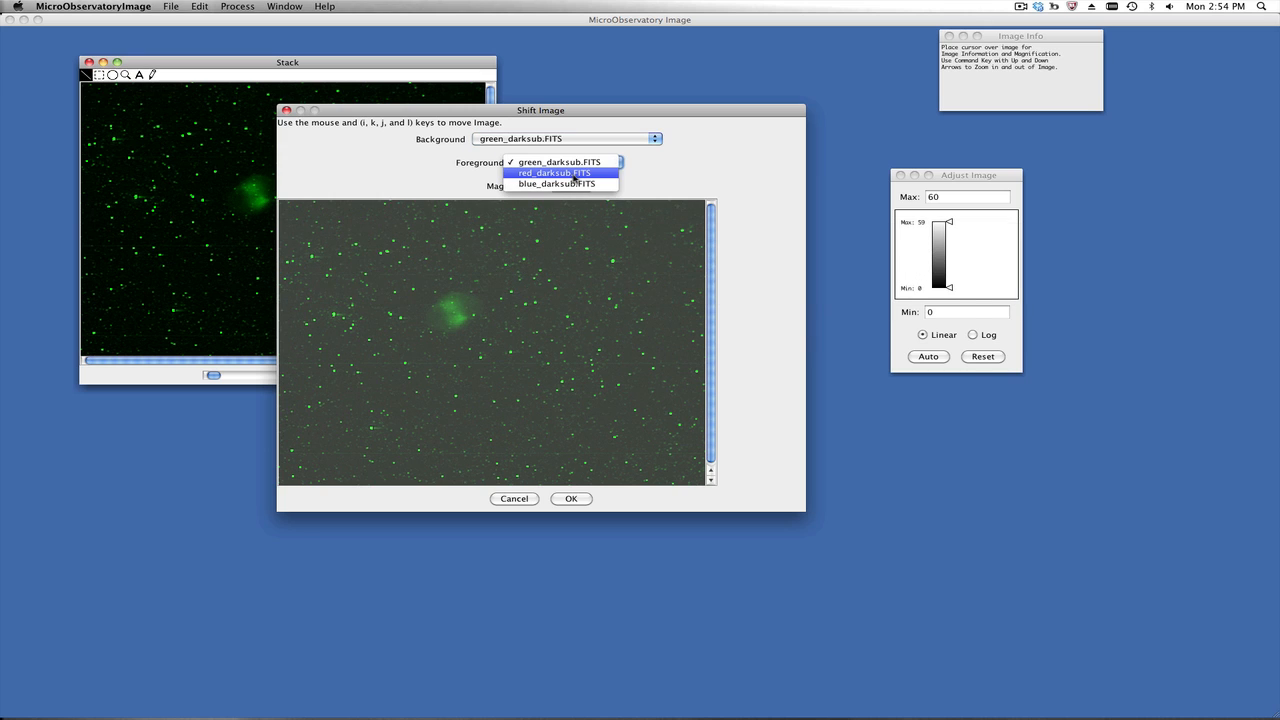
click(554, 172)
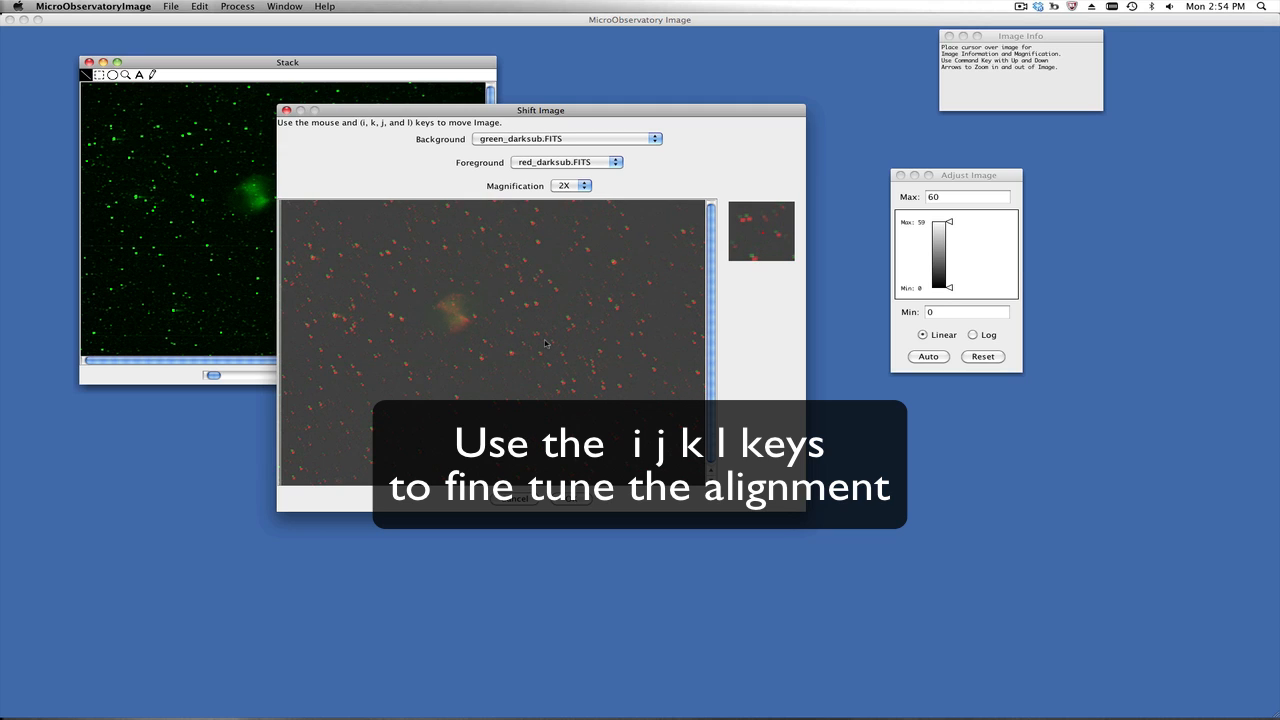
Step: Nudge the red then blue frames with the i j k l keys until their stars align with green, and confirm
key(i)
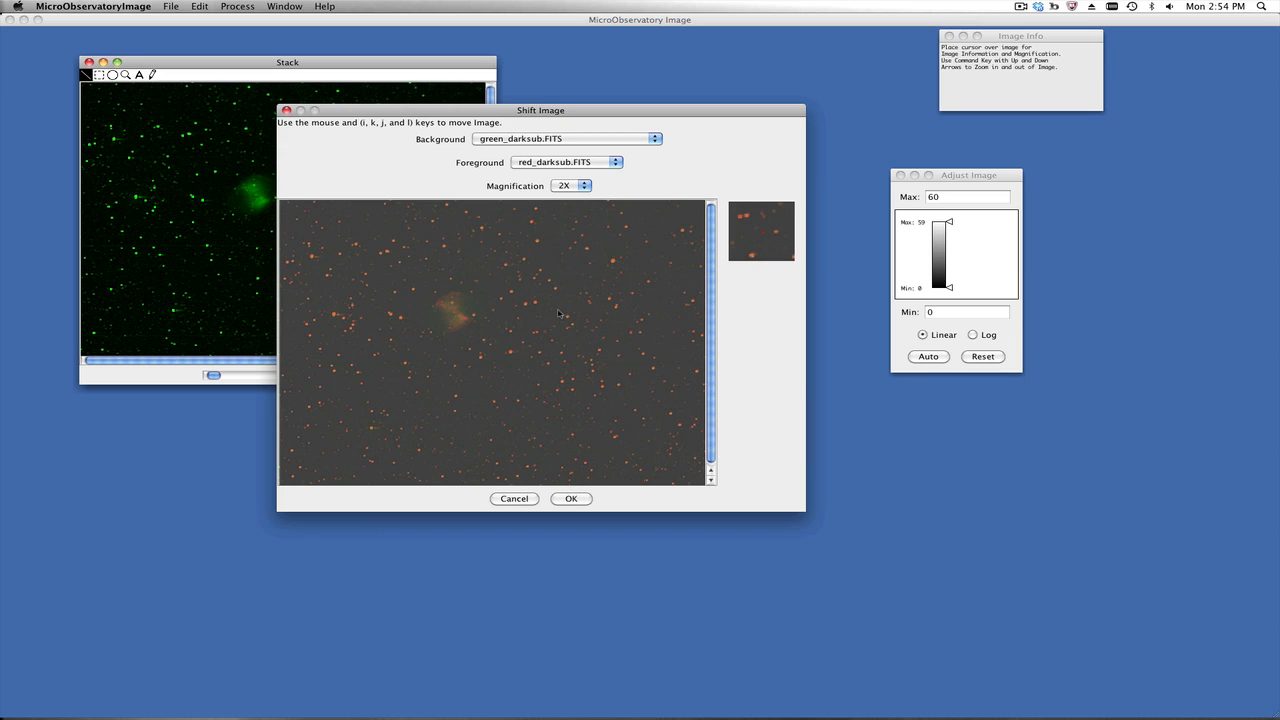
click(570, 184)
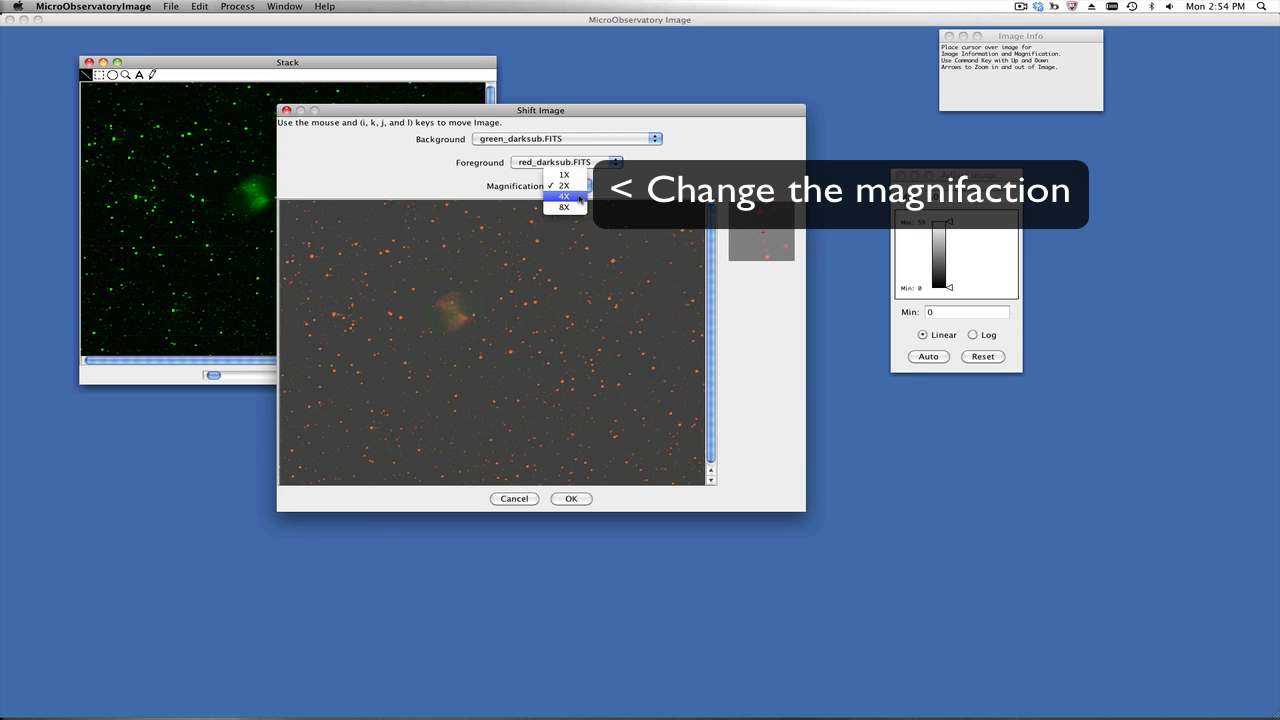
click(564, 196)
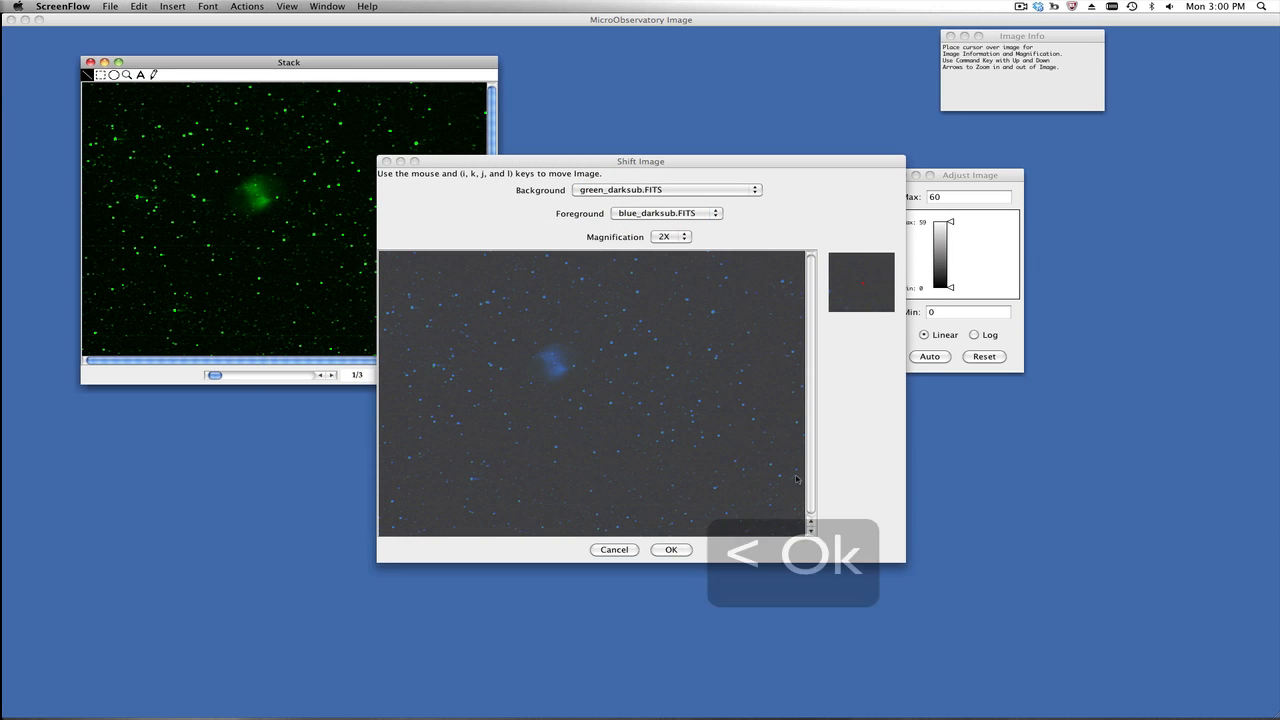
click(672, 548)
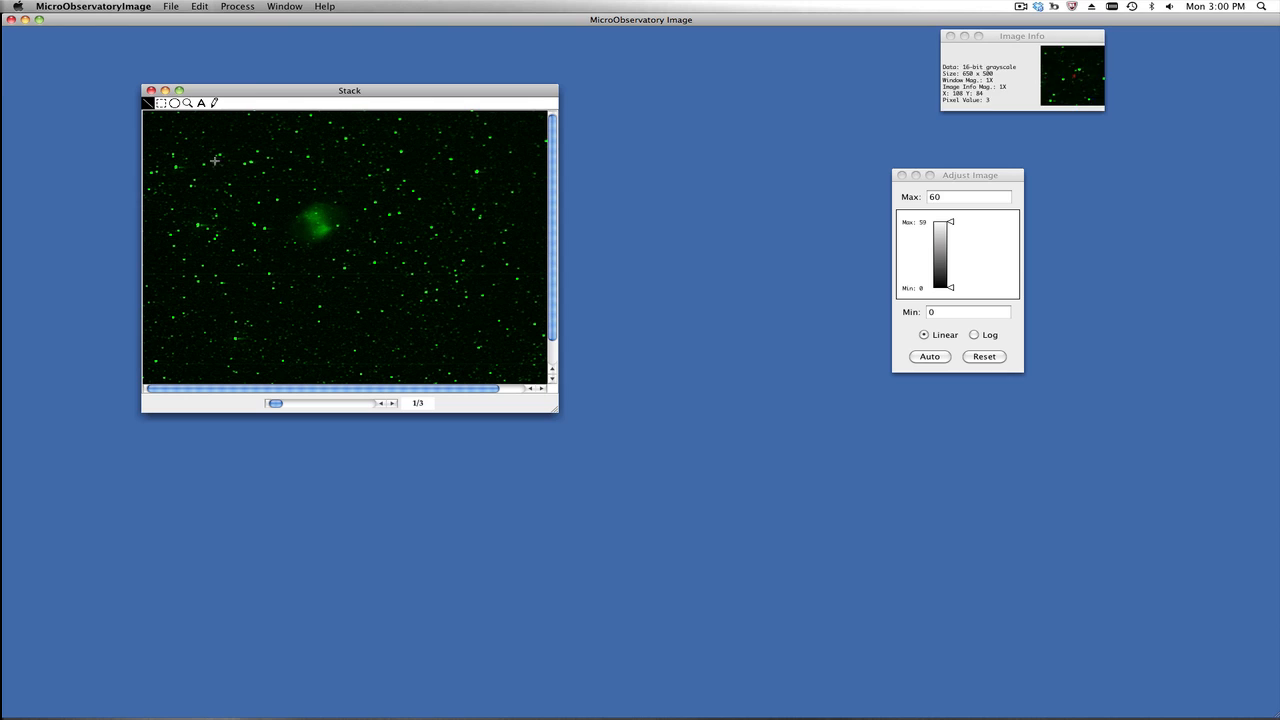
Step: Convert the aligned stack into a single full-colour RGB image of the Dumbbell Nebula
click(236, 6)
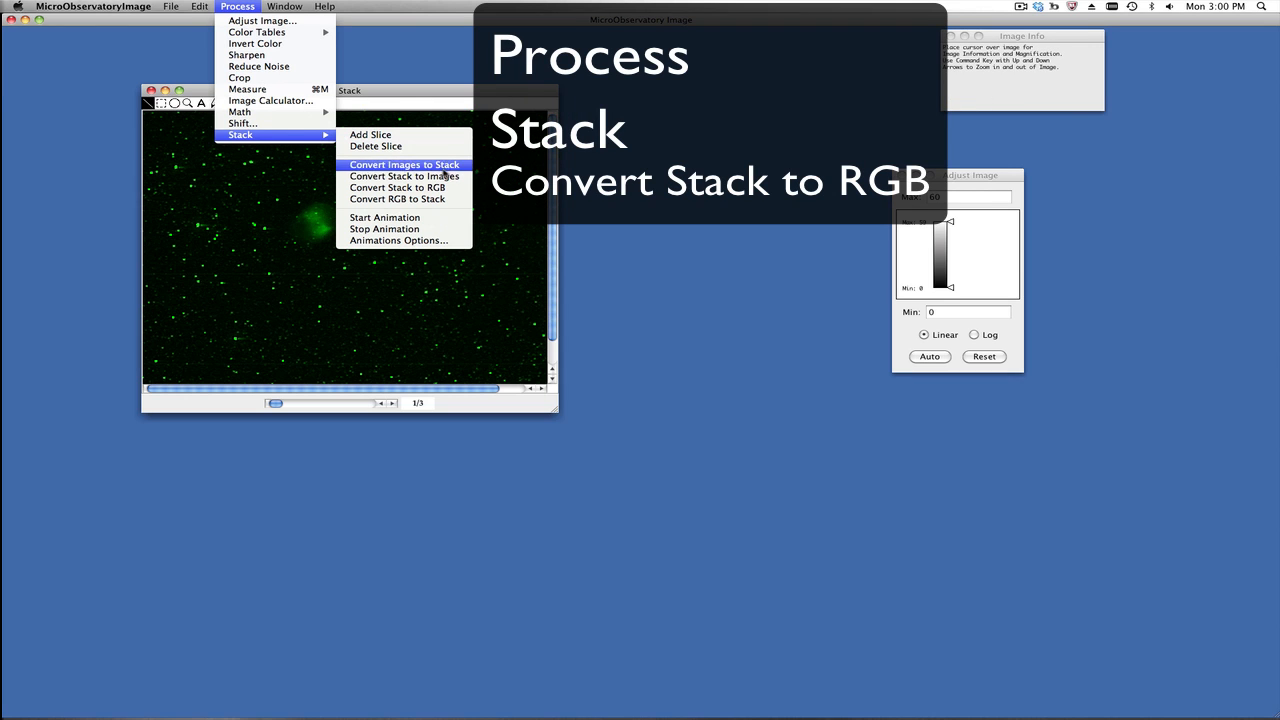
mouse_move(396, 188)
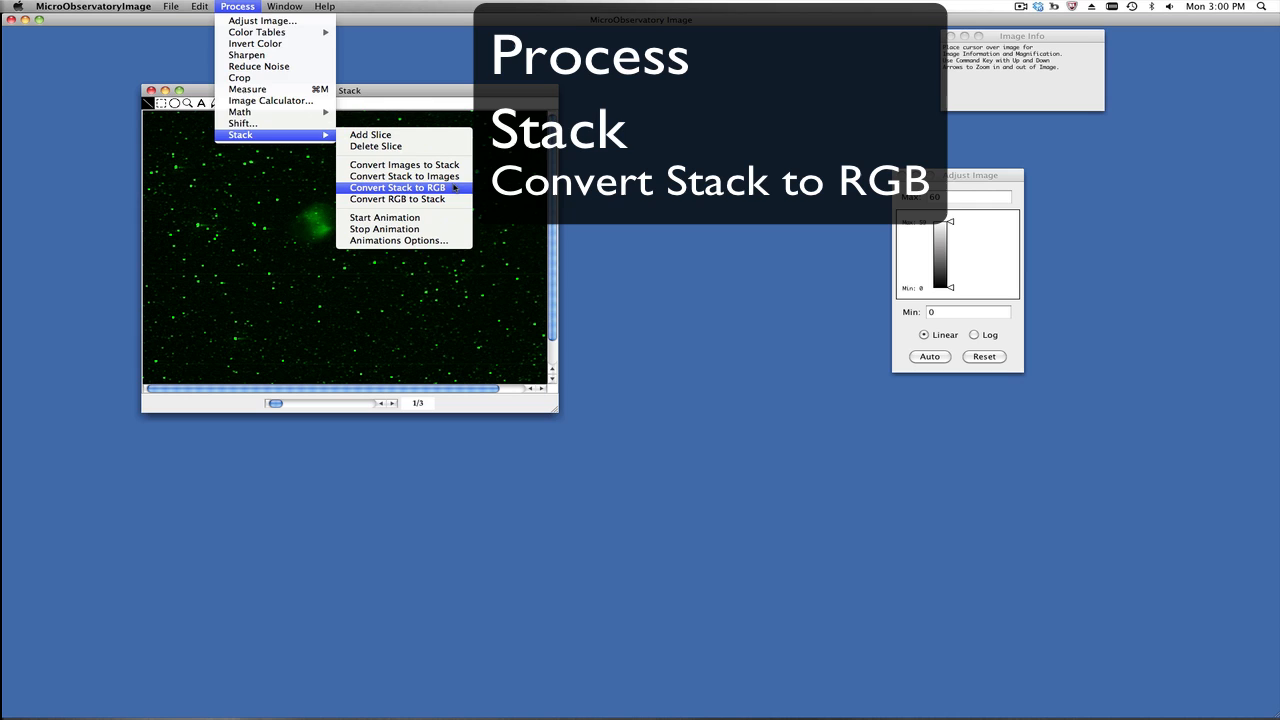
click(398, 188)
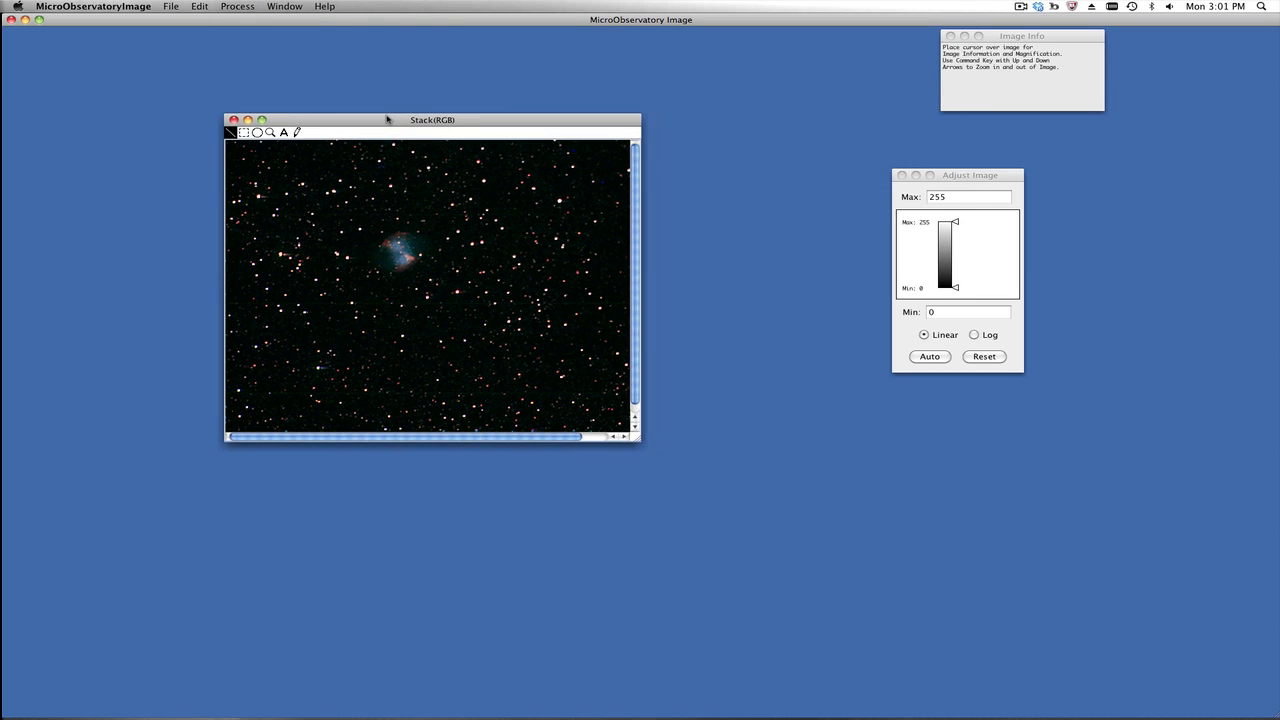
mouse_move(510, 250)
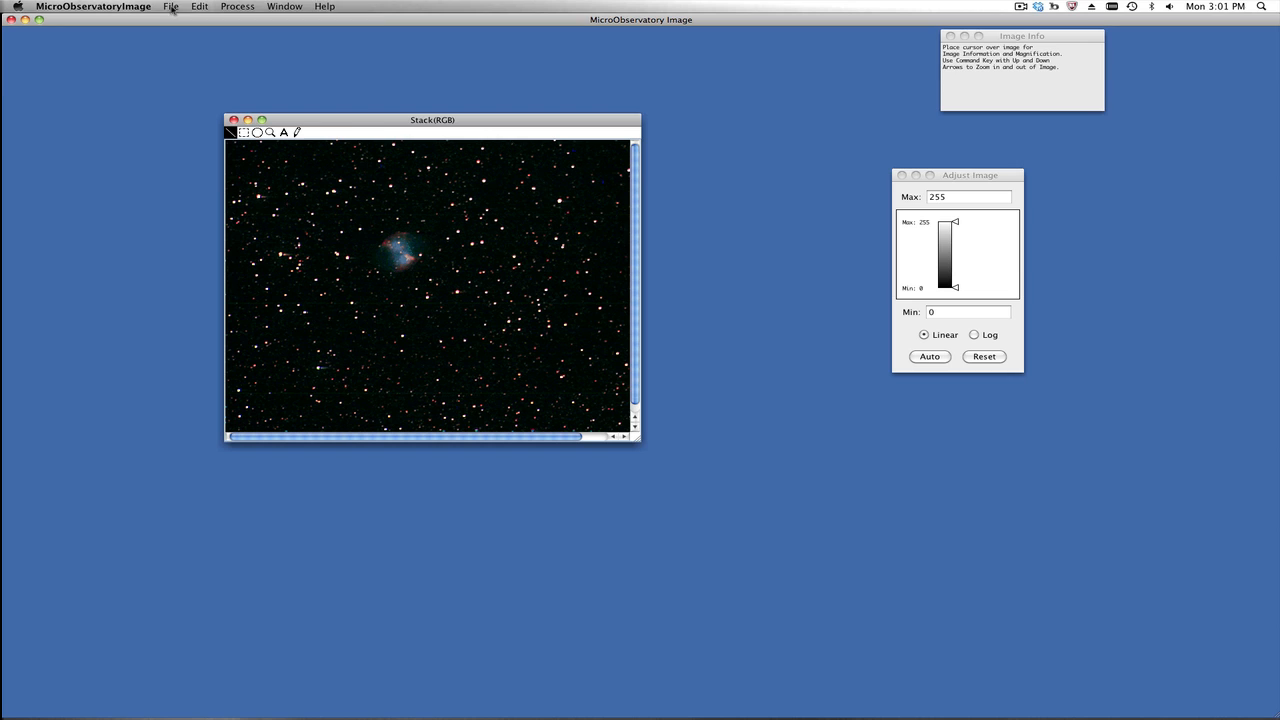
Step: Save the colour composite as a GIF file named dumbbell.GIF
click(170, 6)
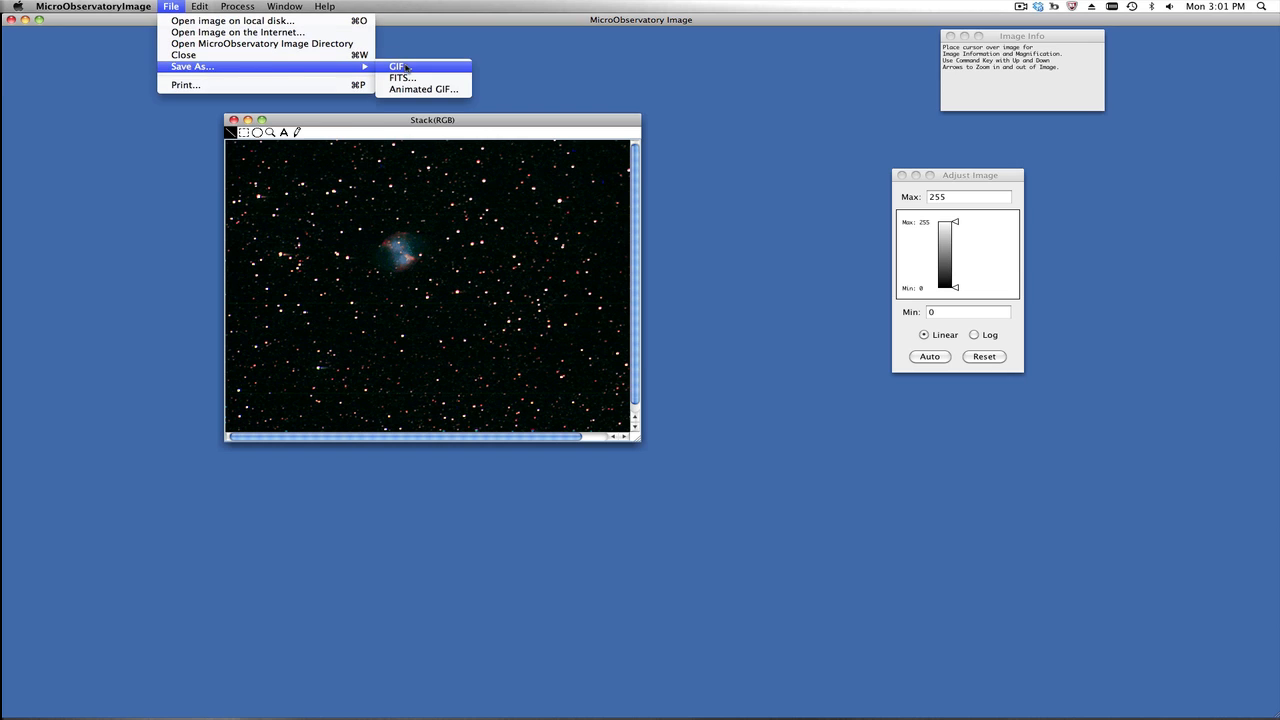
click(396, 66)
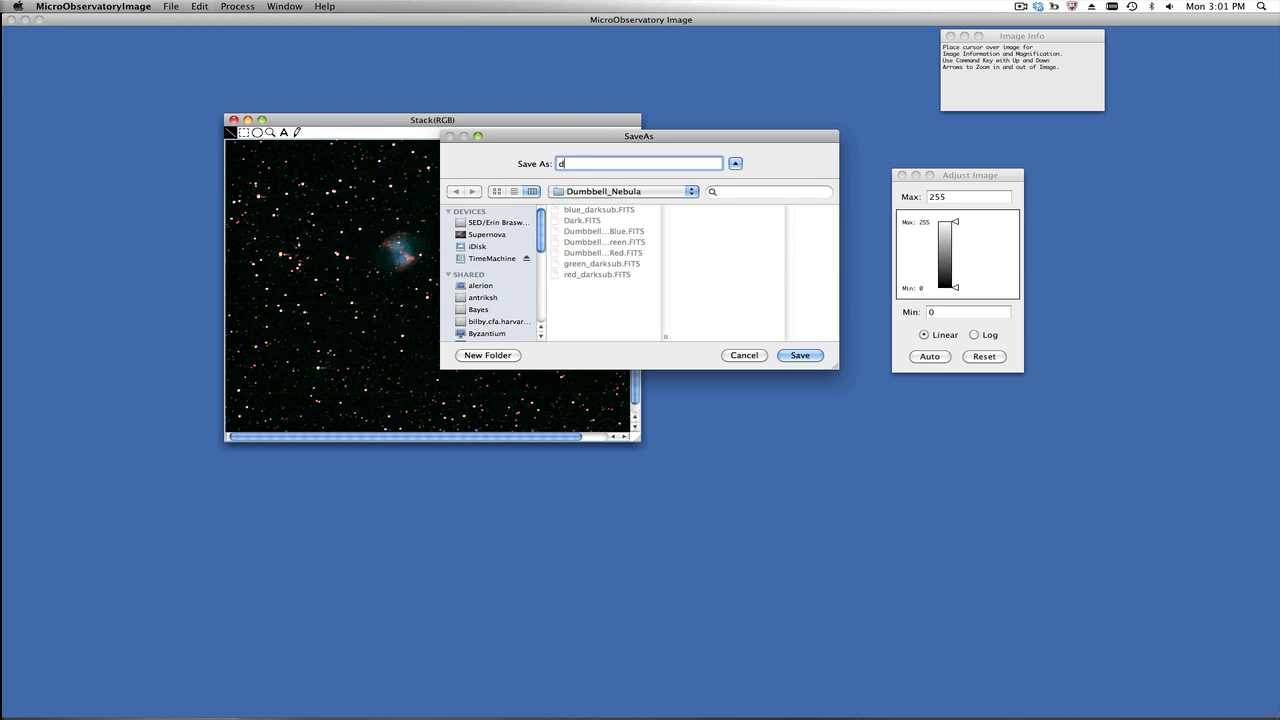
text(dub=m)
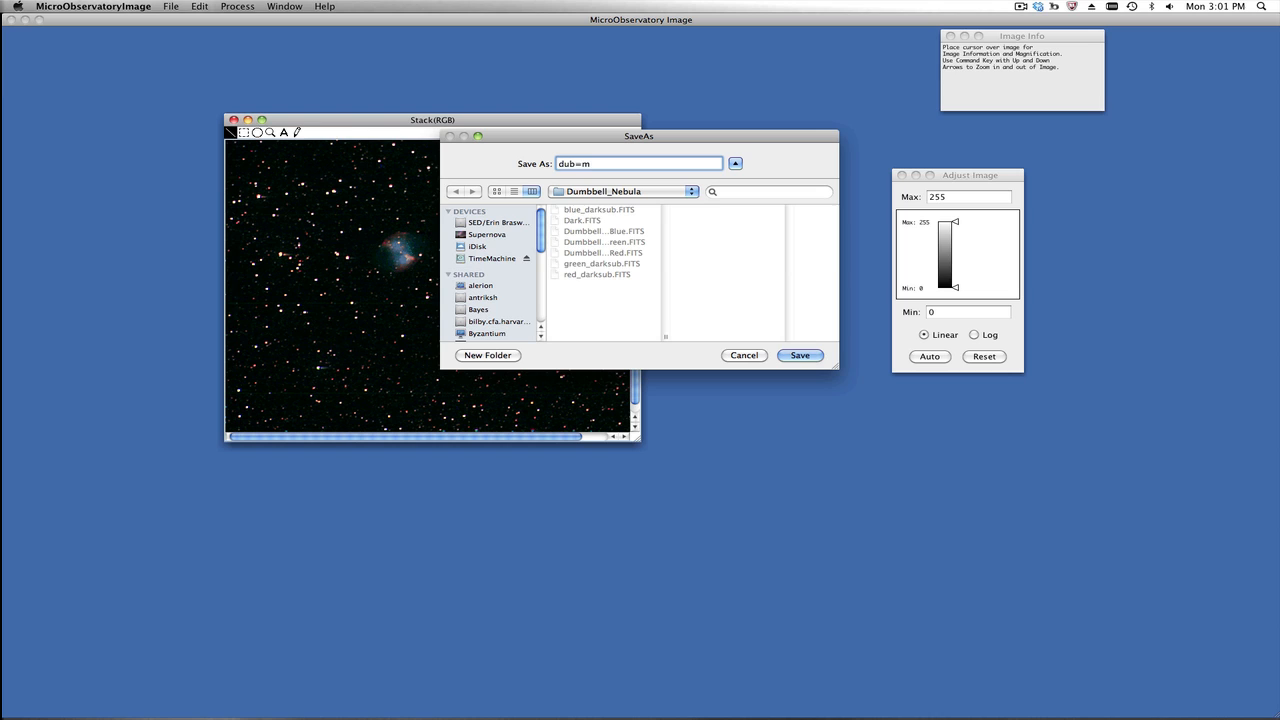
text(dumbbell)
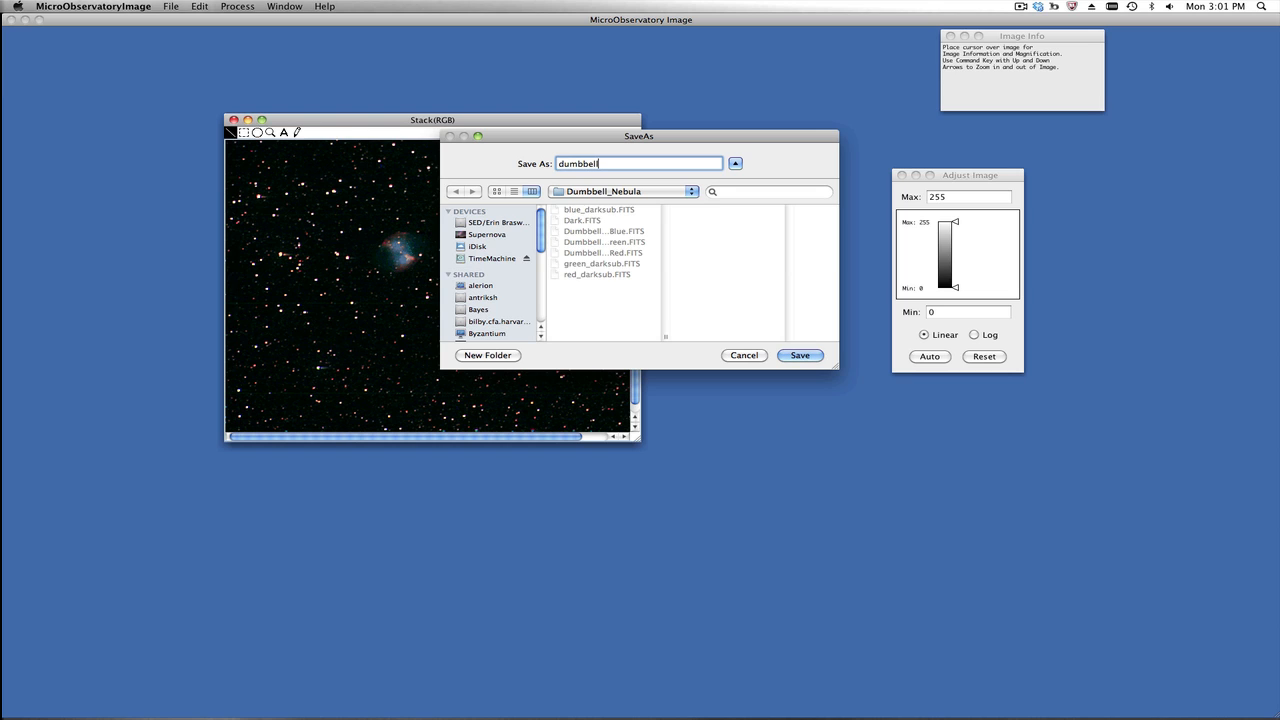
text(.GI)
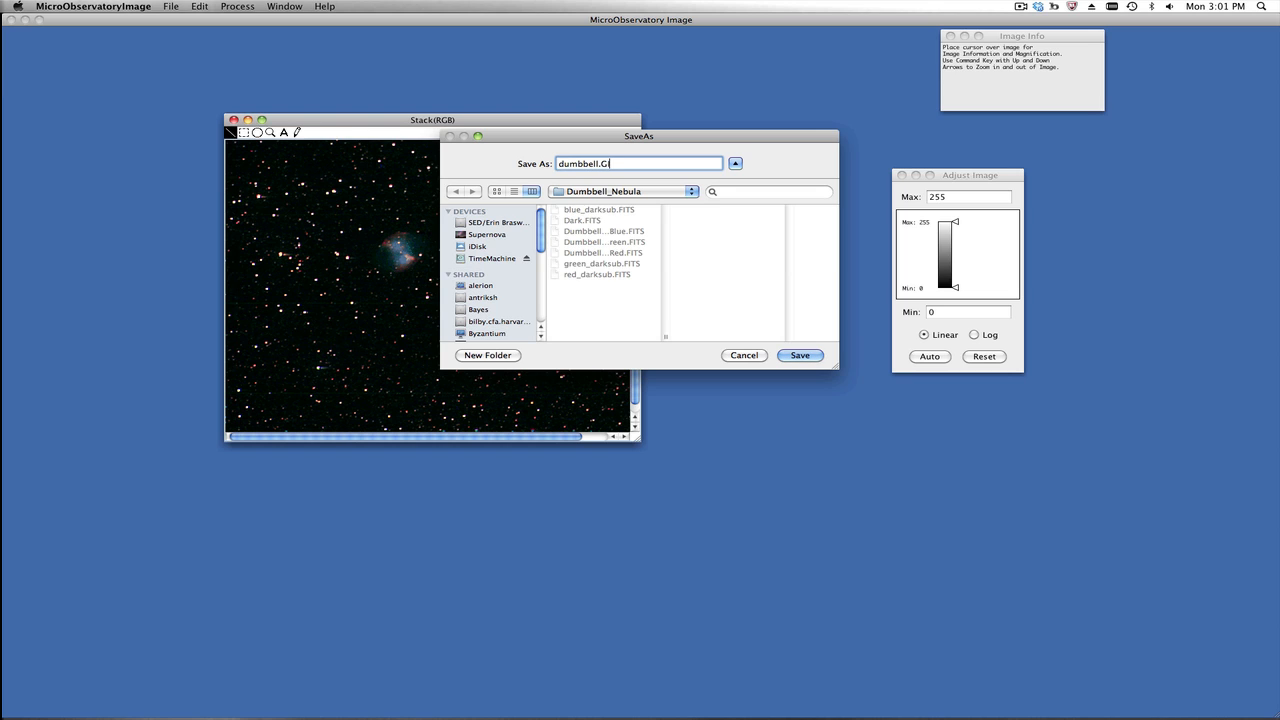
click(800, 356)
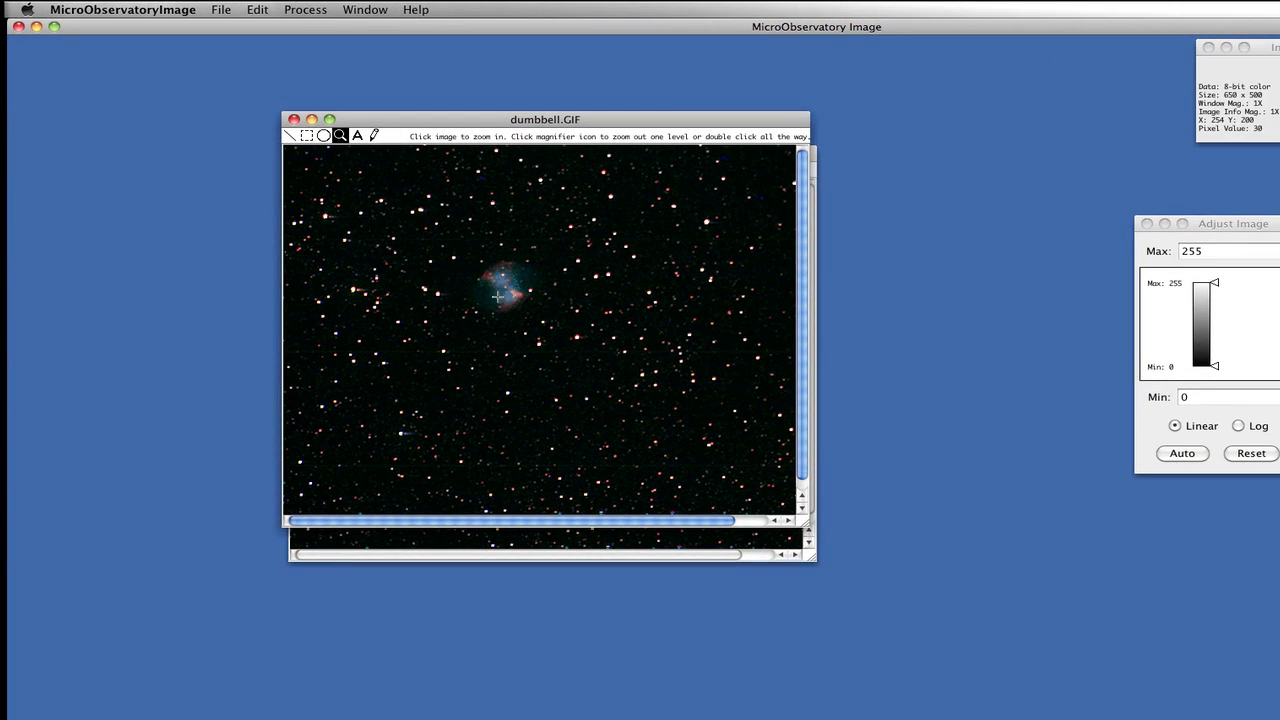
Step: Zoom in on the saved Dumbbell Nebula image to view it enlarged
click(496, 296)
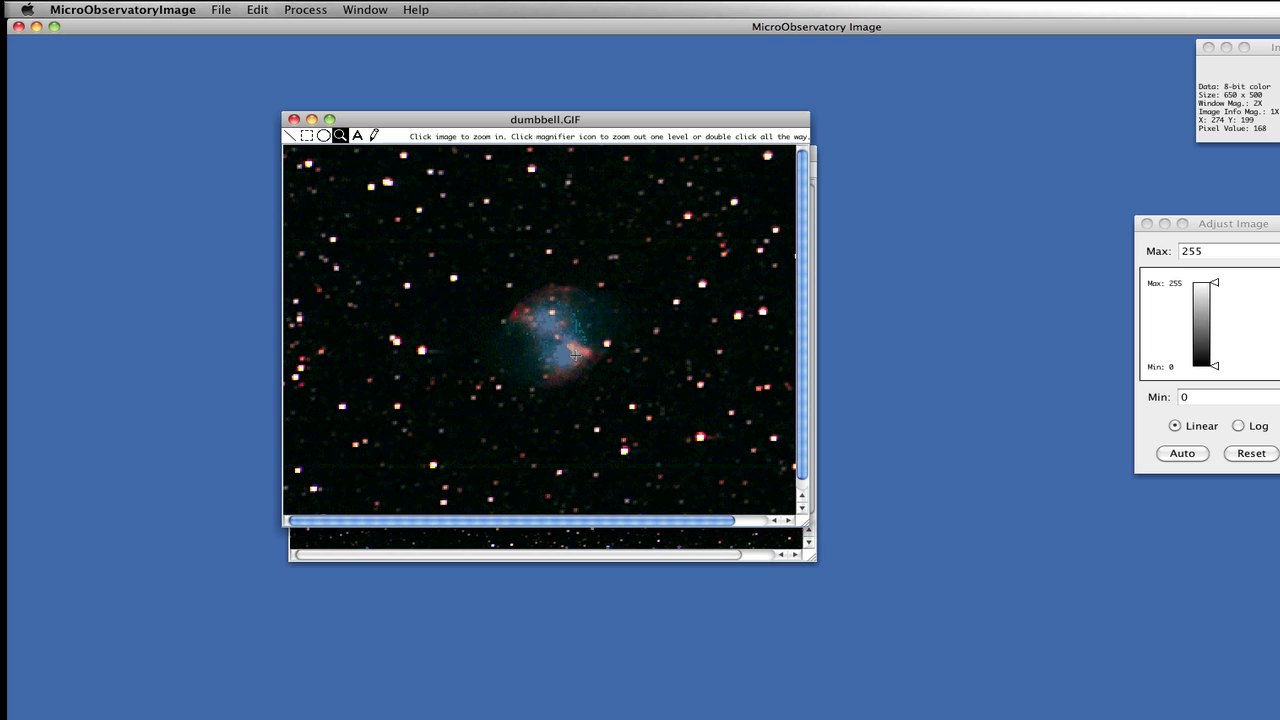